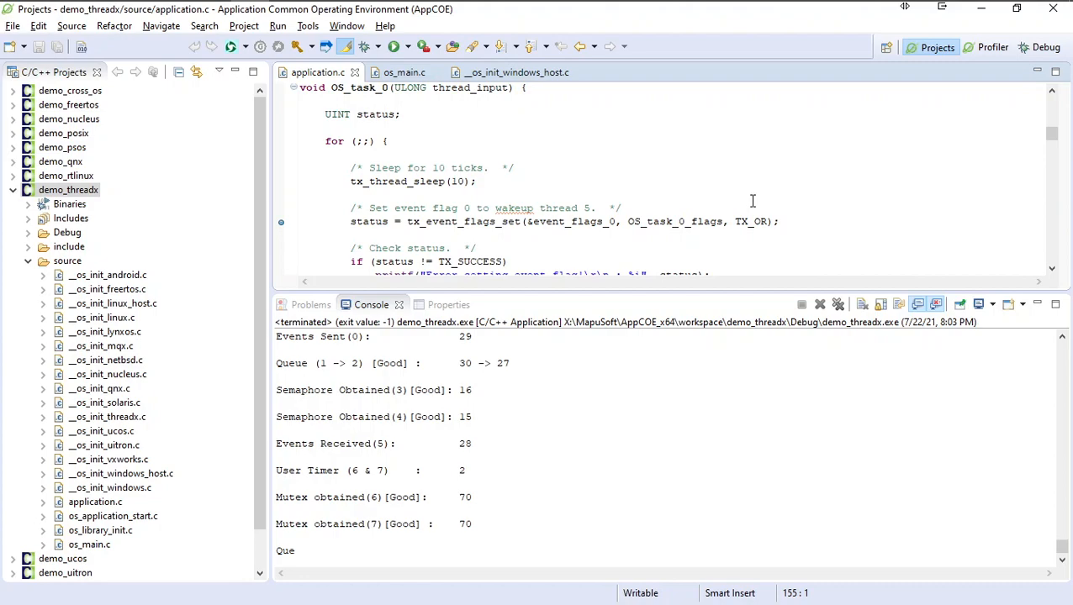
mouse_move(449, 192)
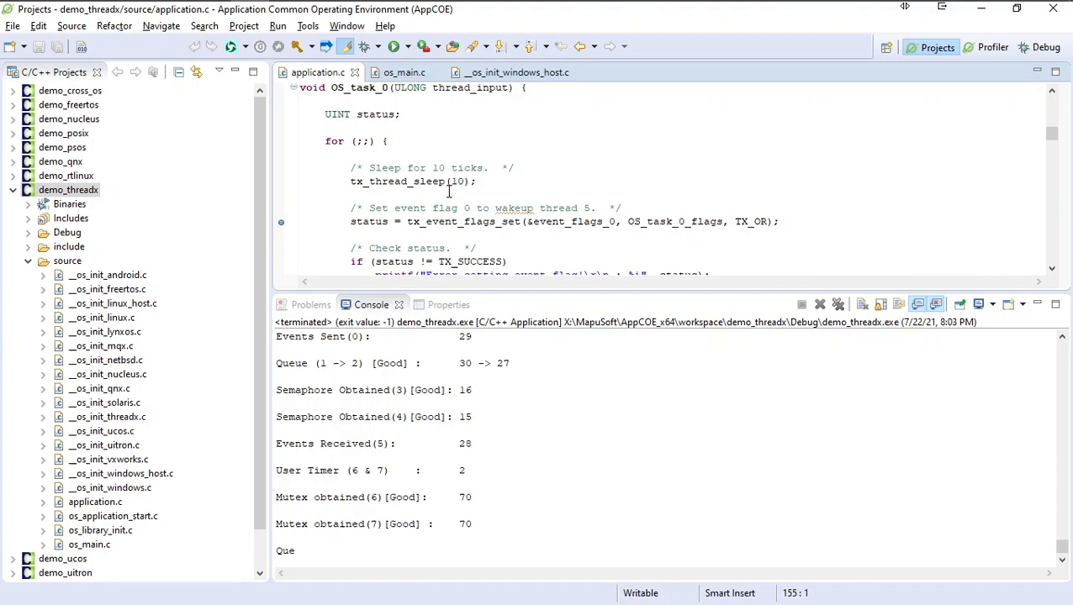
mouse_move(166, 195)
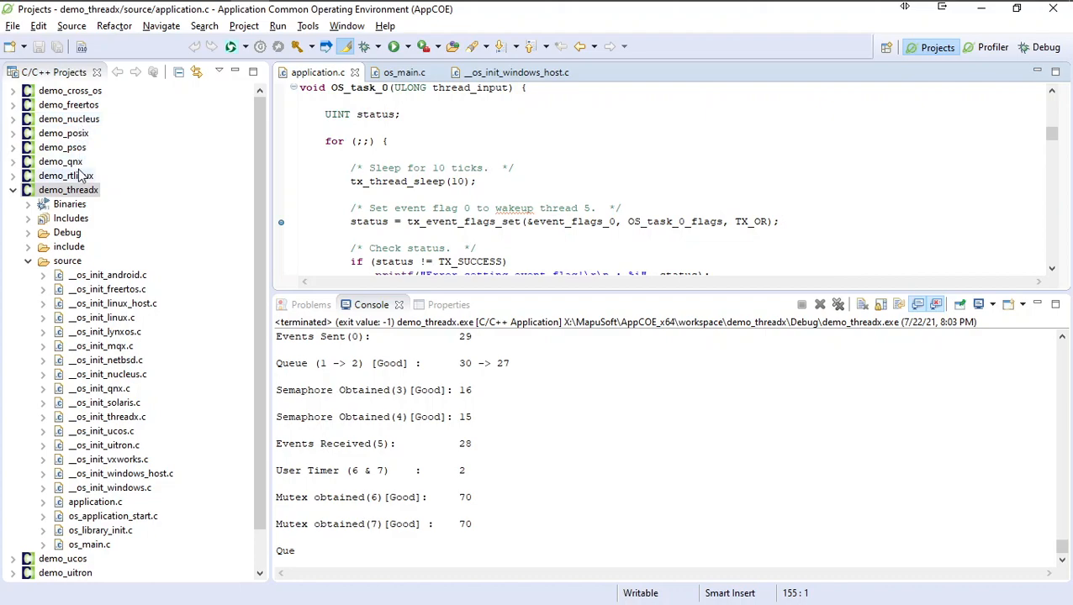
Step: Run demo_threads as a local C/C++ application, then terminate it from the console
scroll(down, 3)
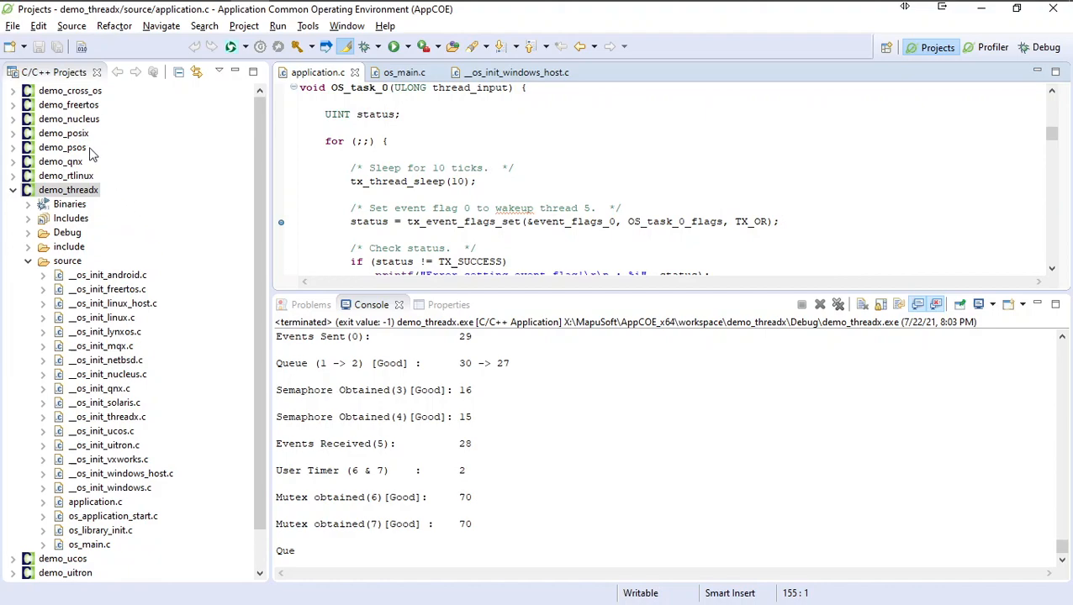
mouse_move(646, 185)
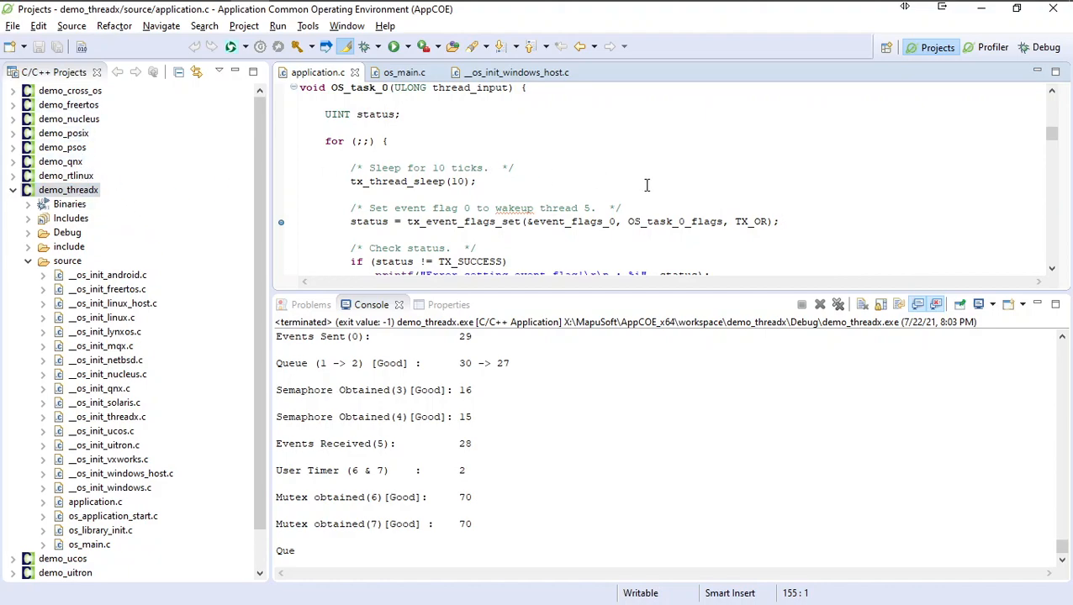
mouse_move(765, 151)
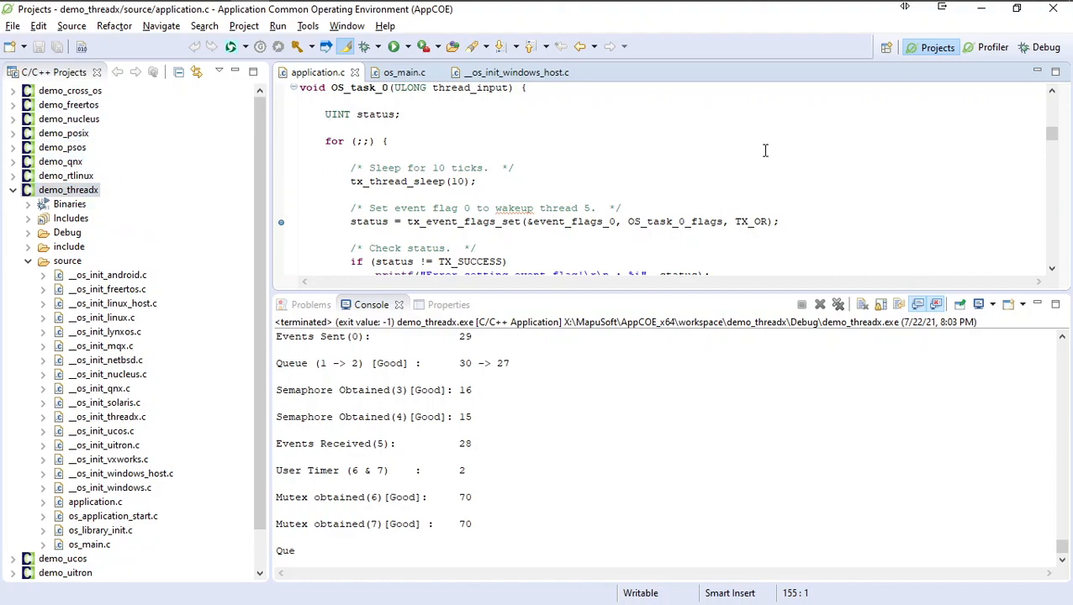
scroll(down, 3)
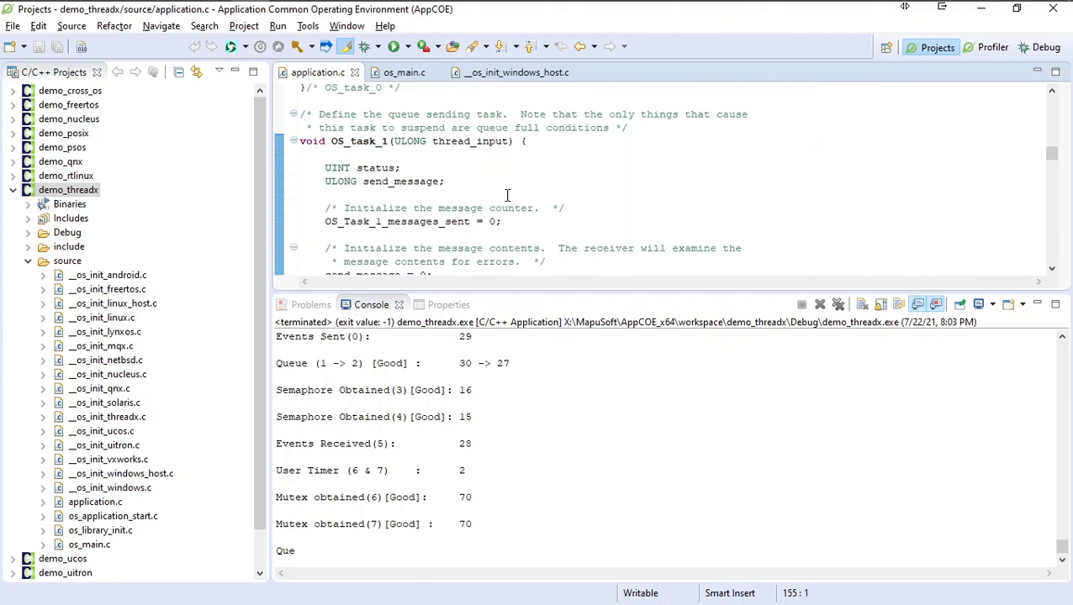
scroll(down, 3)
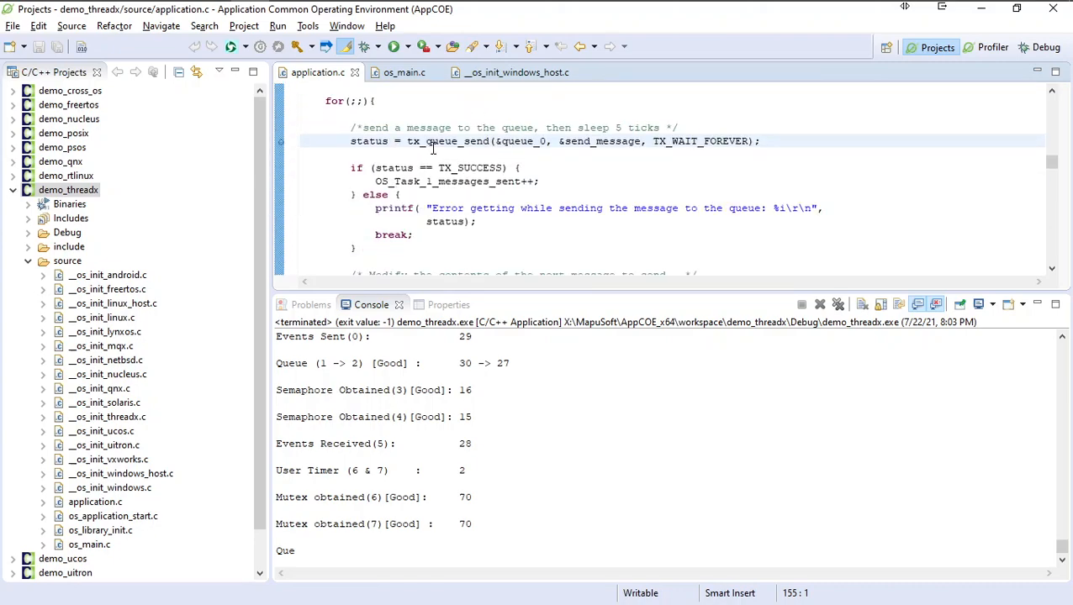
scroll(down, 3)
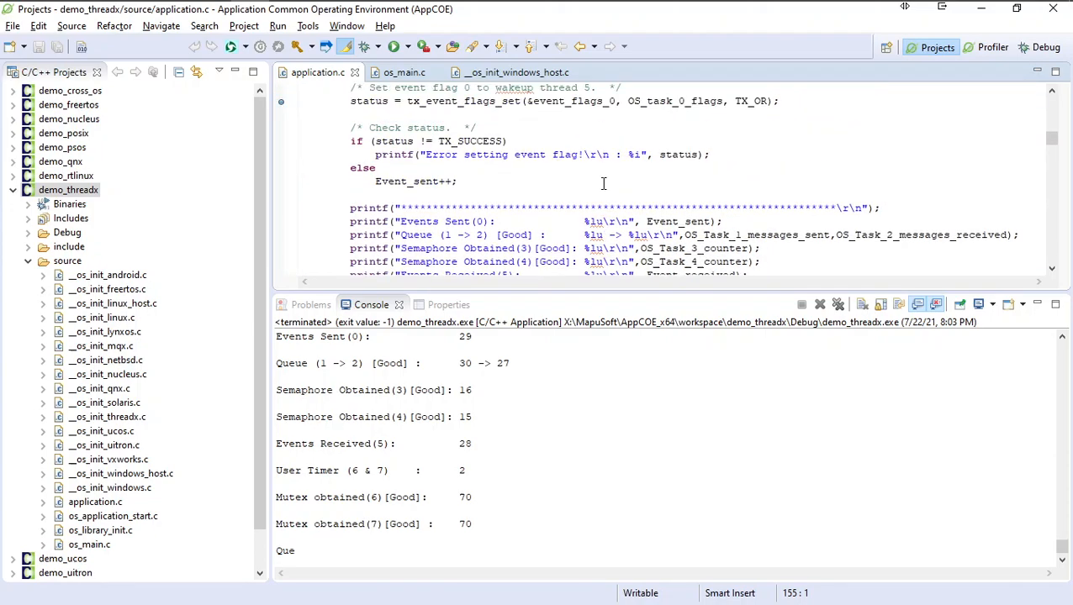
click(68, 189)
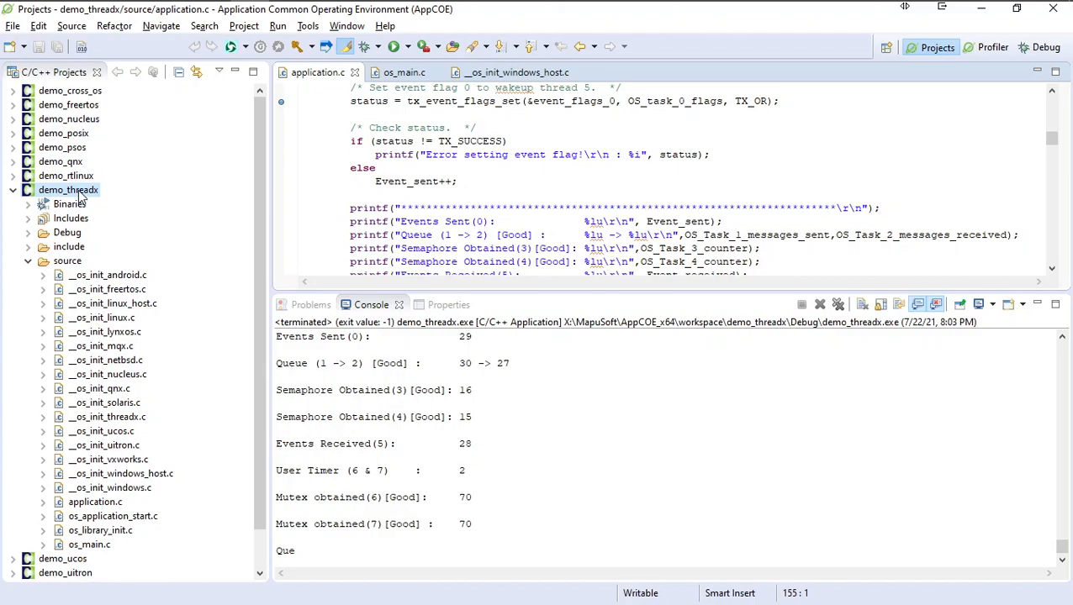
right_click(69, 188)
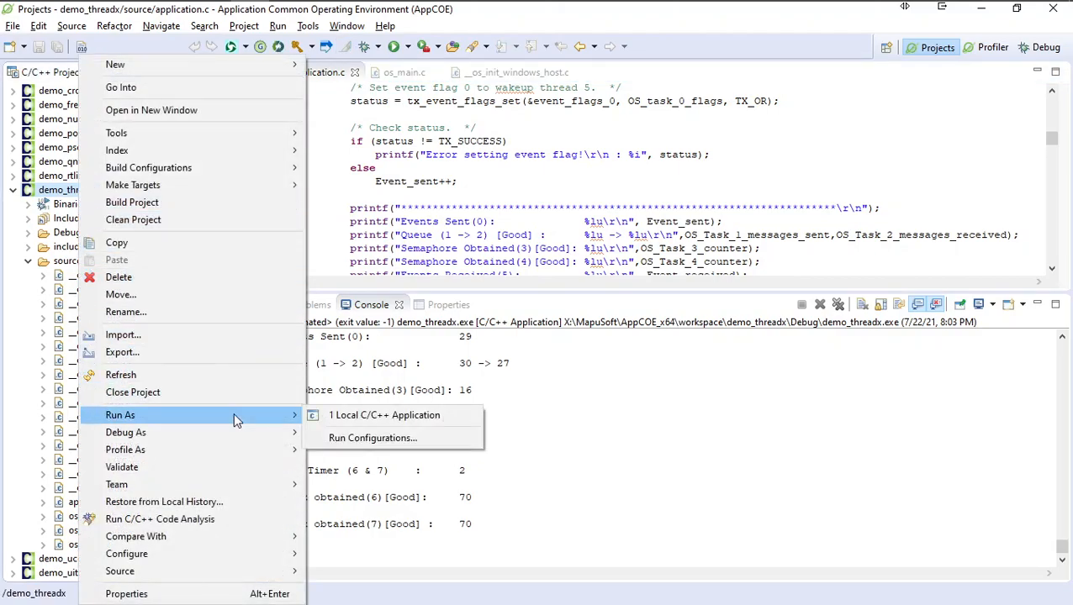
click(385, 416)
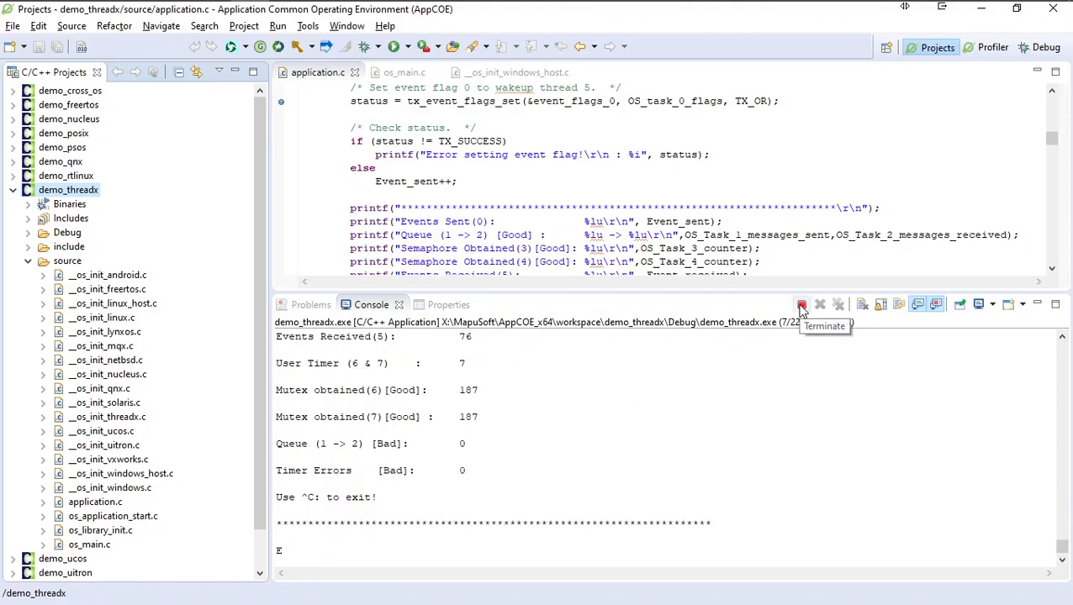
click(801, 306)
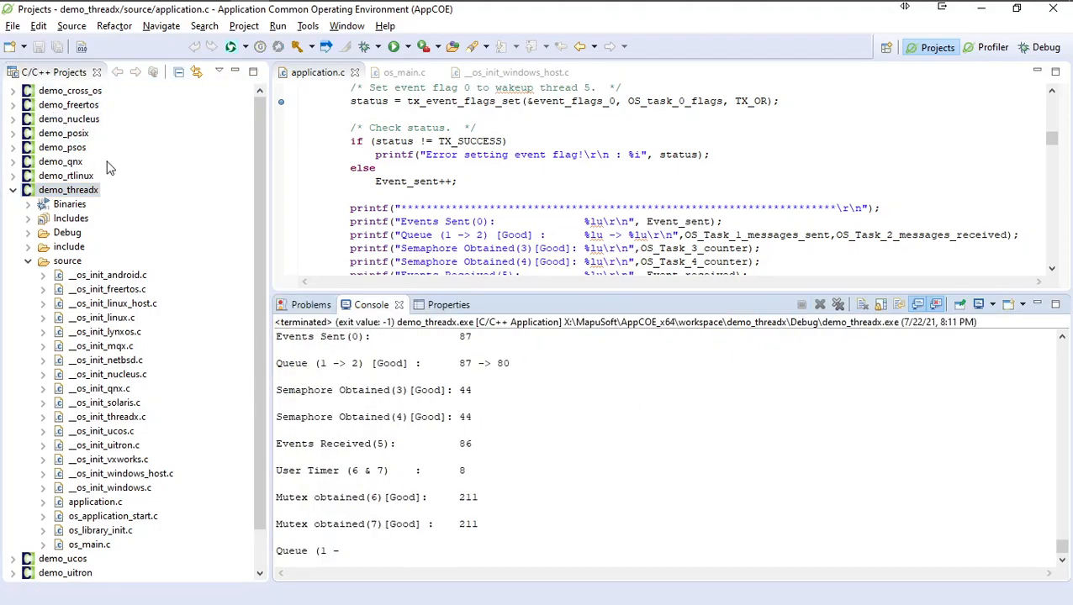
Step: Debug demo_threads as a local application and switch to the Debug perspective, suspended at main
right_click(69, 189)
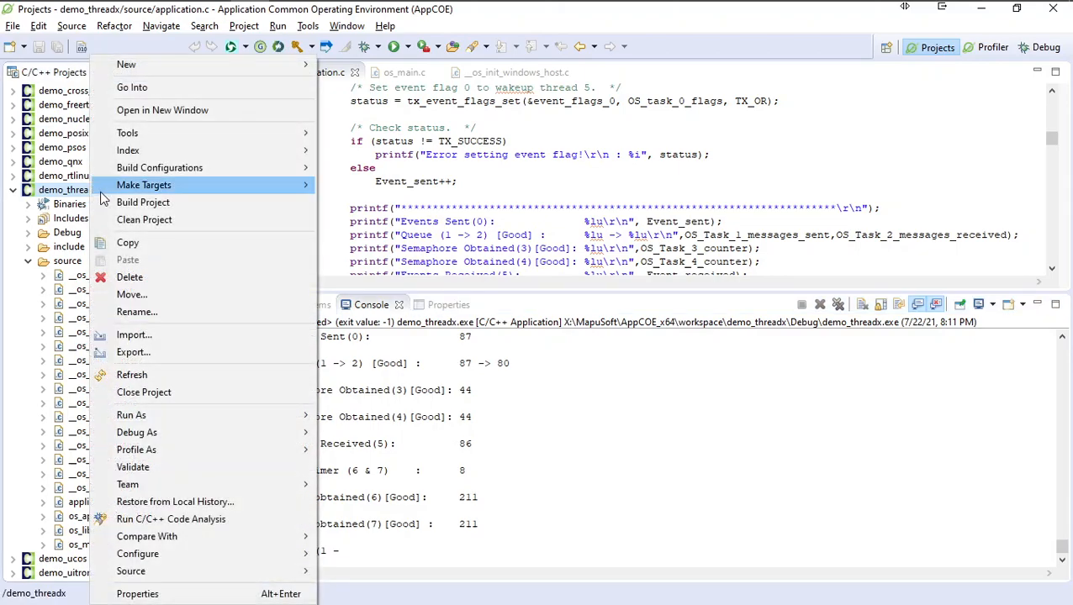
mouse_move(136, 432)
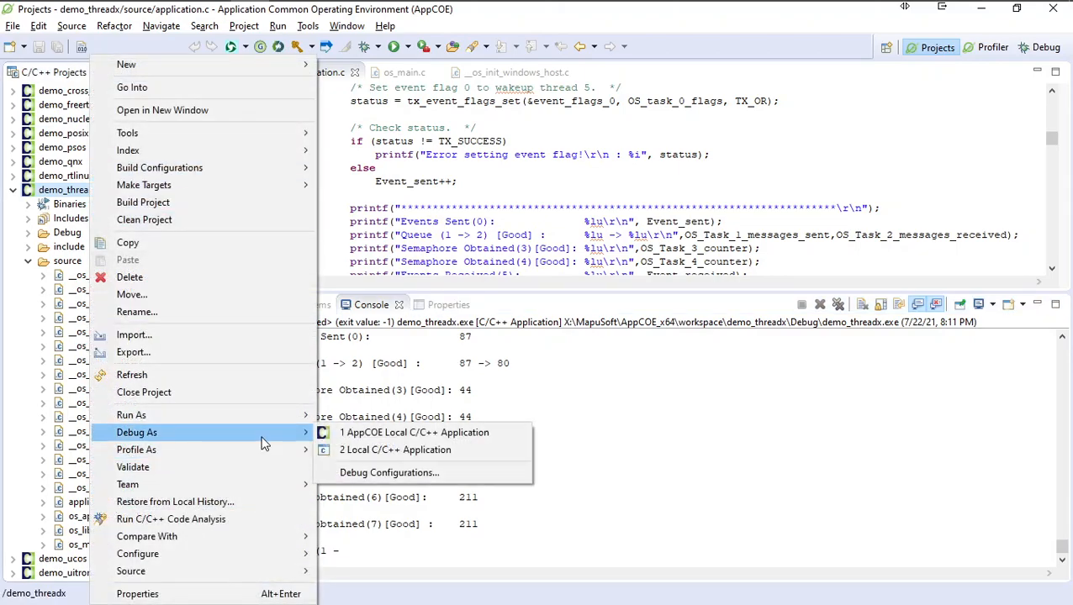
mouse_move(437, 438)
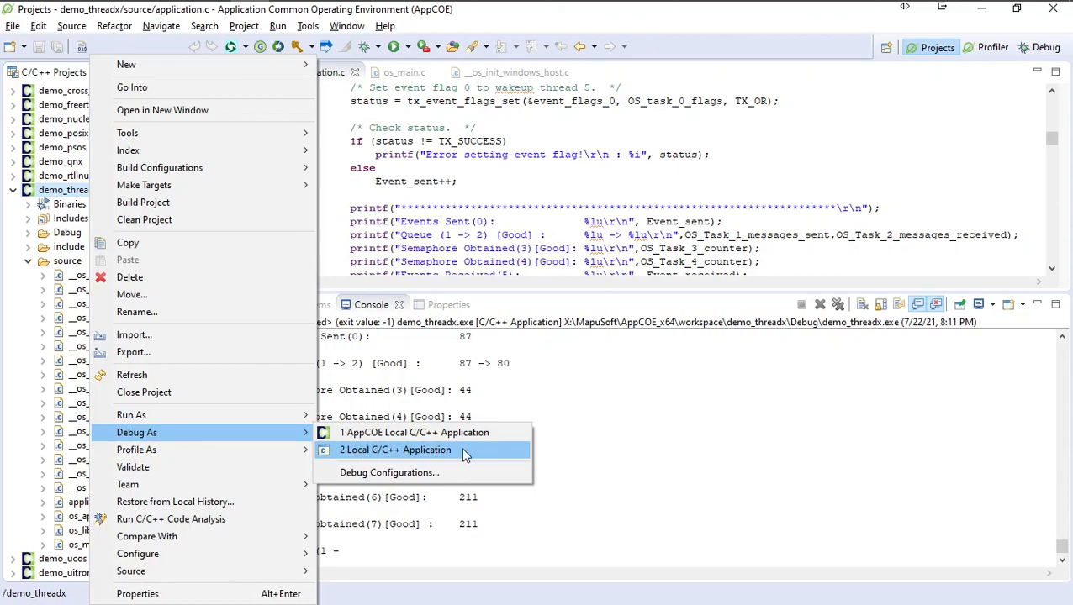
click(400, 450)
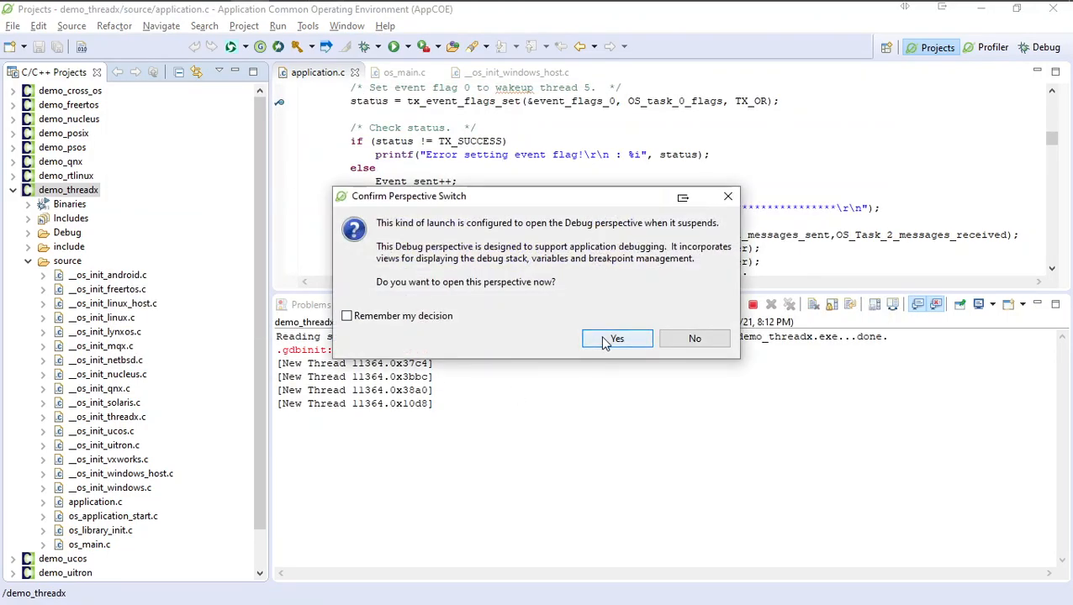
click(615, 338)
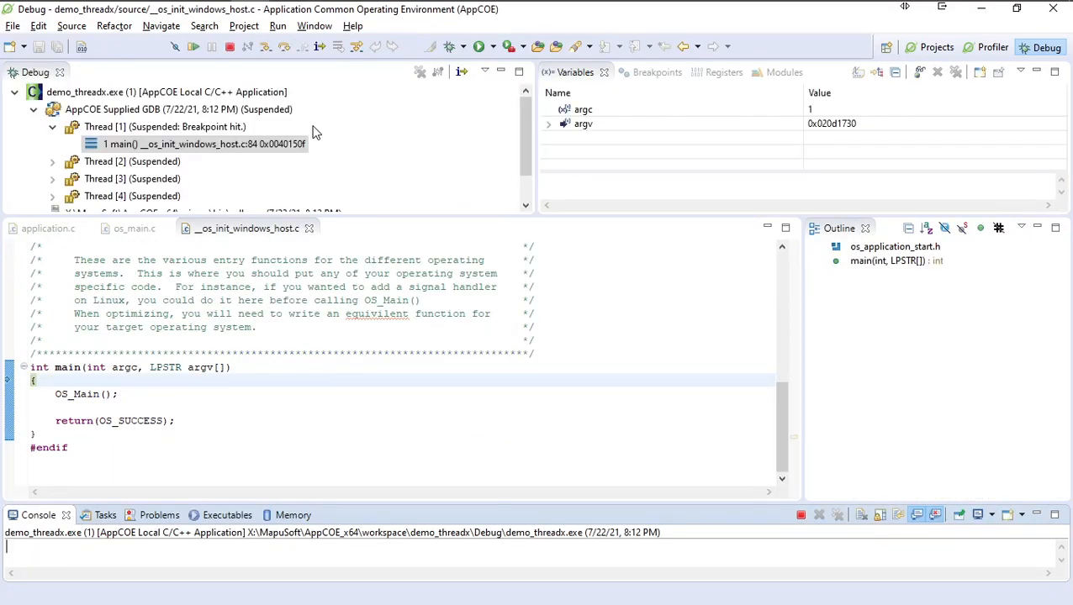
mouse_move(365, 117)
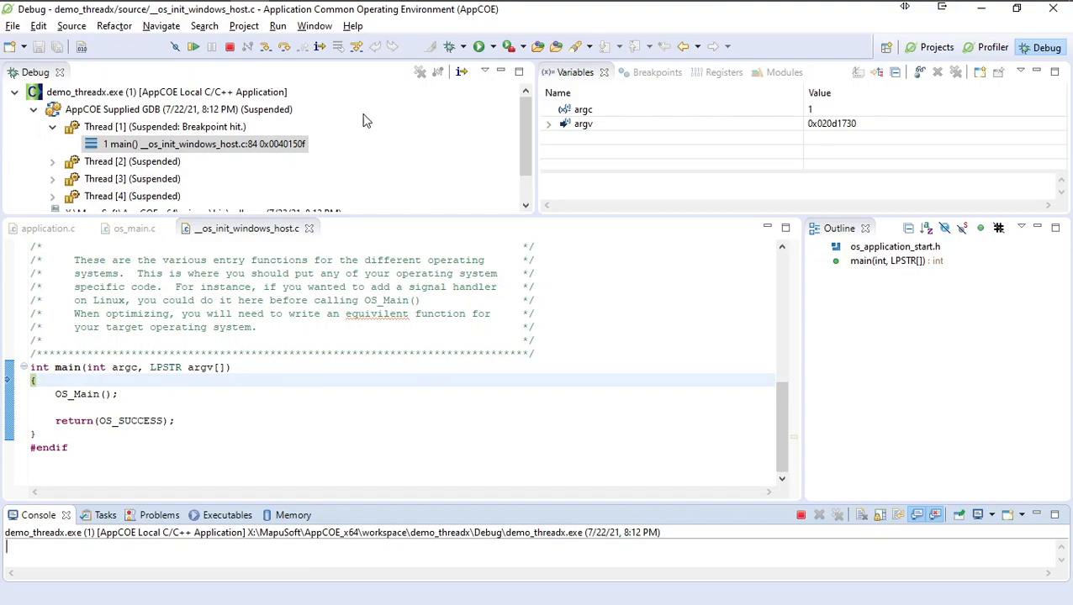
Step: Step into OS_Main from main and advance through its info setup statements in os_main.c
click(265, 47)
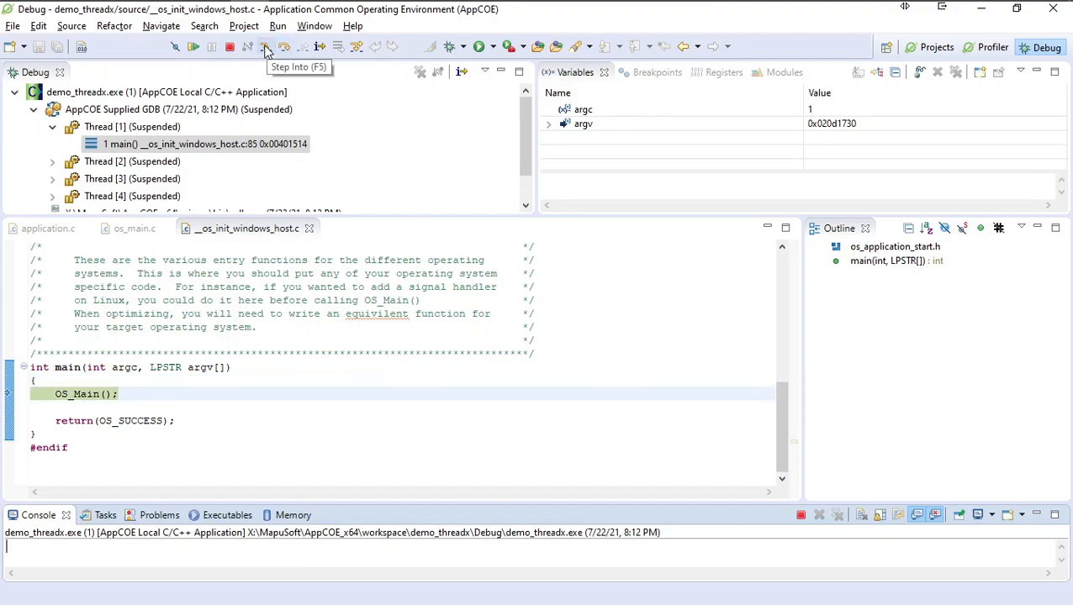
click(244, 48)
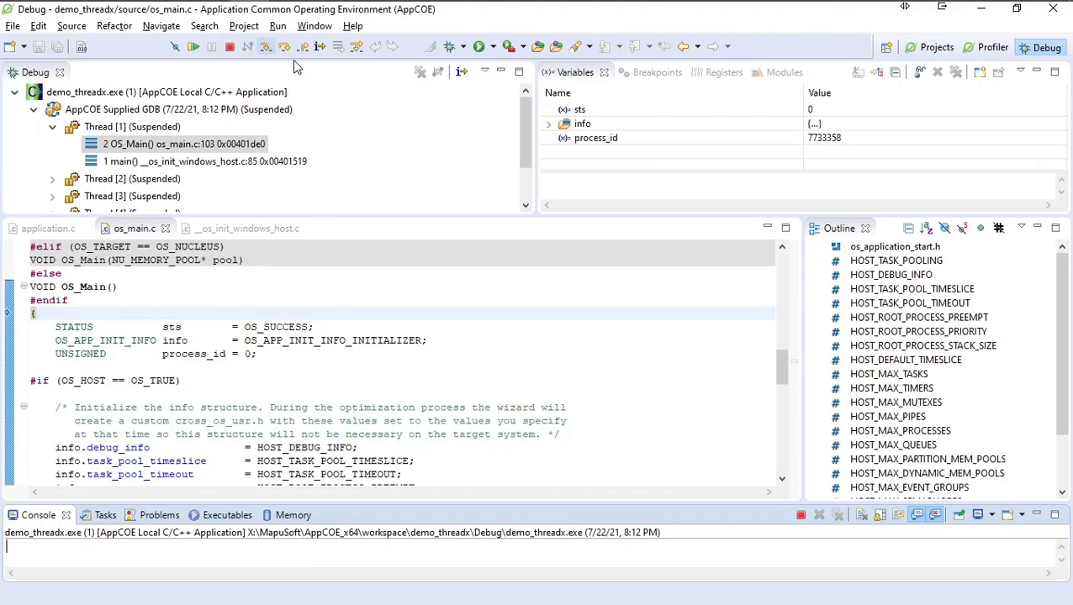
click(280, 48)
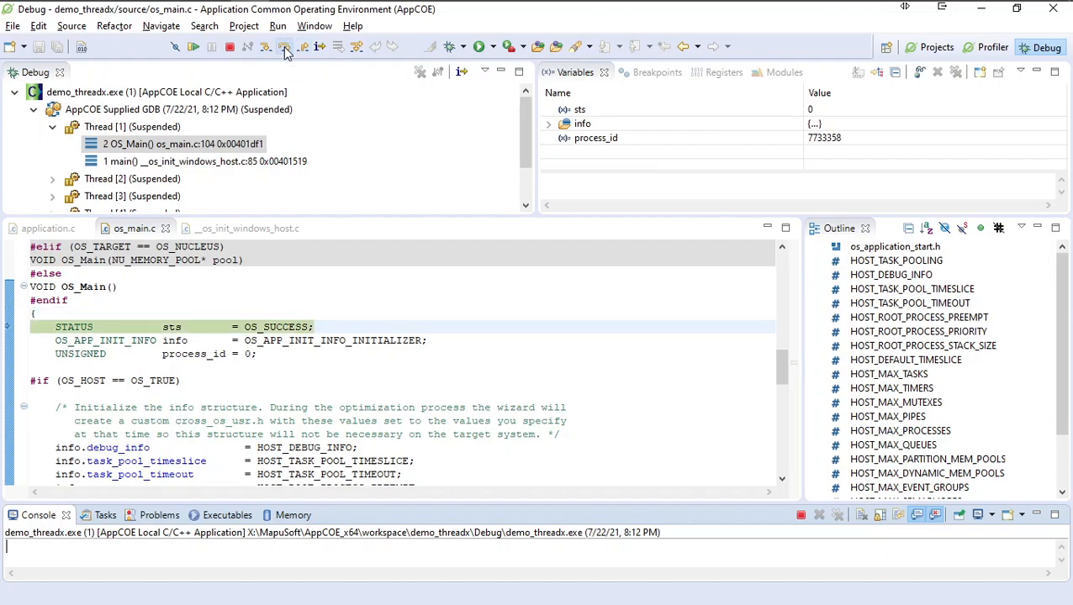
click(286, 47)
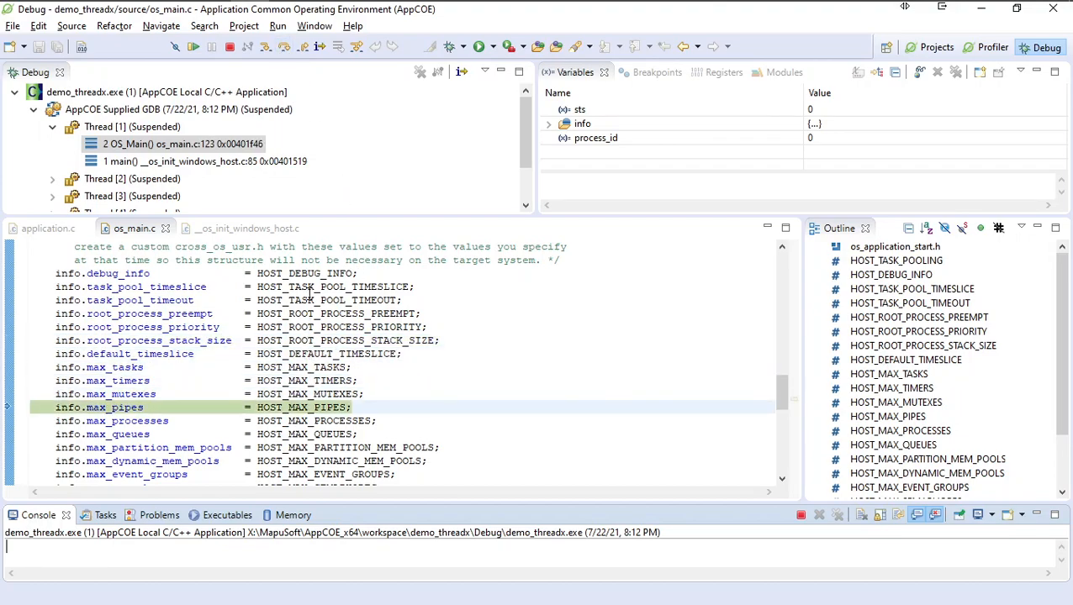
scroll(down, 3)
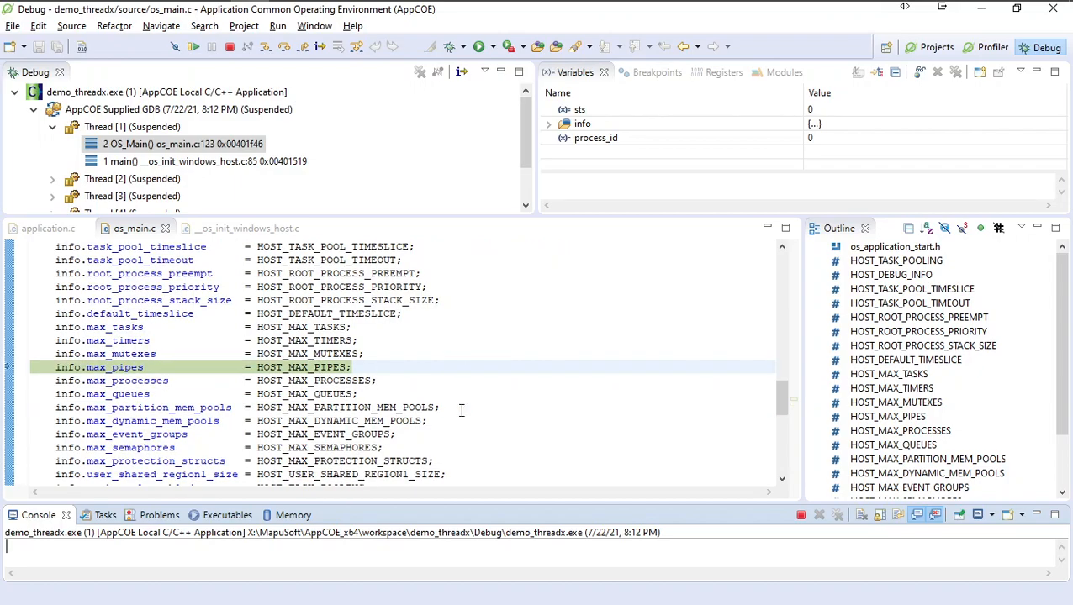
scroll(down, 3)
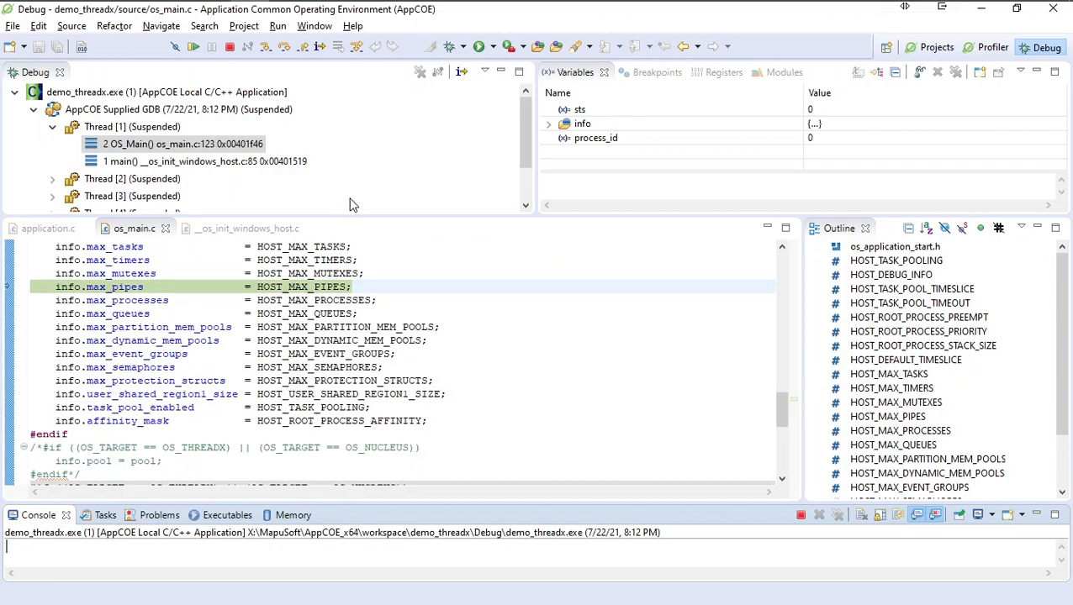
mouse_move(356, 229)
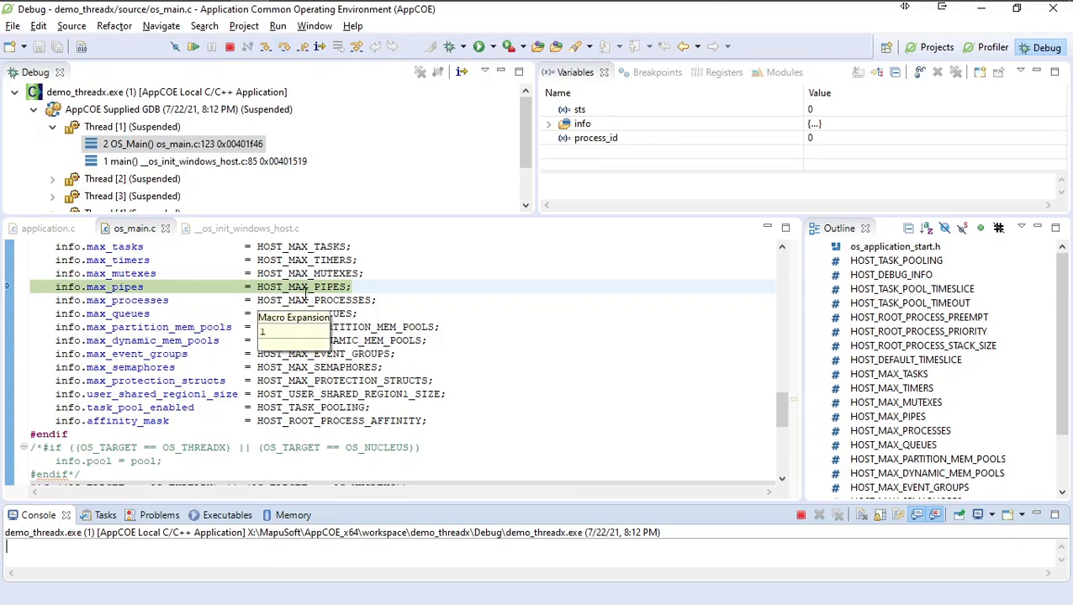
mouse_move(294, 88)
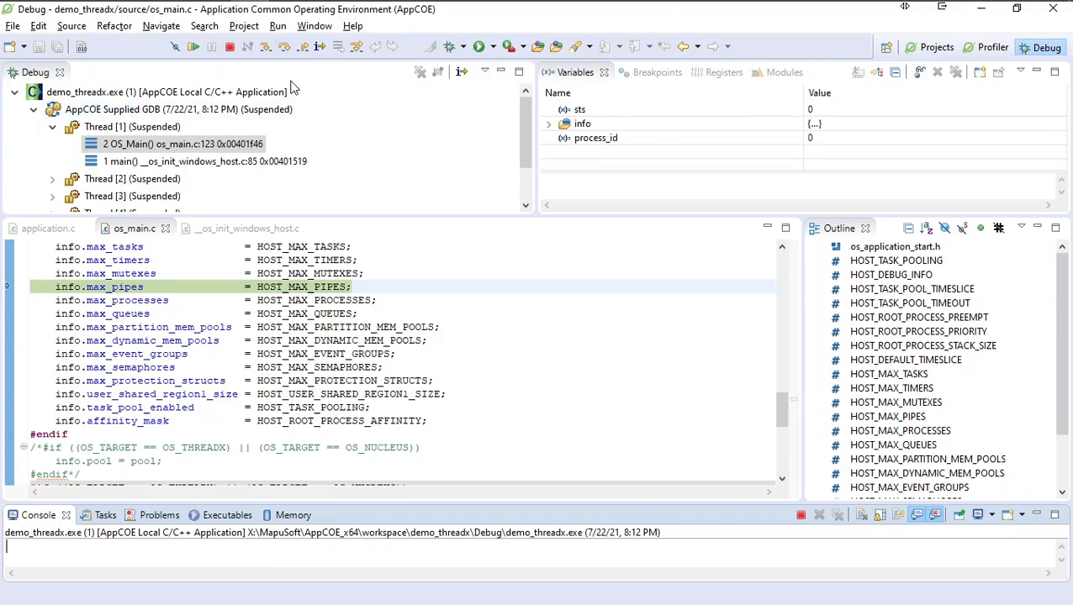
click(286, 51)
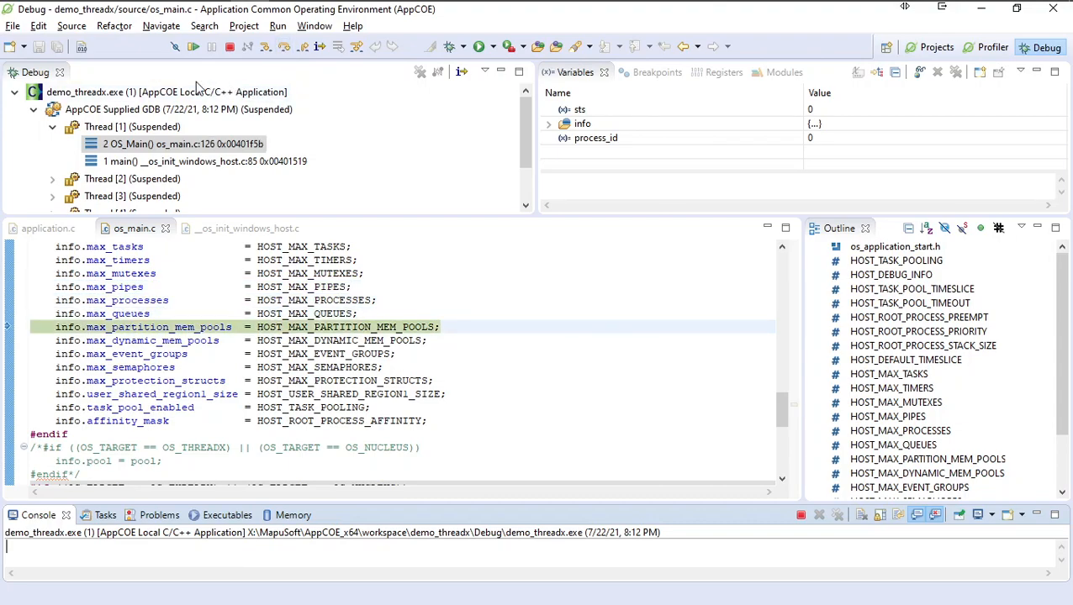
mouse_move(178, 49)
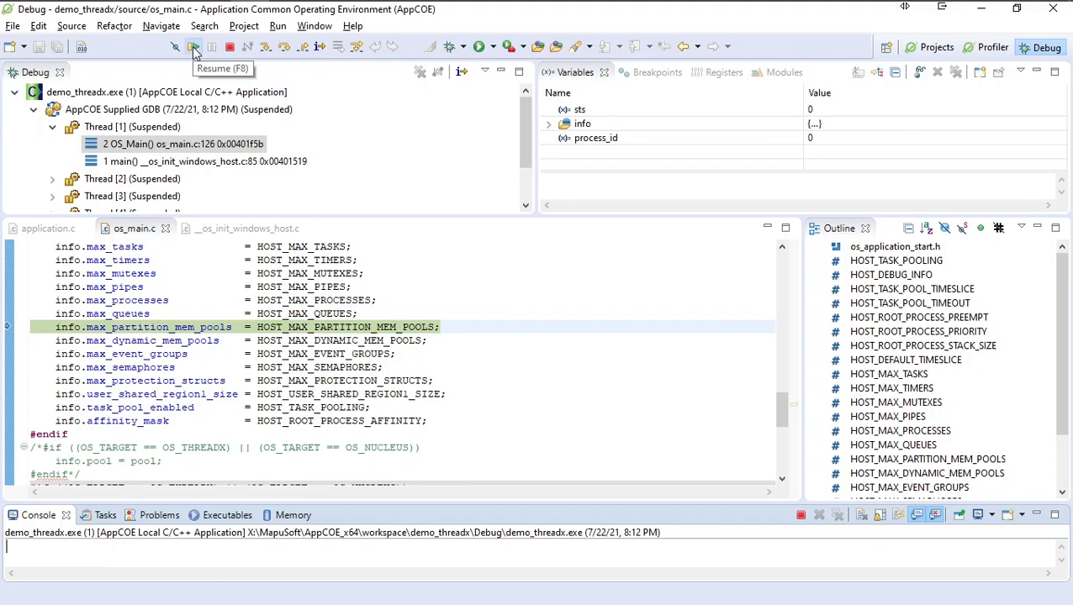
Step: Resume until Thread 7 stops at the tx_queue_send breakpoint in application.c, then continue
click(178, 47)
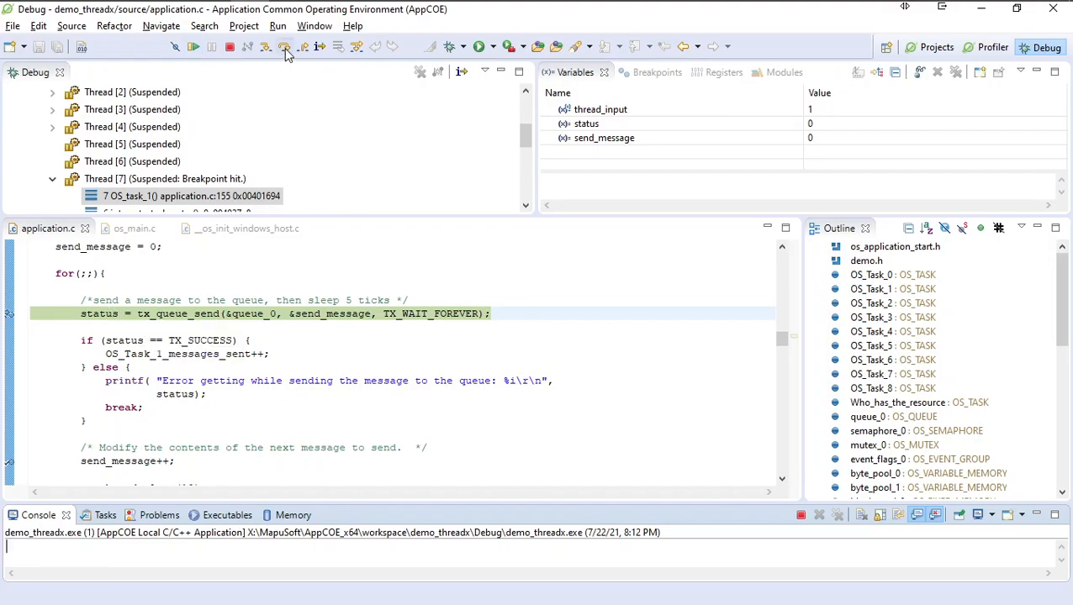
click(279, 47)
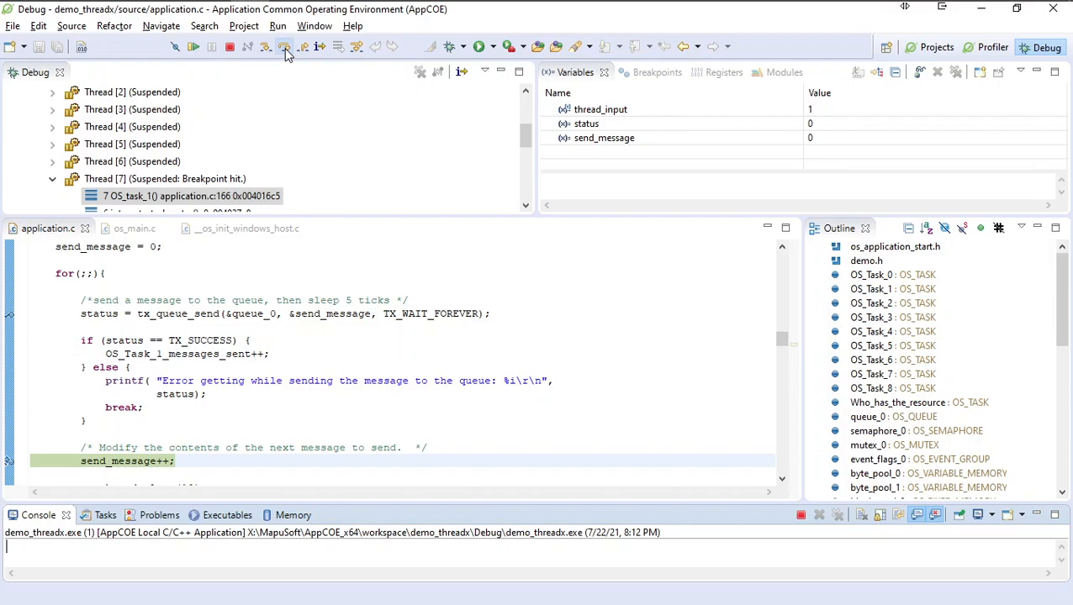
click(289, 47)
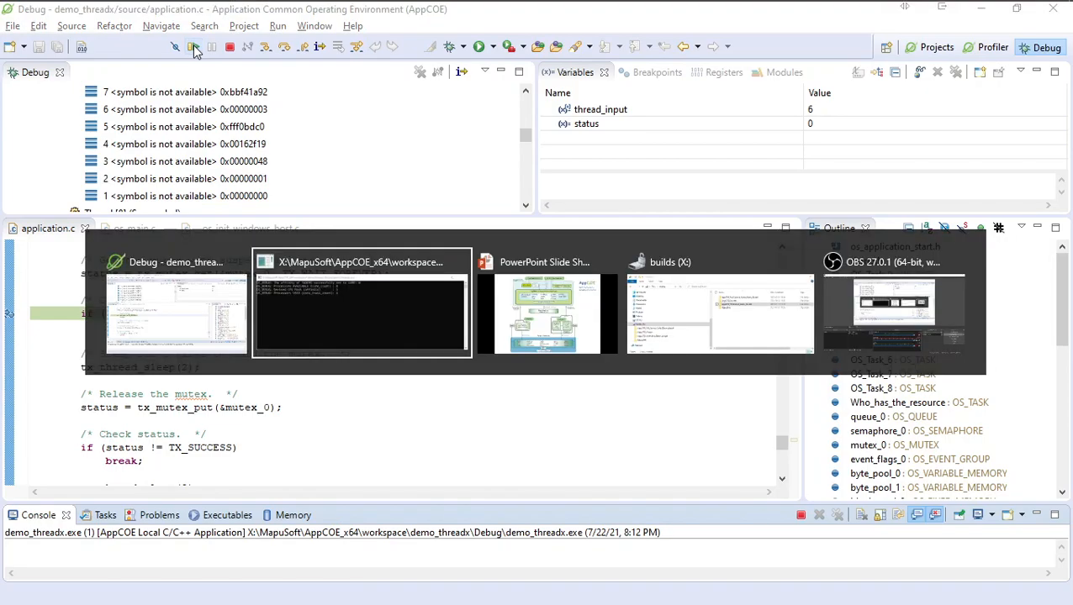
Step: View the demo_threadx.exe console's OS_DEBUG affinity output, then return to the Debug perspective
click(360, 303)
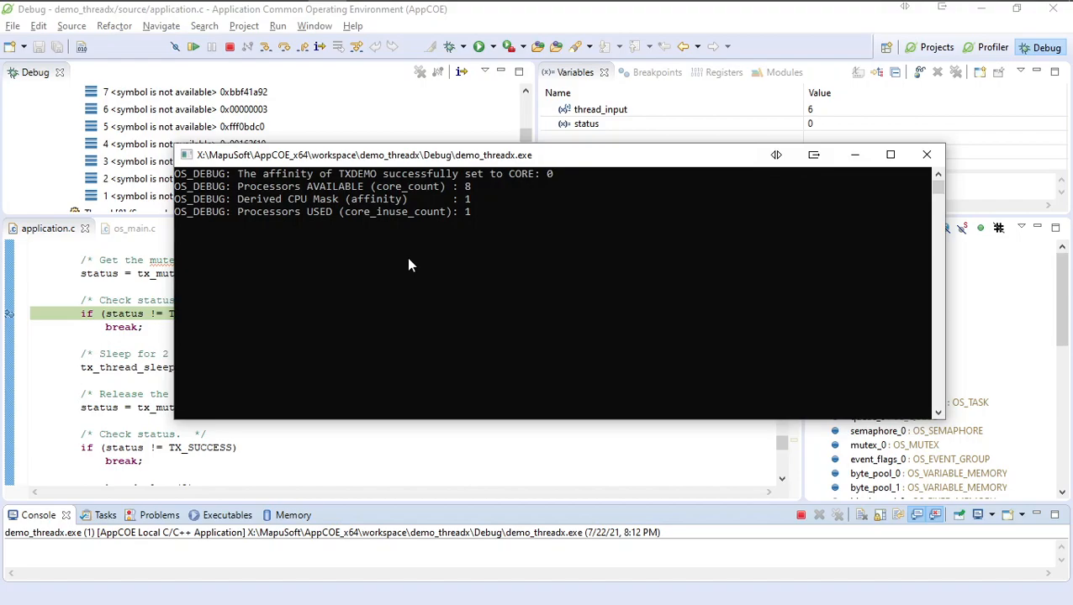
mouse_move(340, 281)
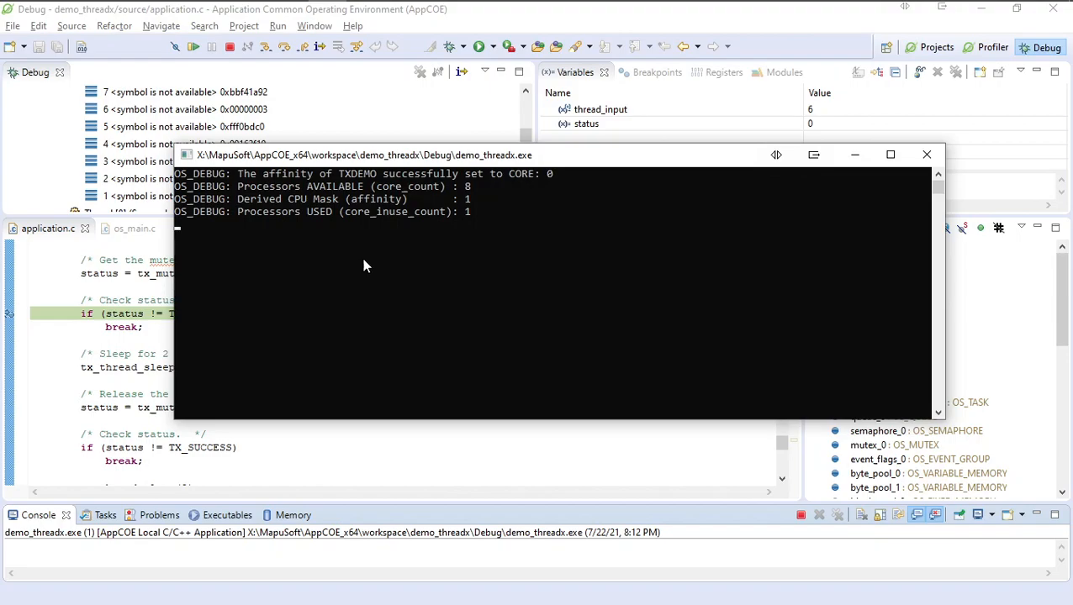
mouse_move(424, 276)
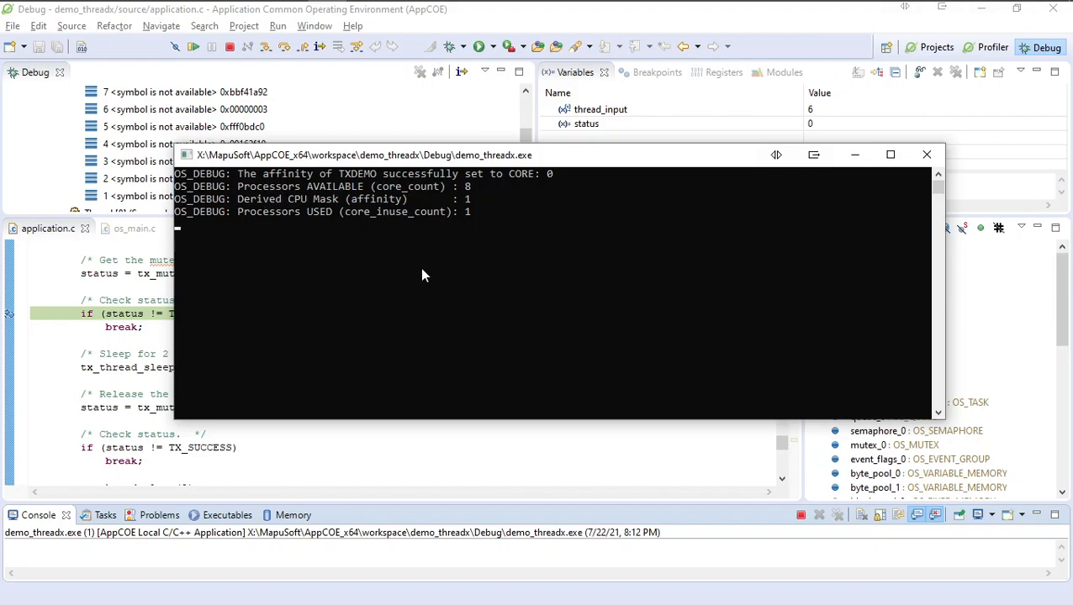
click(925, 154)
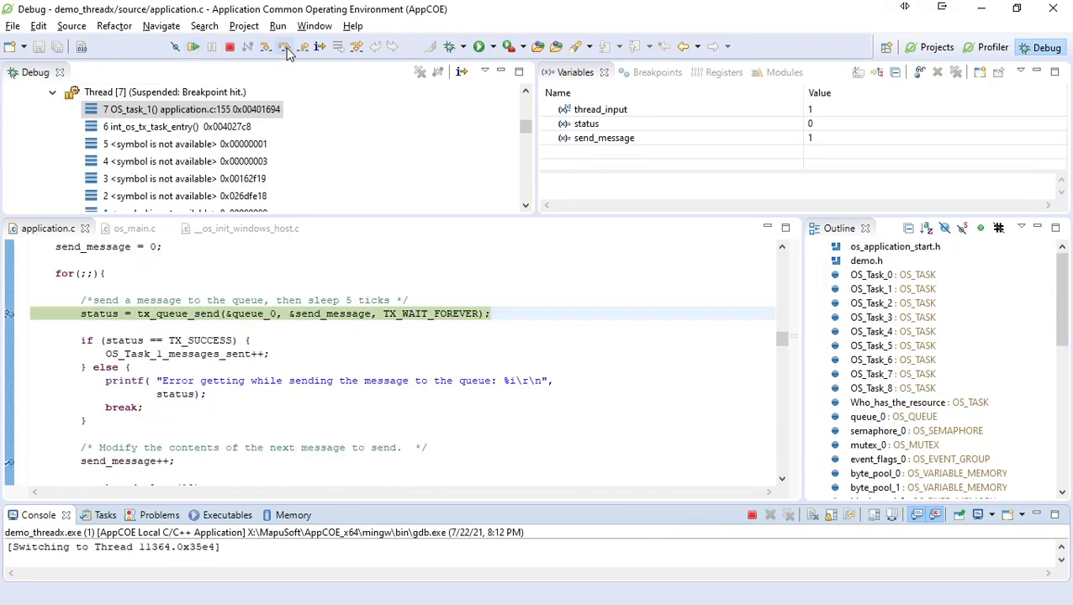
Step: Continue to the tx_queue_send stop once more, then terminate the debug session
click(276, 47)
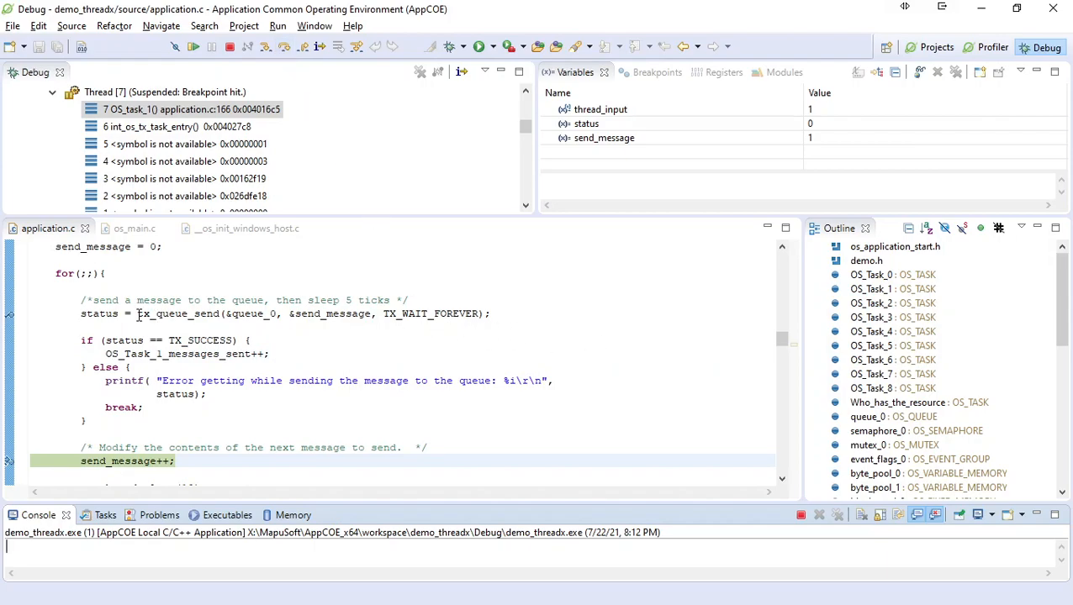
double_click(176, 315)
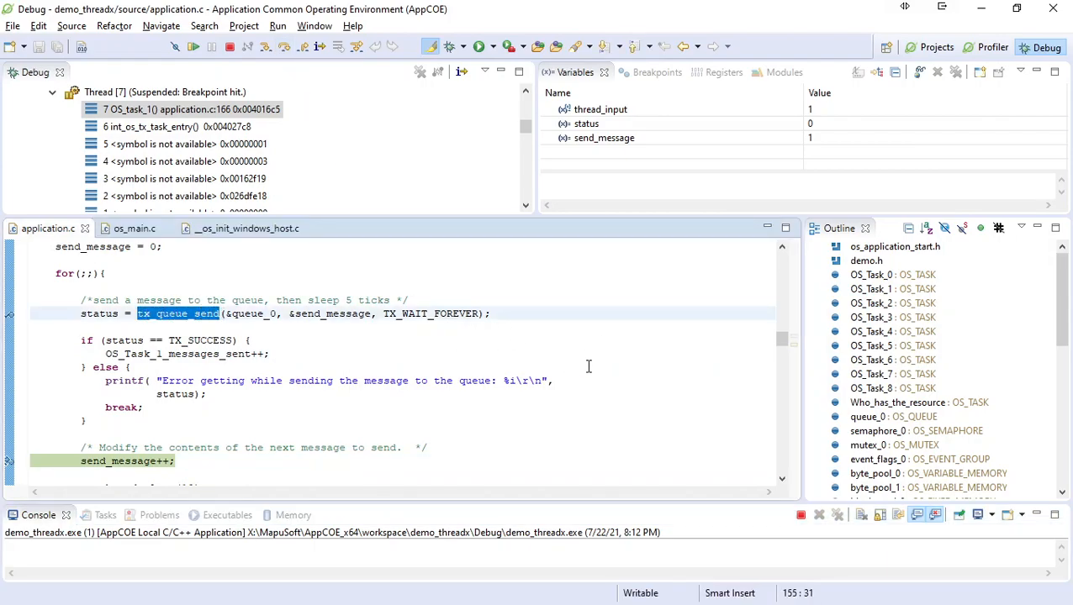
mouse_move(682, 374)
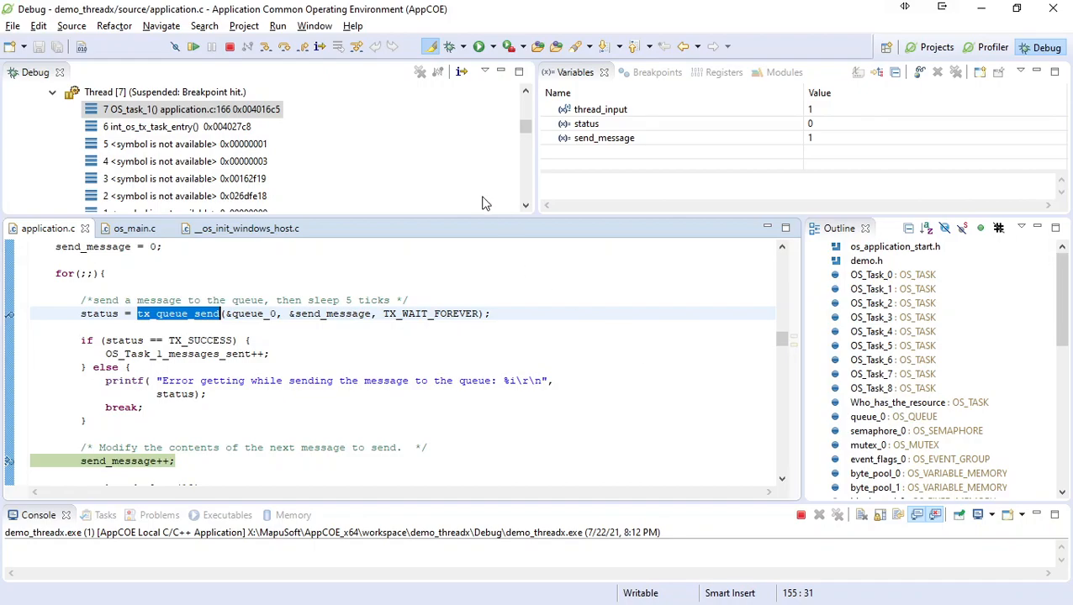
mouse_move(229, 47)
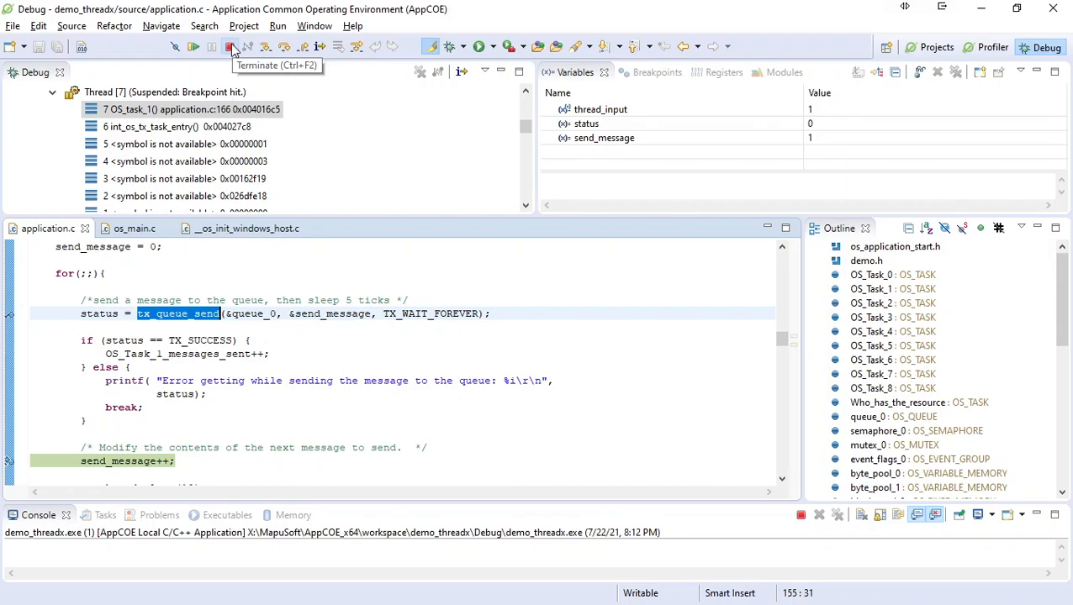
click(225, 47)
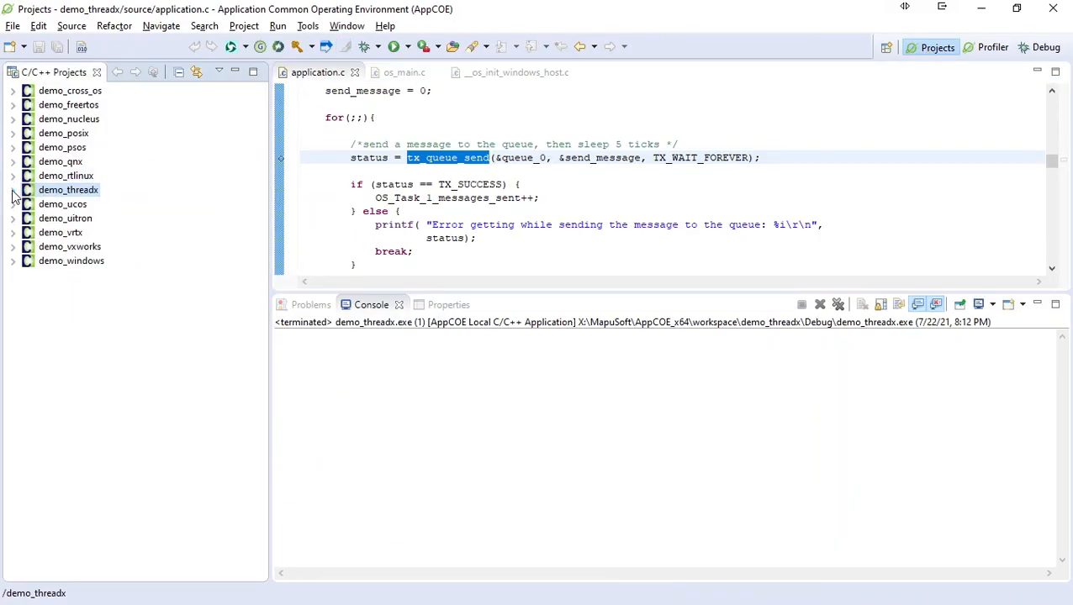
mouse_move(68, 291)
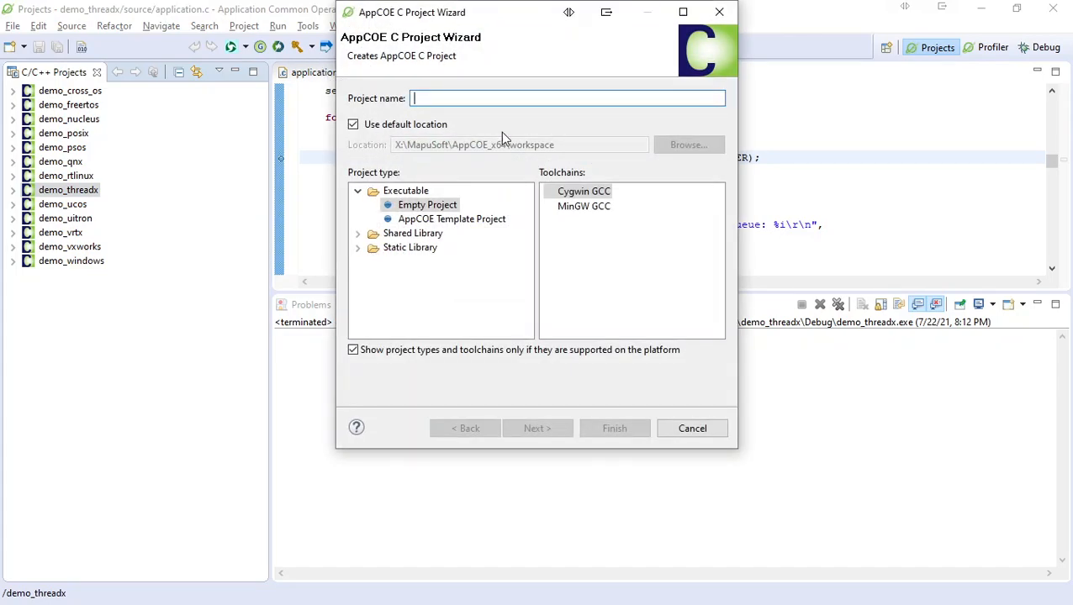
Step: Name the new C project Template_ThreadX and choose the AppCOE Template Project type
text(Temp)
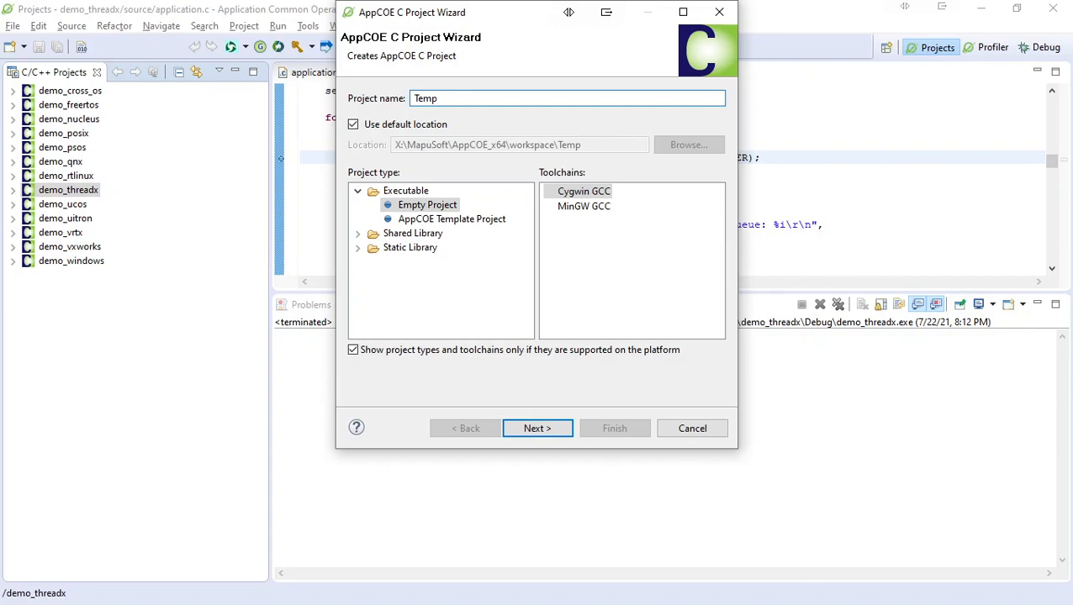
text(emplate_)
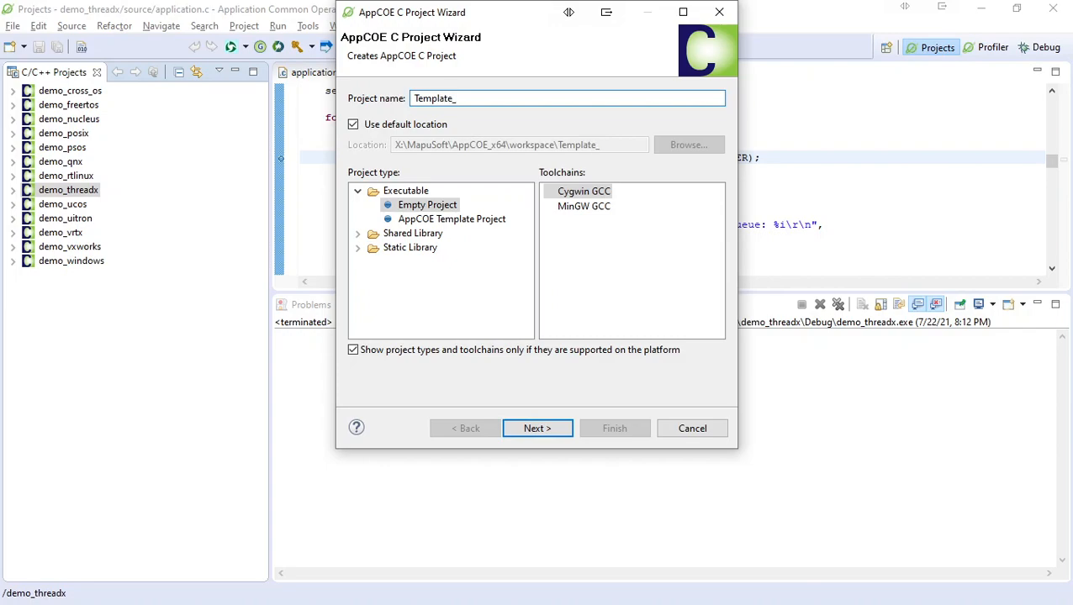
text(Thread)
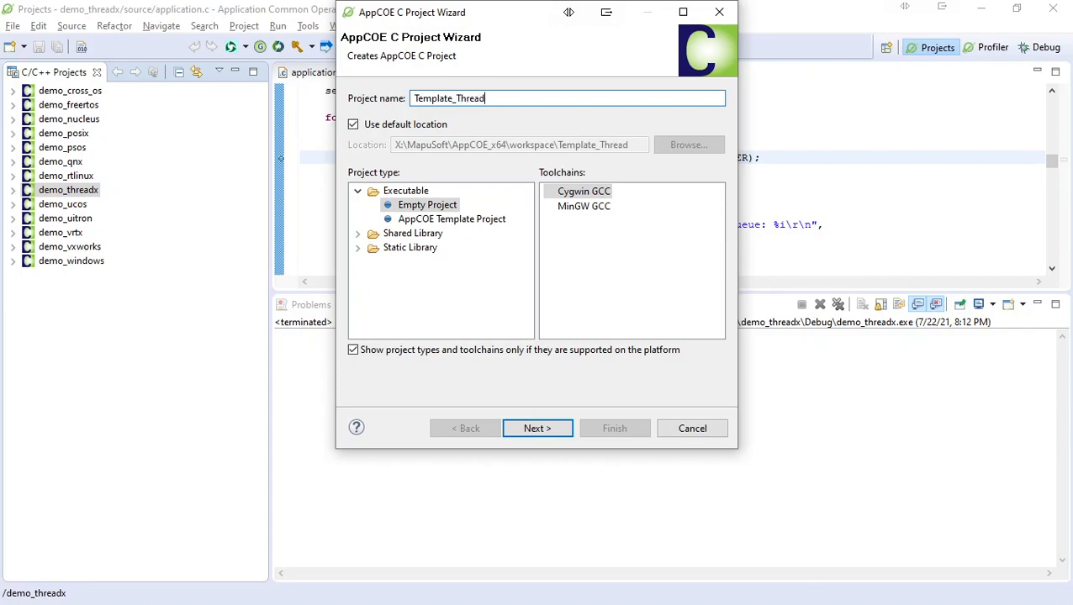
text(X)
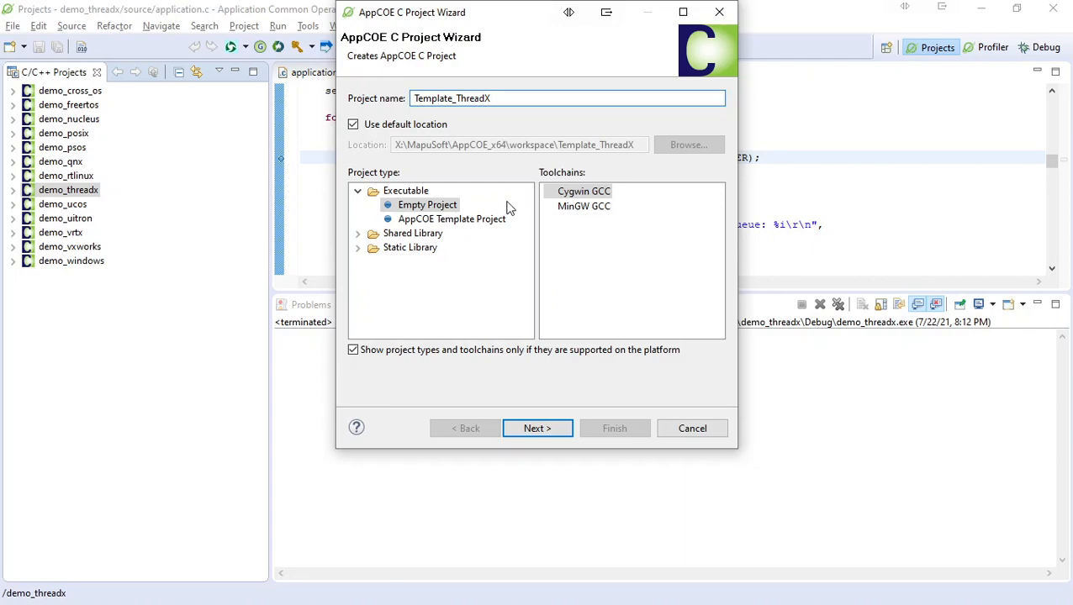
click(451, 218)
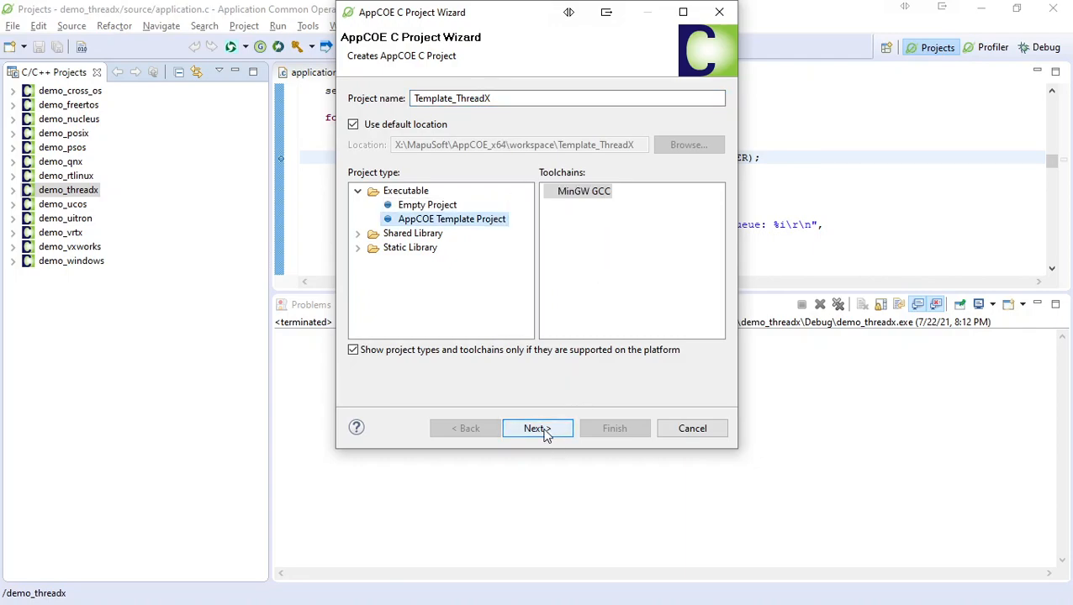
click(538, 429)
text(thdx)
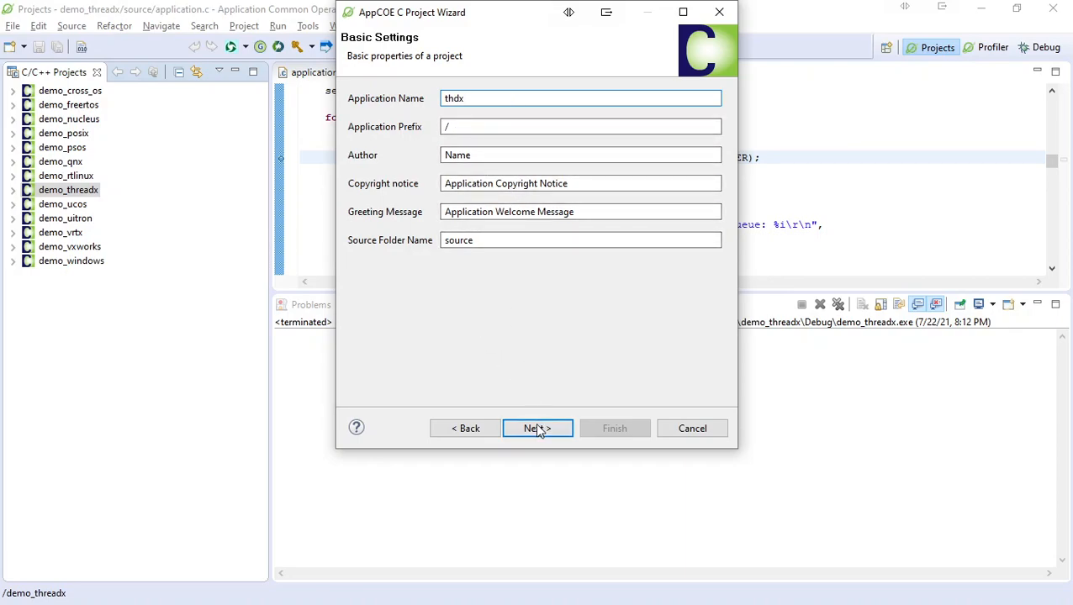
Step: Keep default settings and Debug/Release configurations, include ThreadX Interface APIs, and finish
click(538, 429)
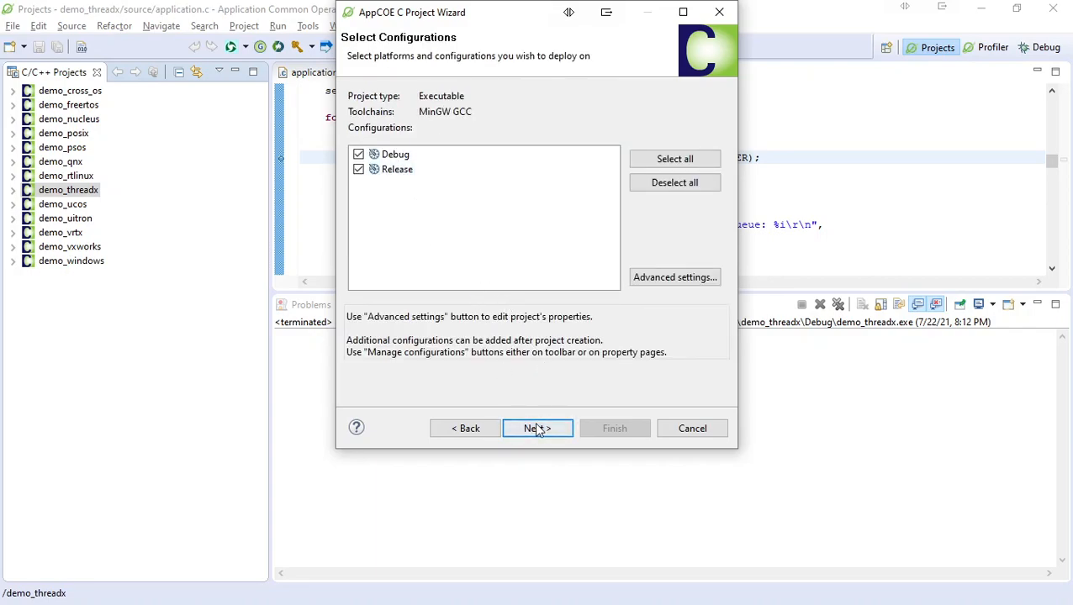
click(538, 428)
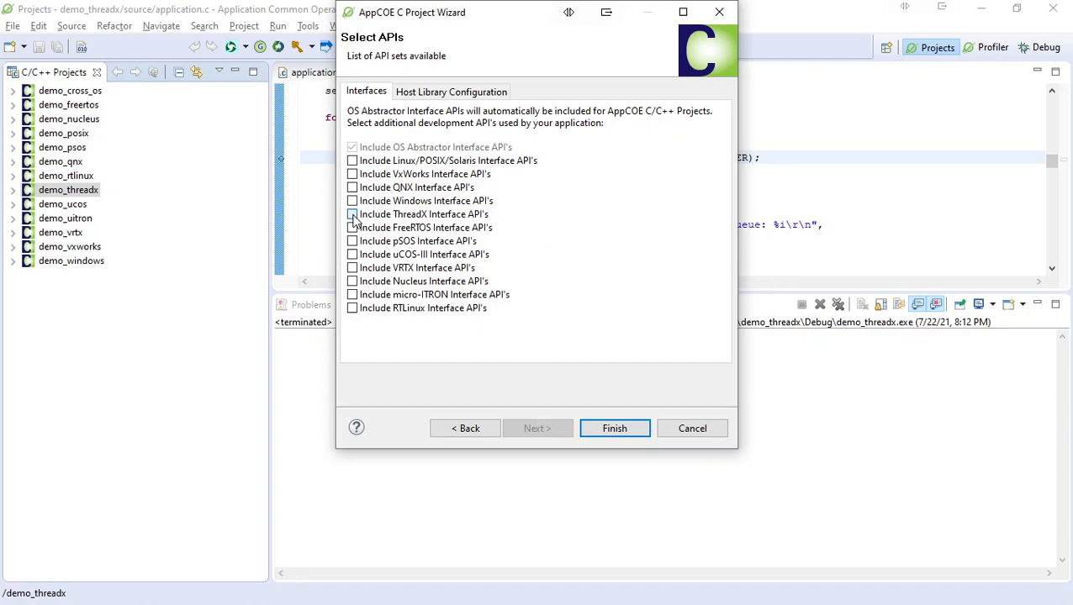
click(352, 214)
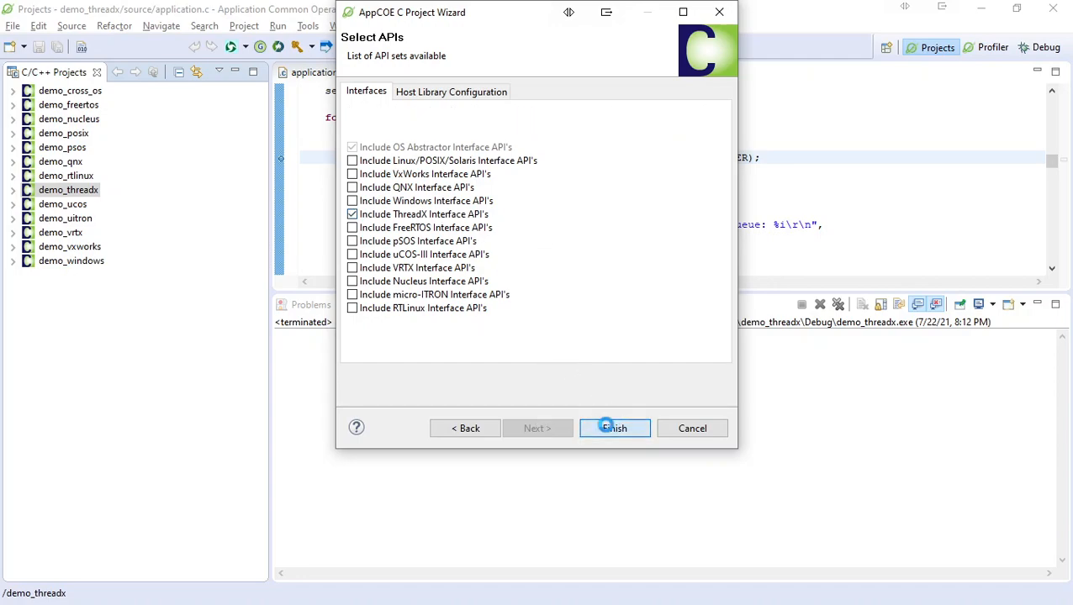
click(614, 429)
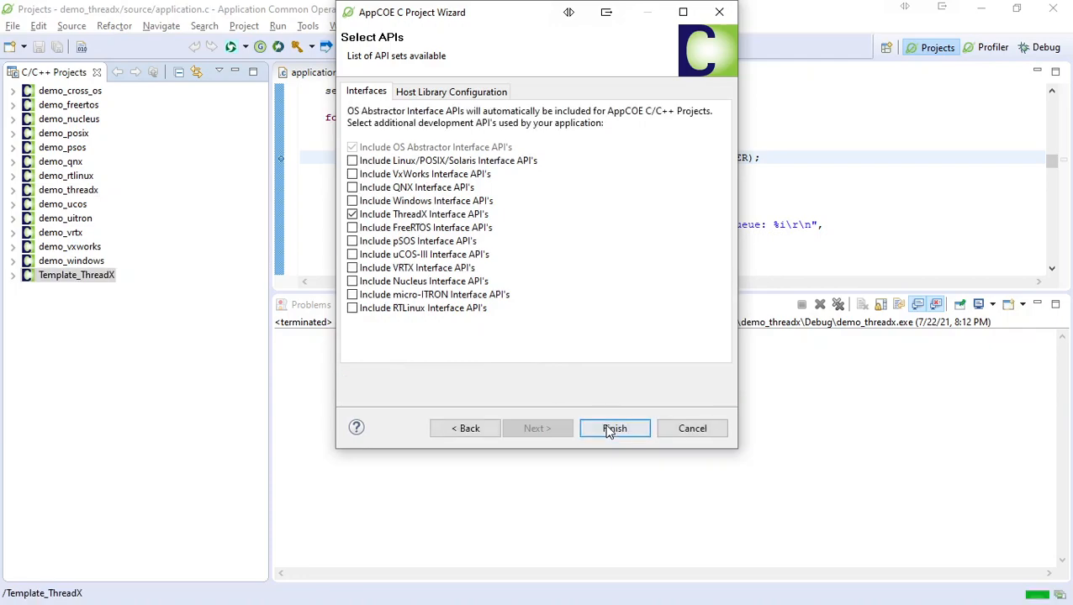
click(615, 429)
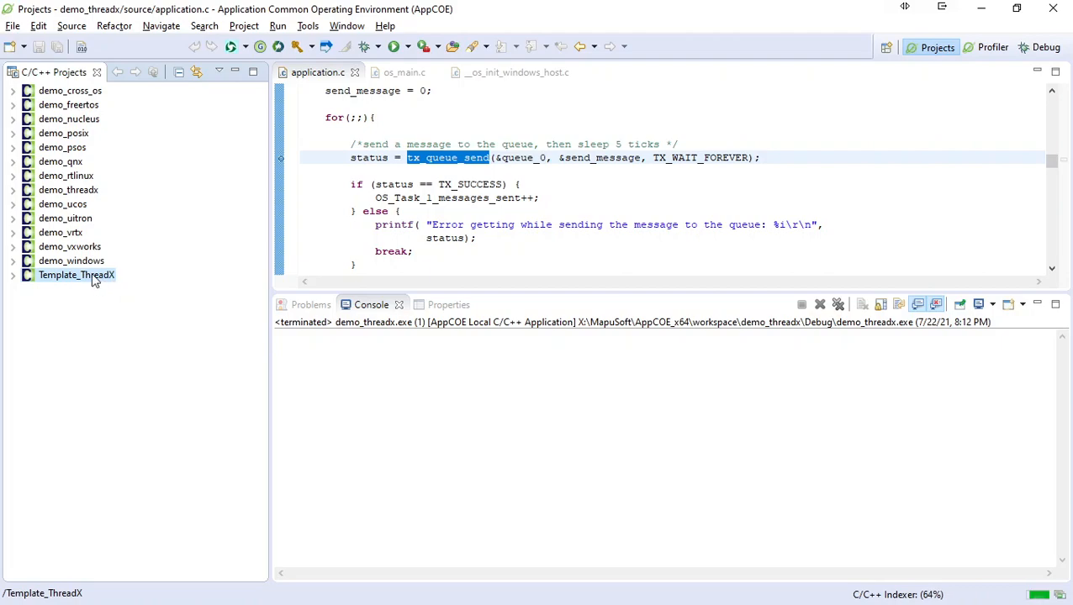
Step: Build the Template_ThreadX project and expand it in the project tree
right_click(78, 276)
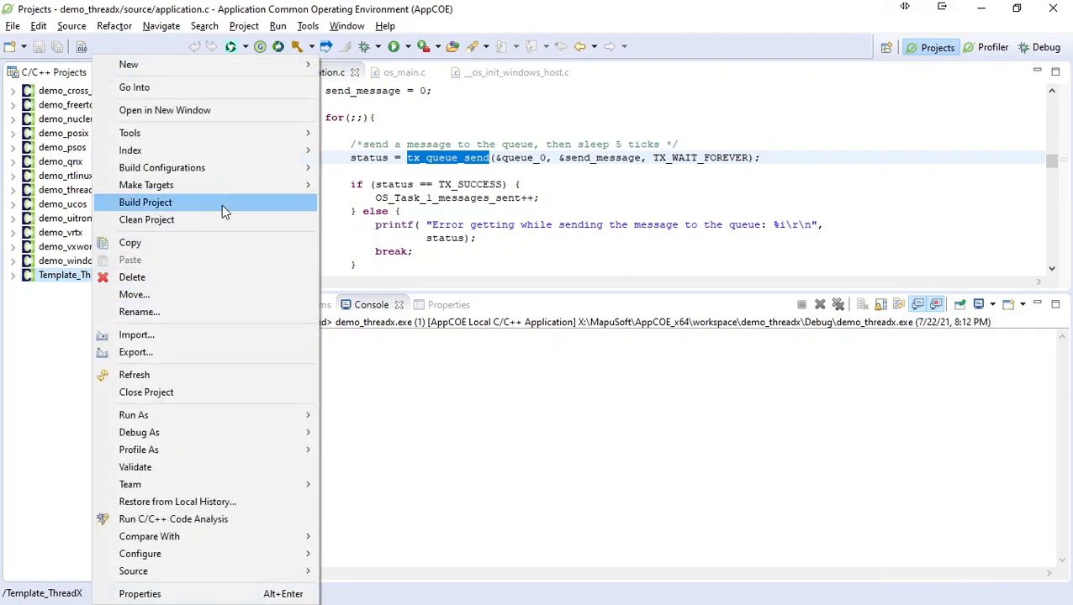
click(146, 202)
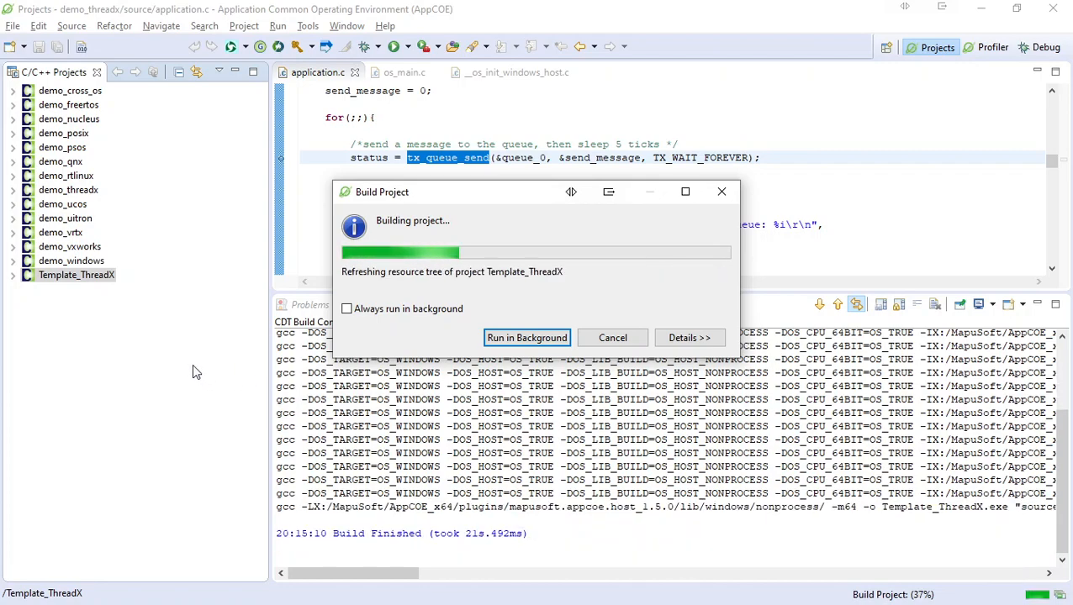
click(527, 336)
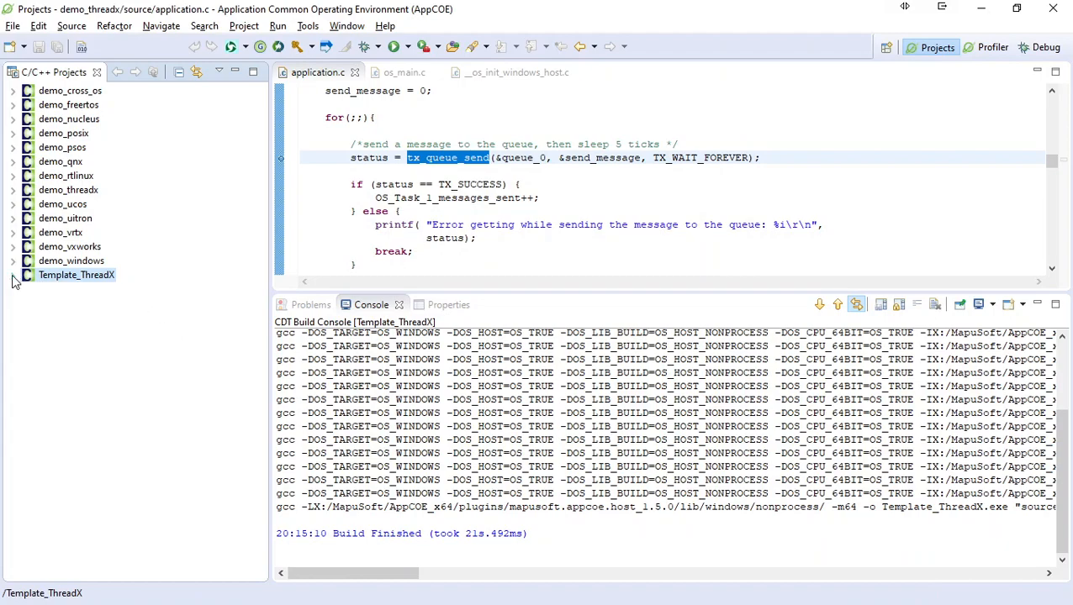
click(13, 275)
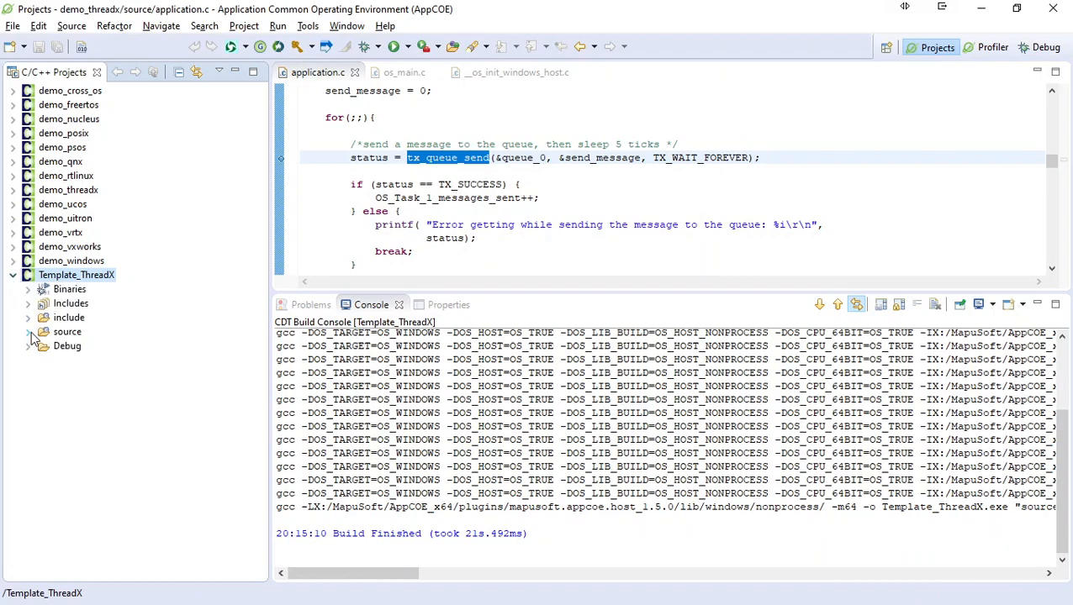
Step: Open source/os_application_start.c to view the ThreadXRoot thread code and welcome prints
click(28, 332)
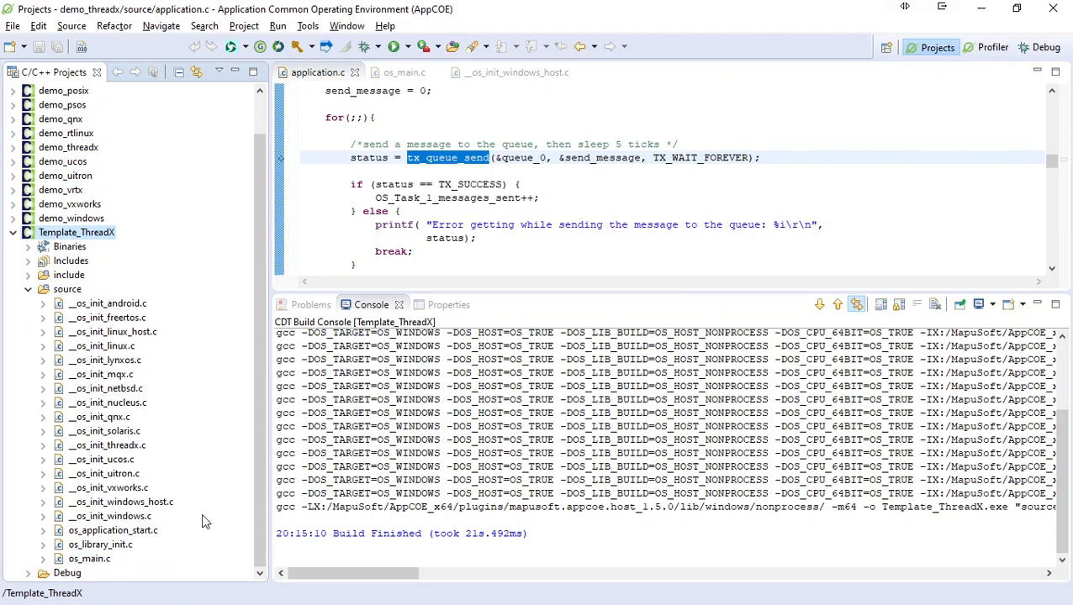
click(115, 531)
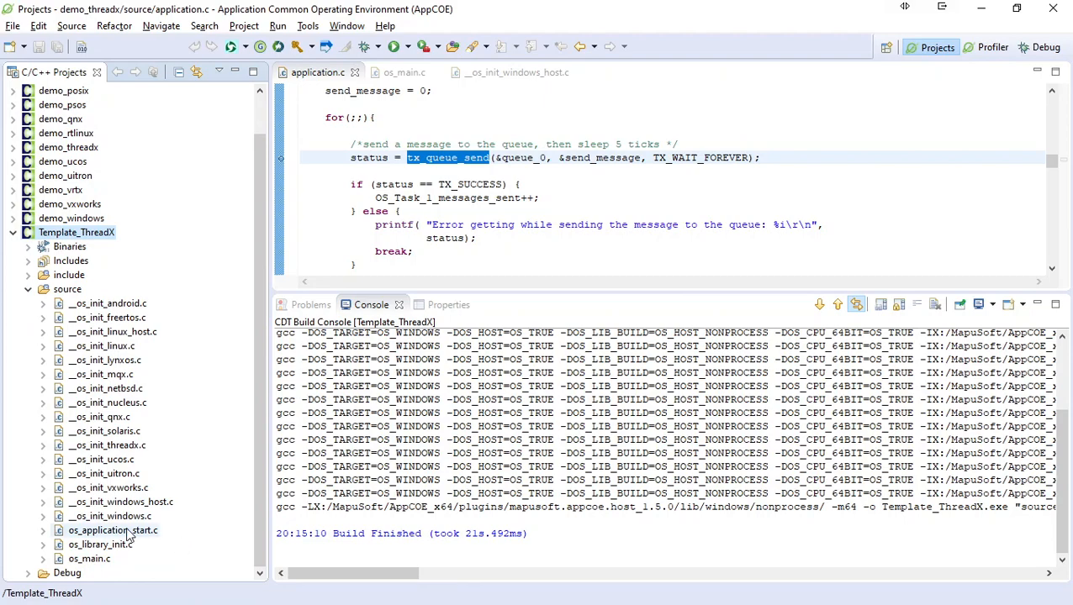
double_click(101, 531)
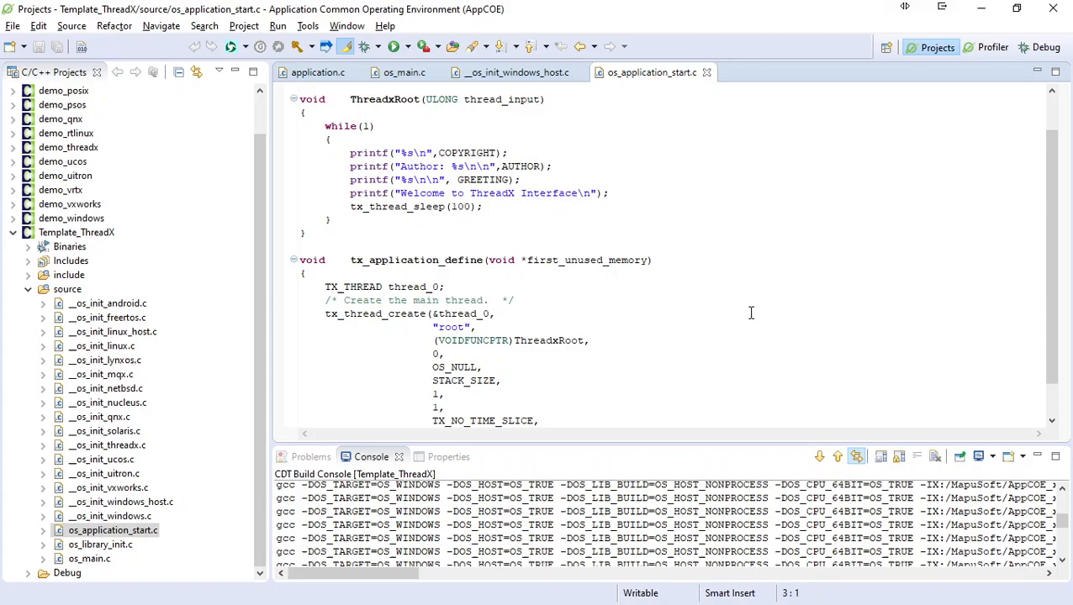
scroll(down, 3)
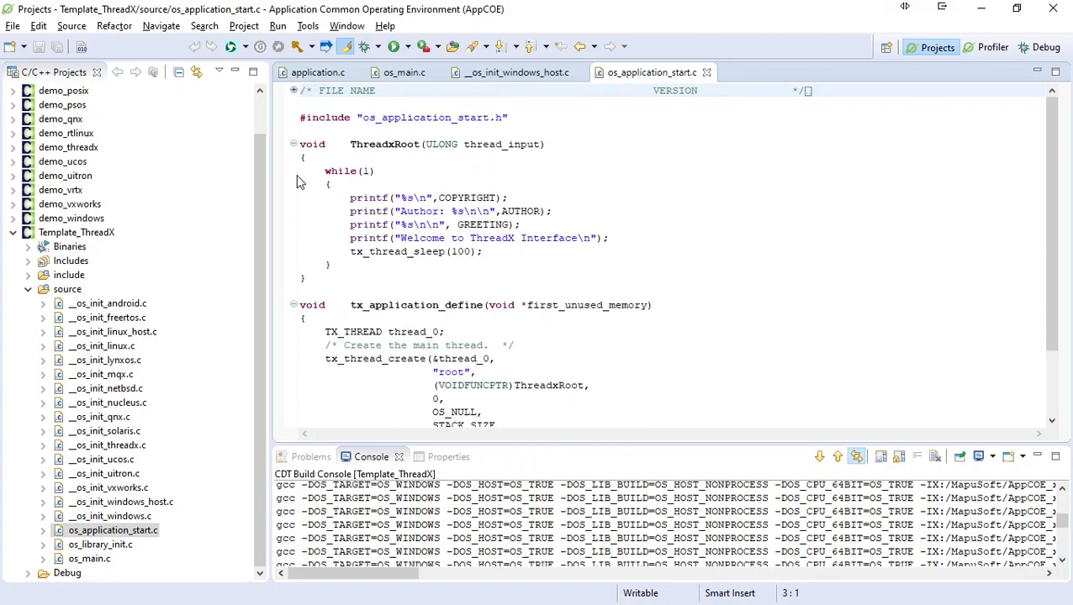
mouse_move(284, 176)
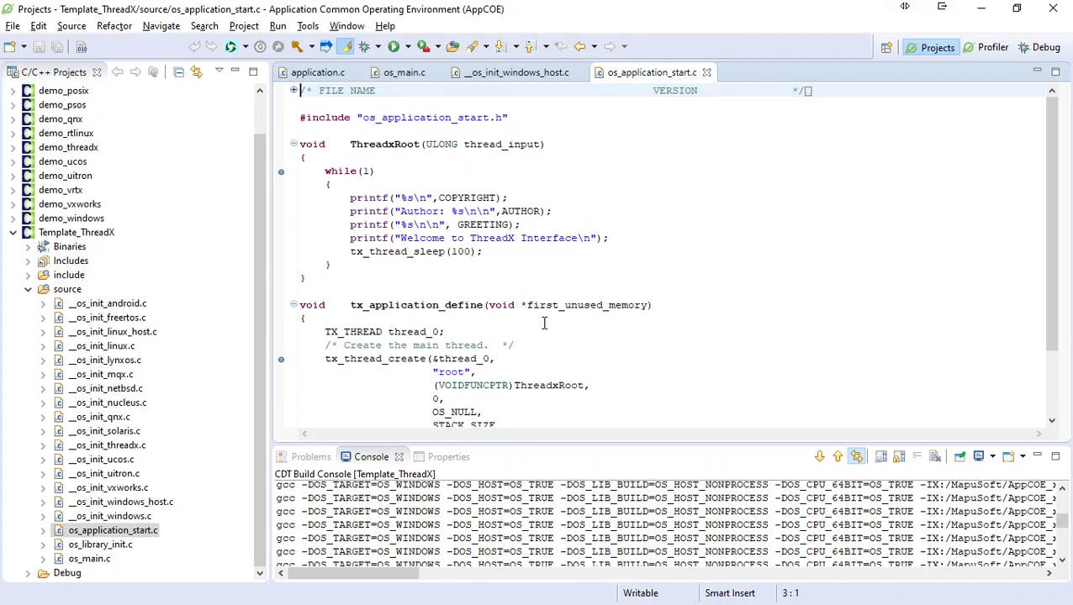
click(78, 233)
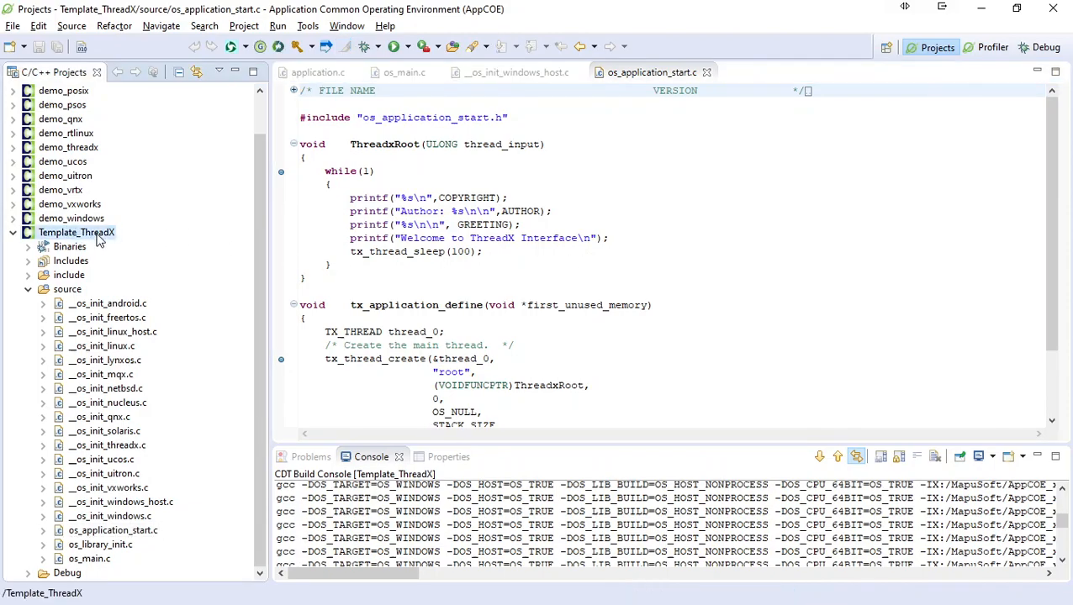
Step: Debug Template_ThreadX locally, step into OS_Main and resume until the welcome message prints
right_click(77, 232)
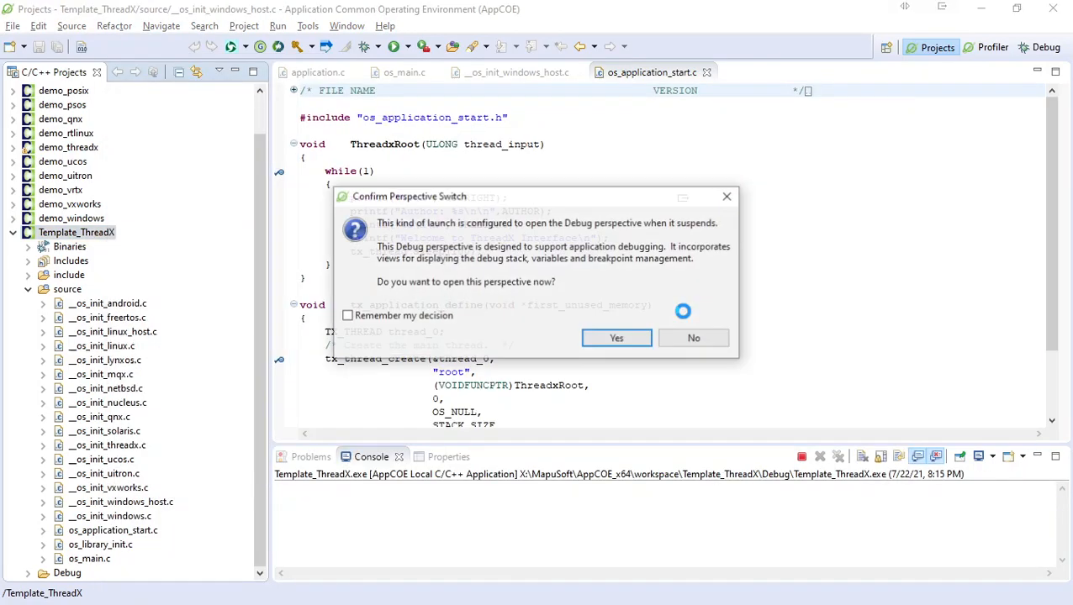
click(615, 338)
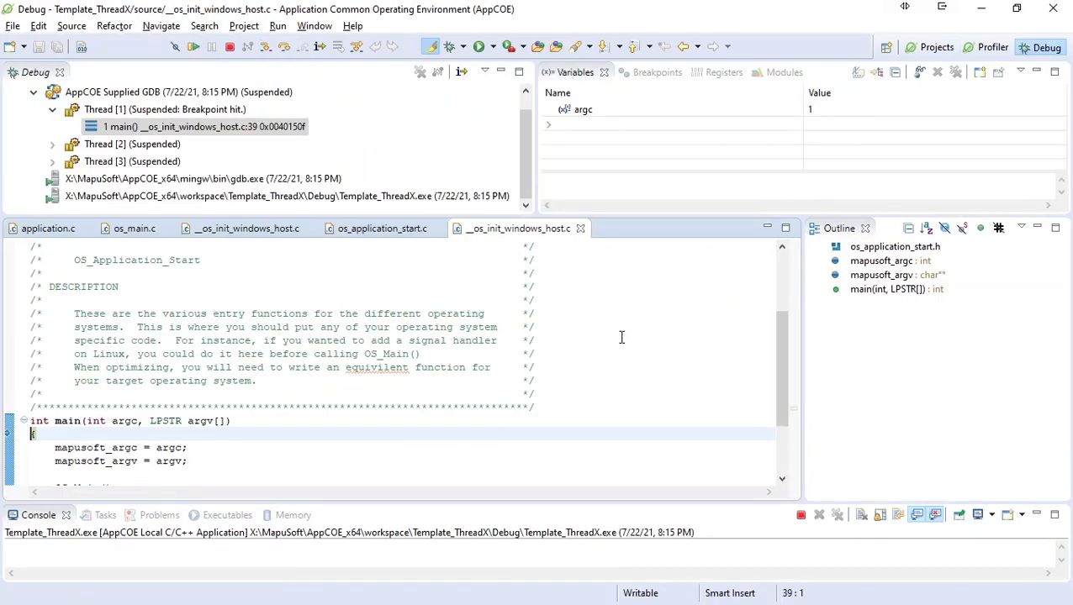
click(264, 47)
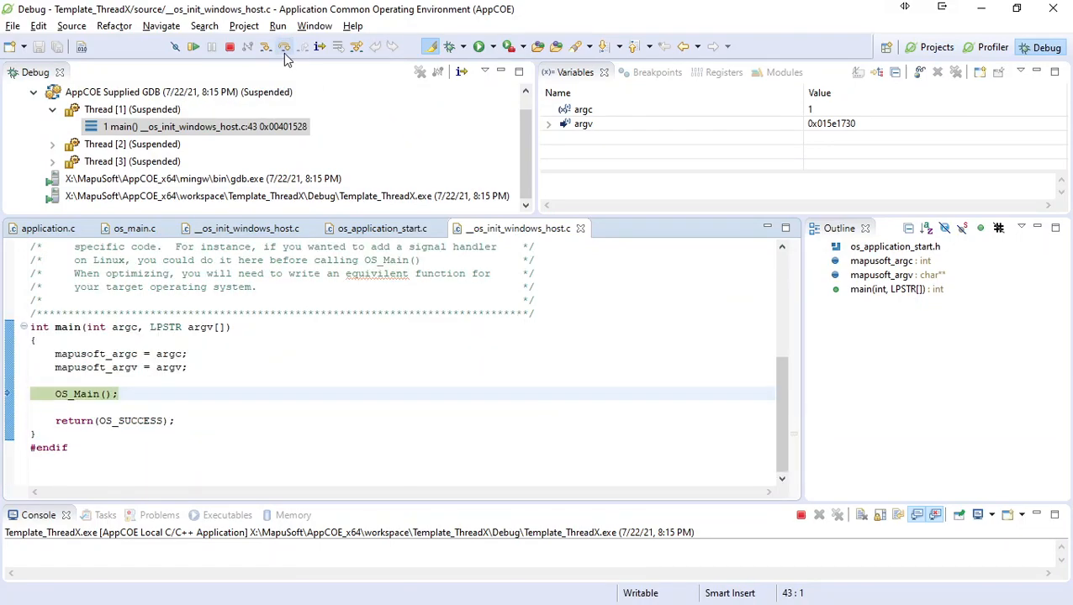
click(279, 47)
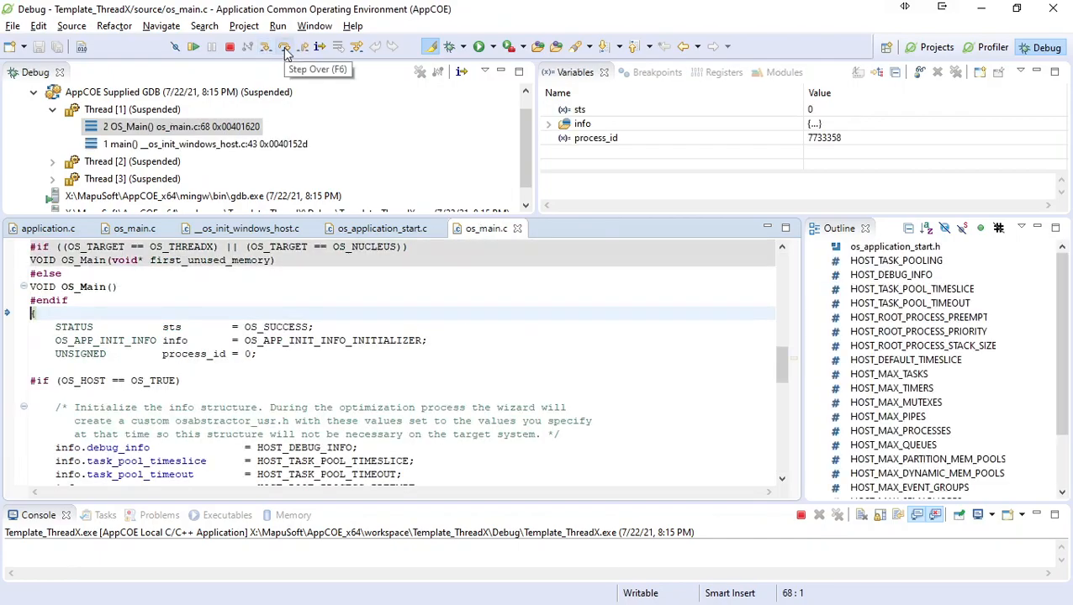
click(284, 47)
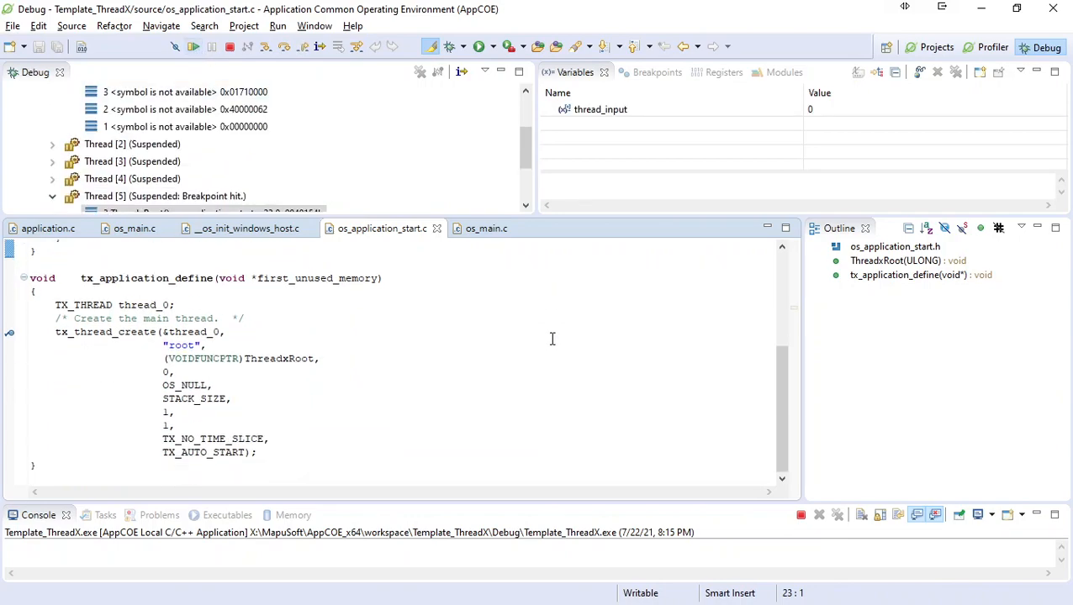
mouse_move(427, 212)
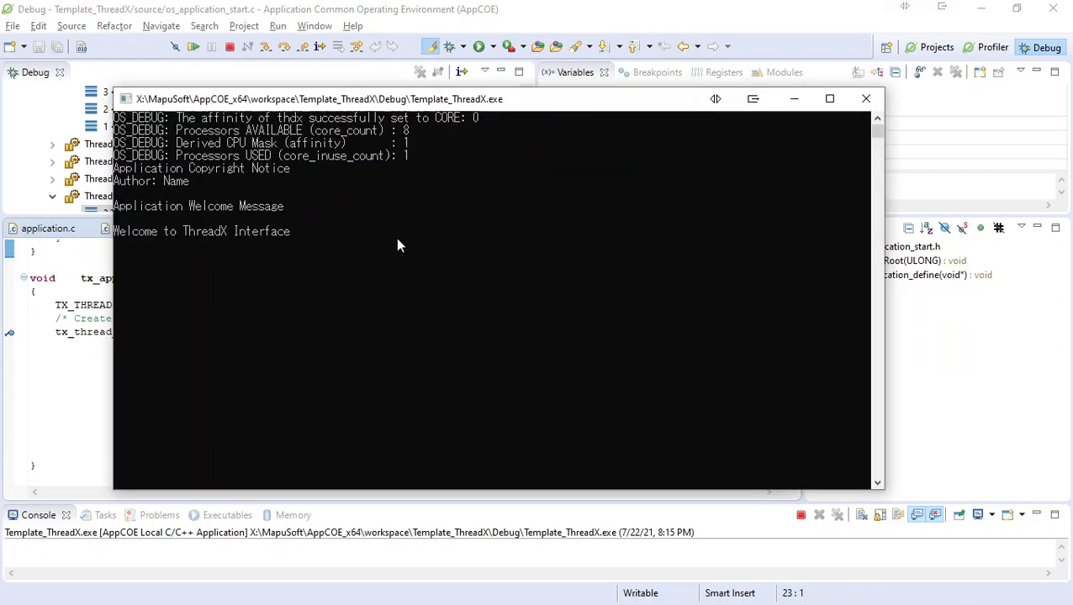
mouse_move(247, 239)
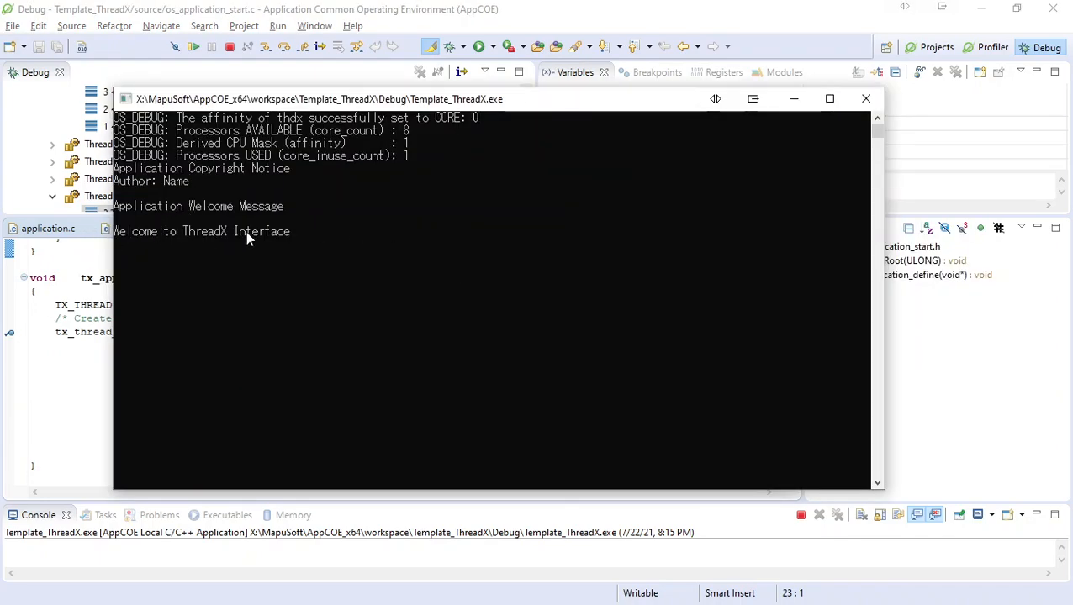
mouse_move(445, 264)
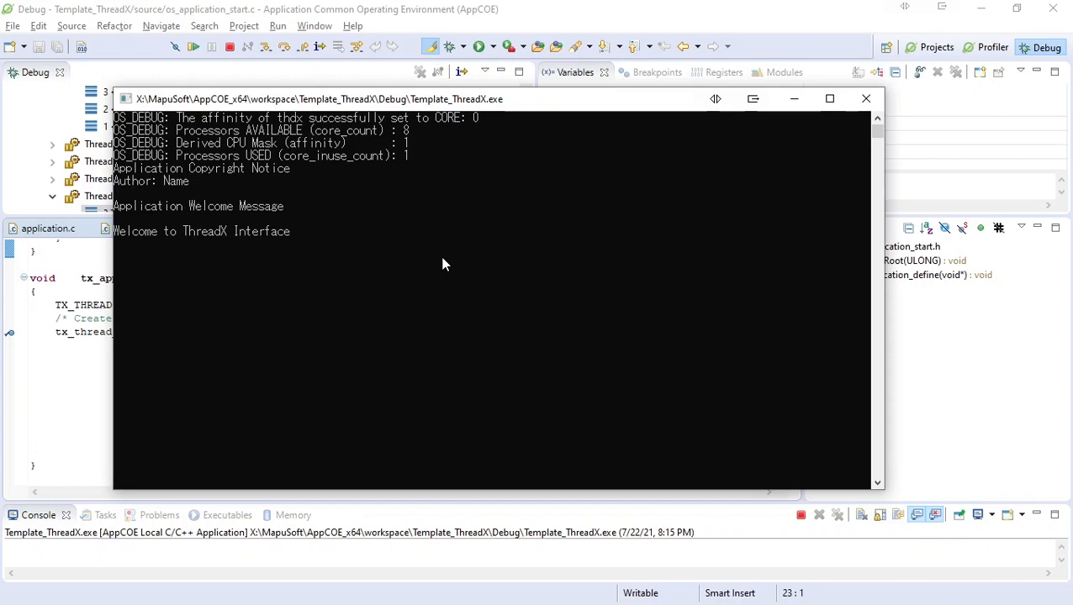
Step: Close the running program's output window and return to the Projects perspective
click(864, 97)
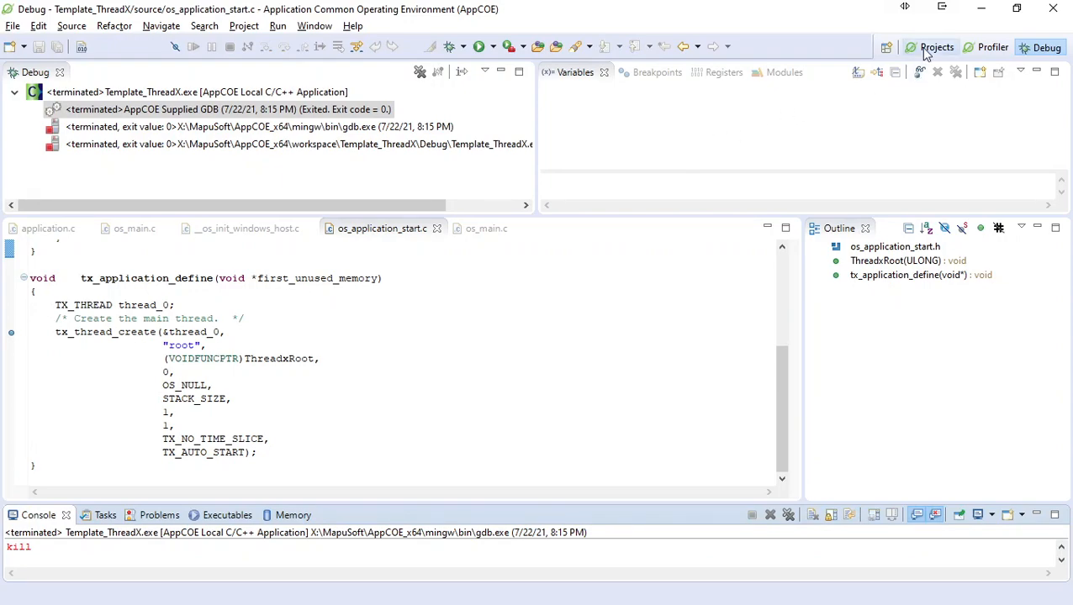
click(935, 47)
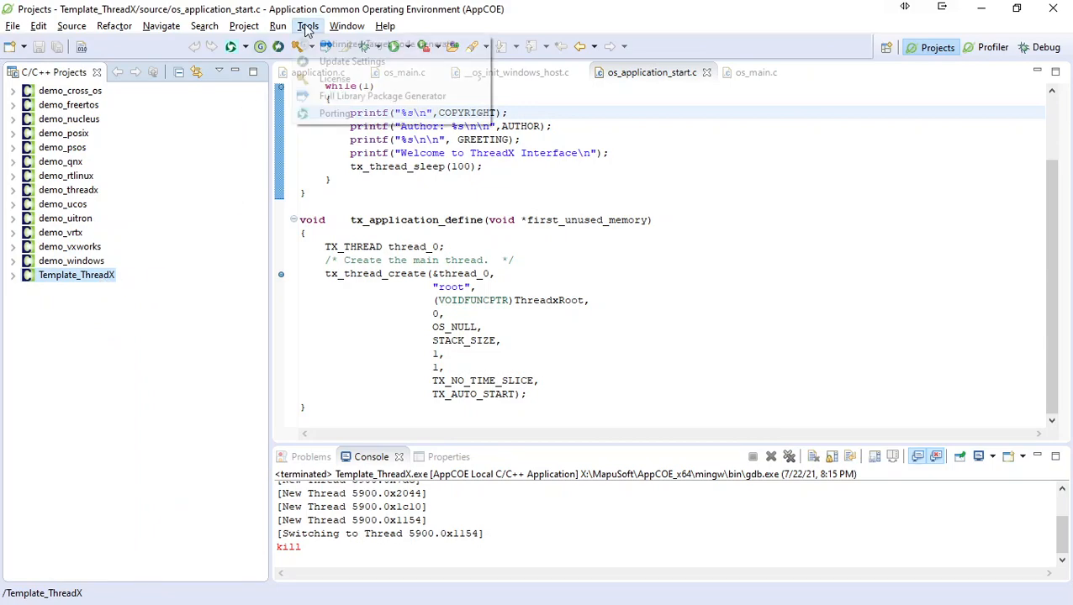
Step: Start the Optimized Target Code Generator with a WindRiver Workbench 3.3 project file enabled
click(306, 27)
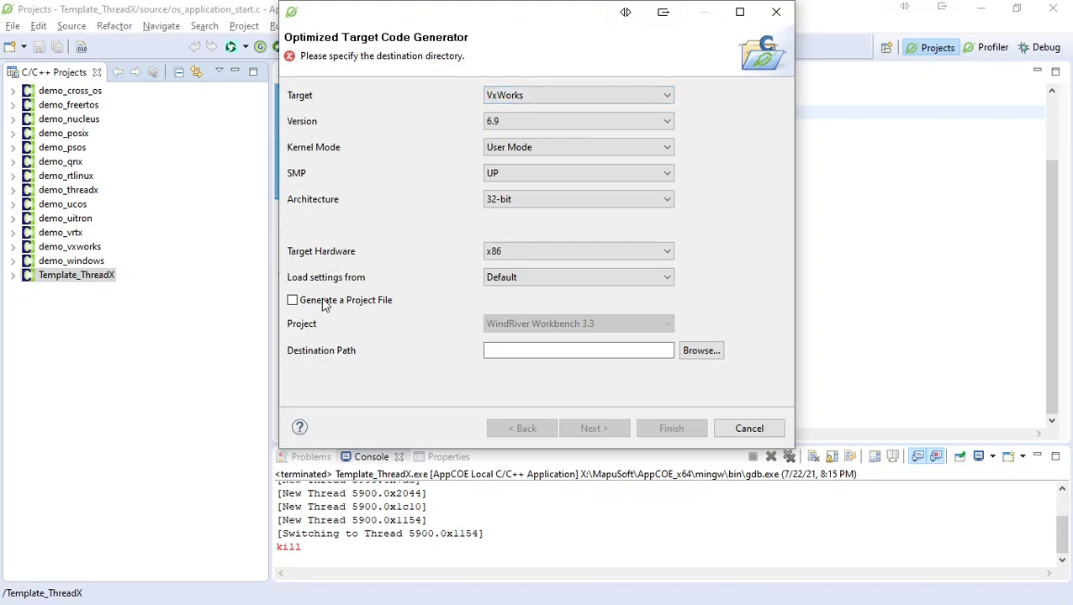
click(292, 299)
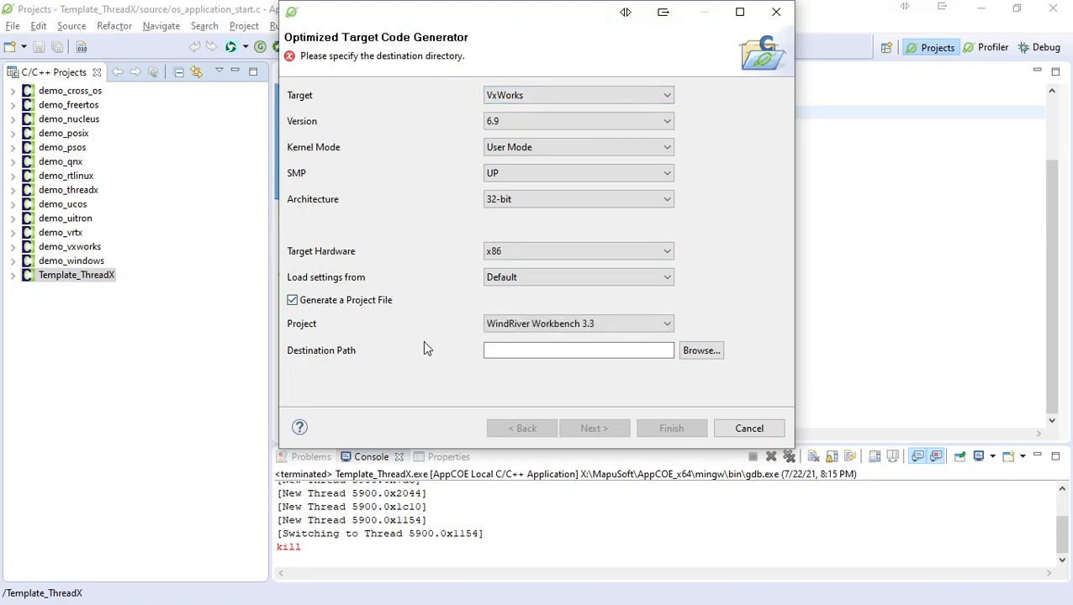
click(666, 322)
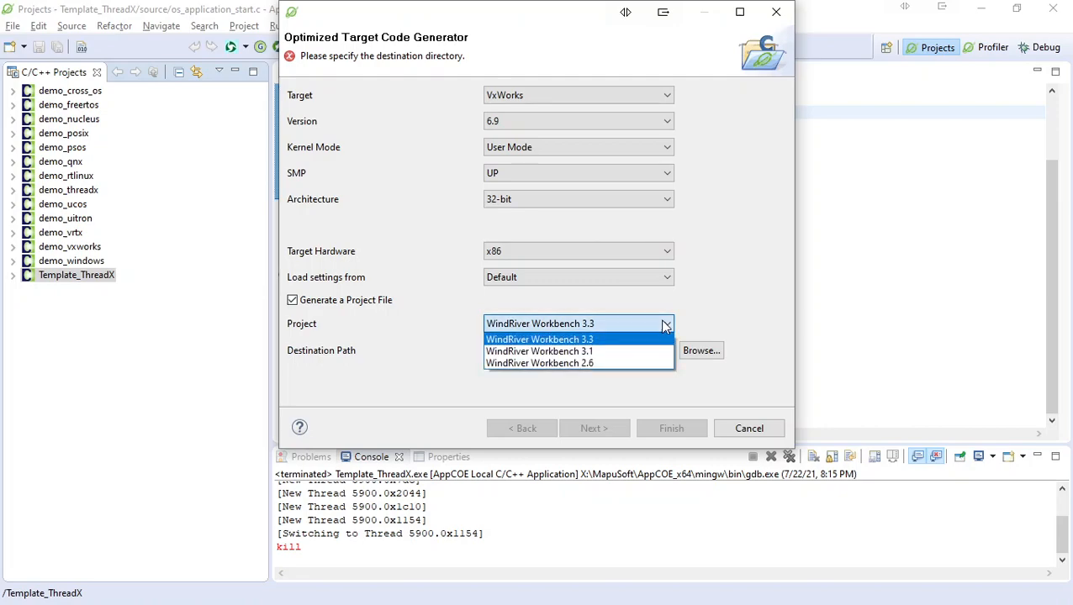
click(539, 339)
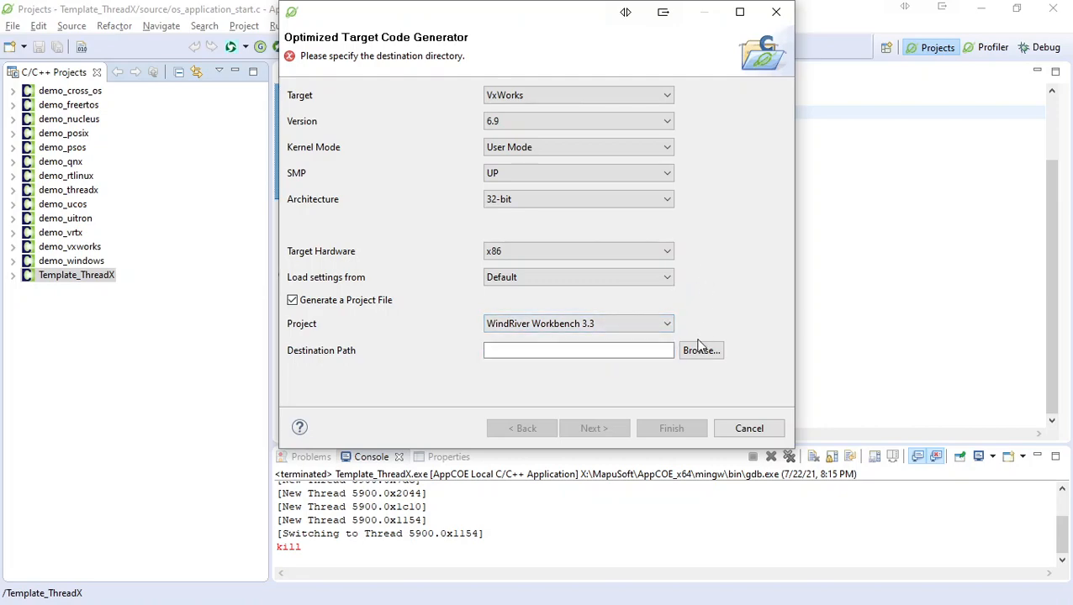
Step: Set the destination to X:\AppCOE_Optimized_Demo_Export and proceed to profiler configuration
click(701, 350)
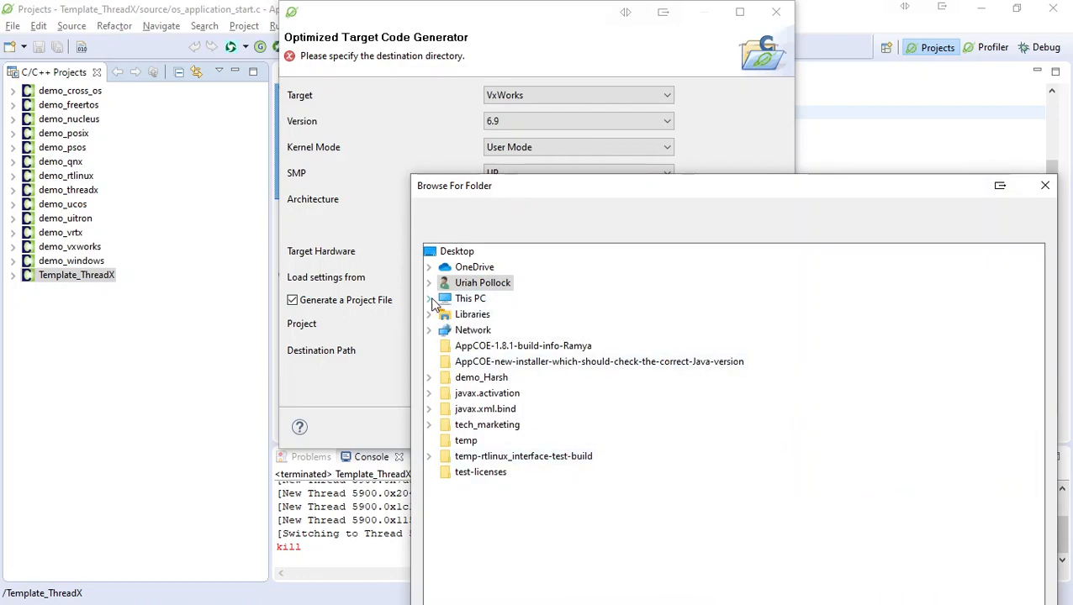
click(428, 300)
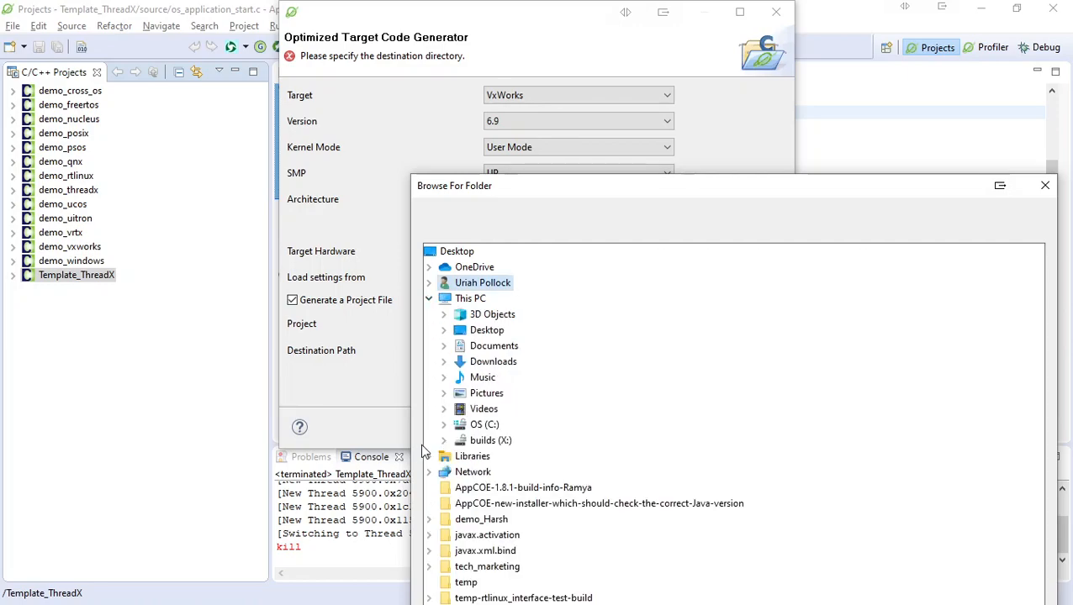
click(444, 441)
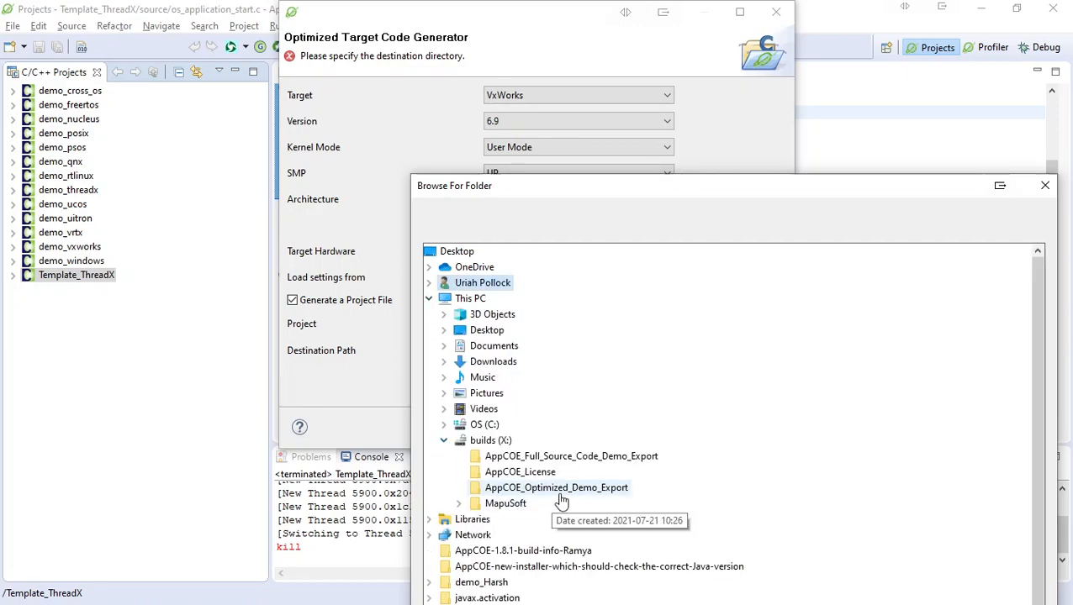
click(554, 488)
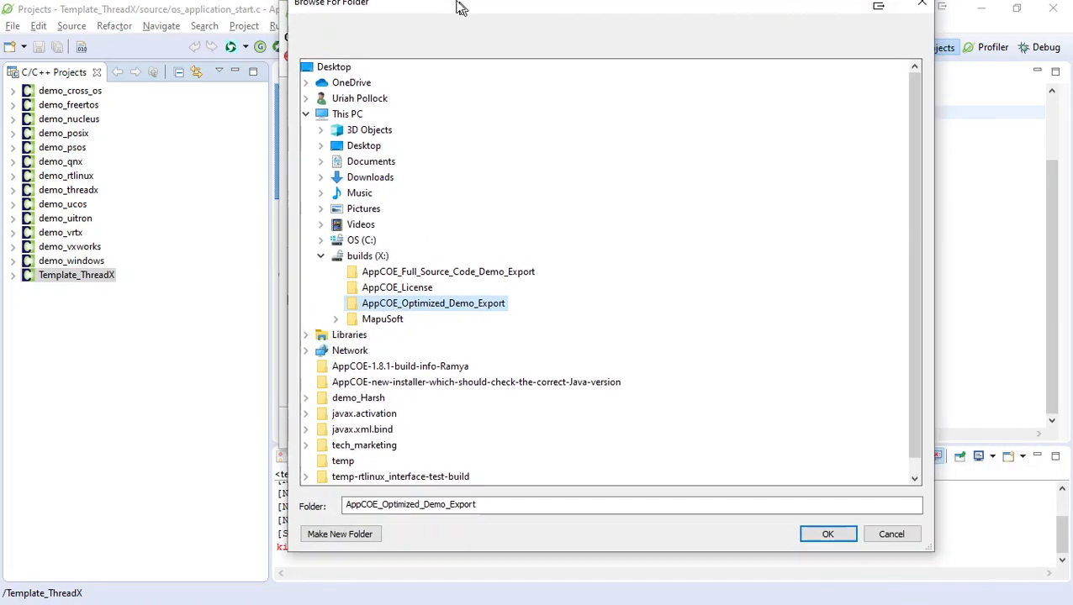
click(827, 535)
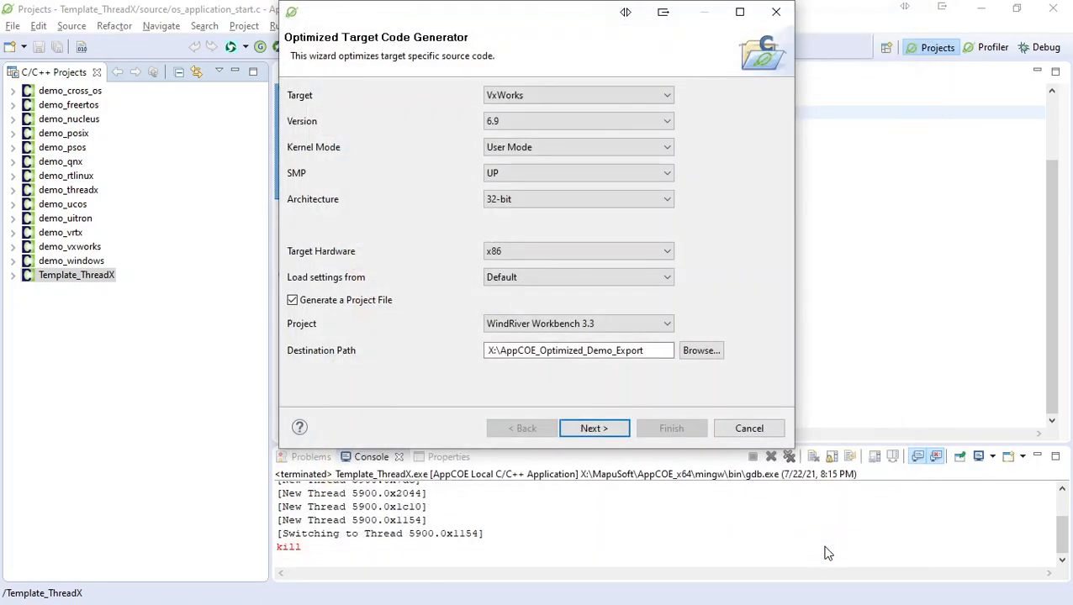
click(593, 428)
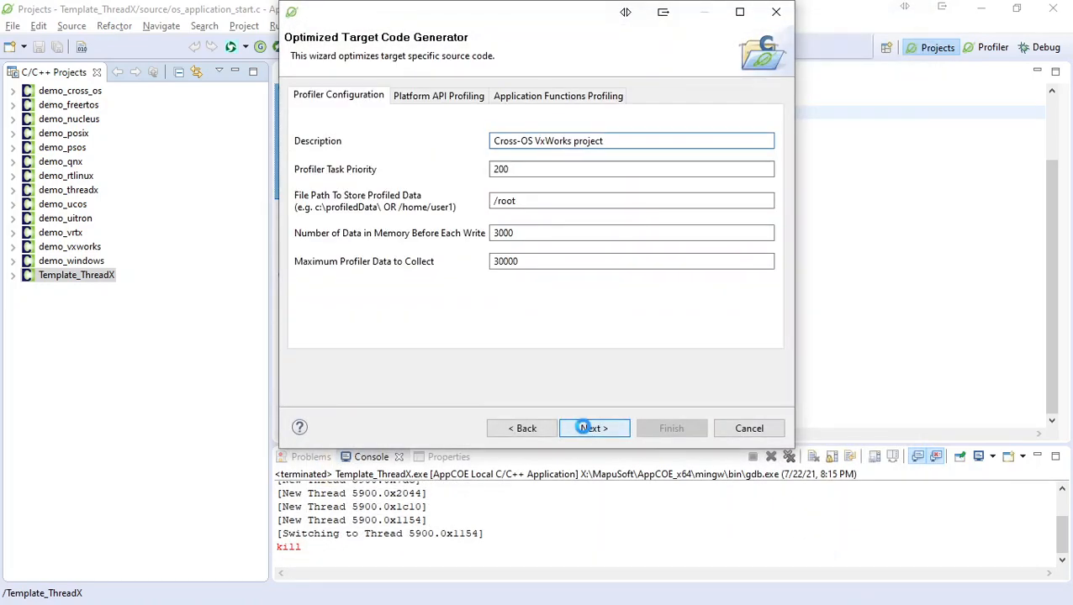
mouse_move(424, 131)
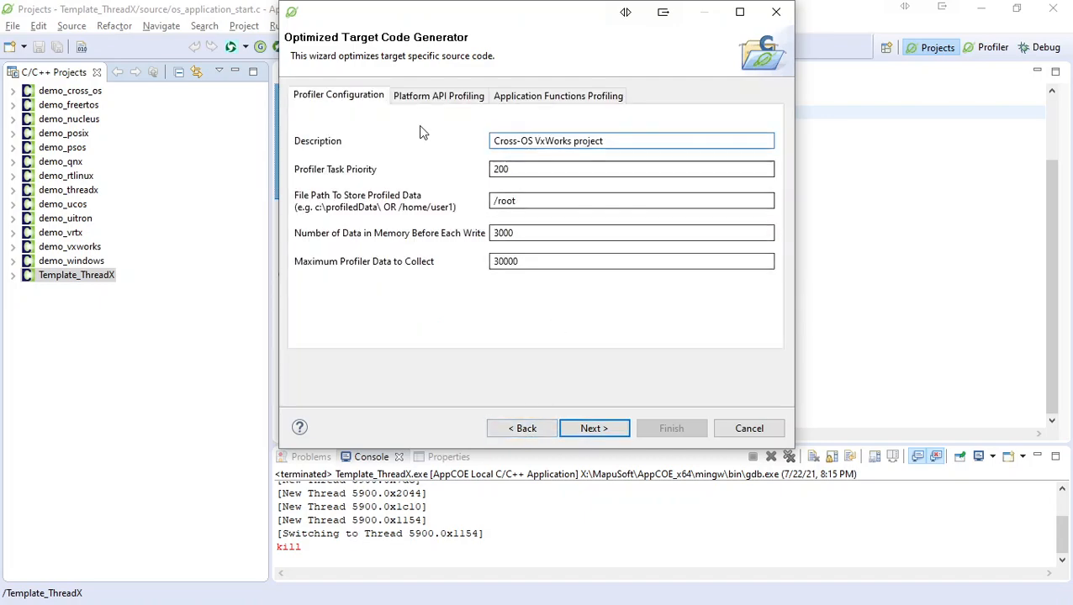
Step: Review the profiler and application function profiling tabs, then advance to API interface generation
click(437, 94)
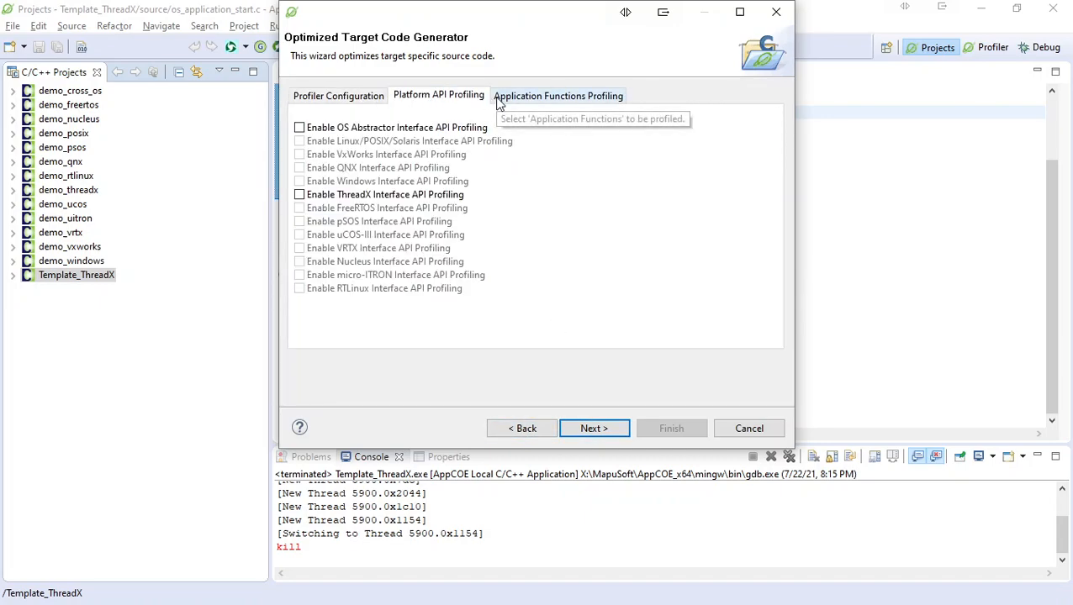
click(558, 95)
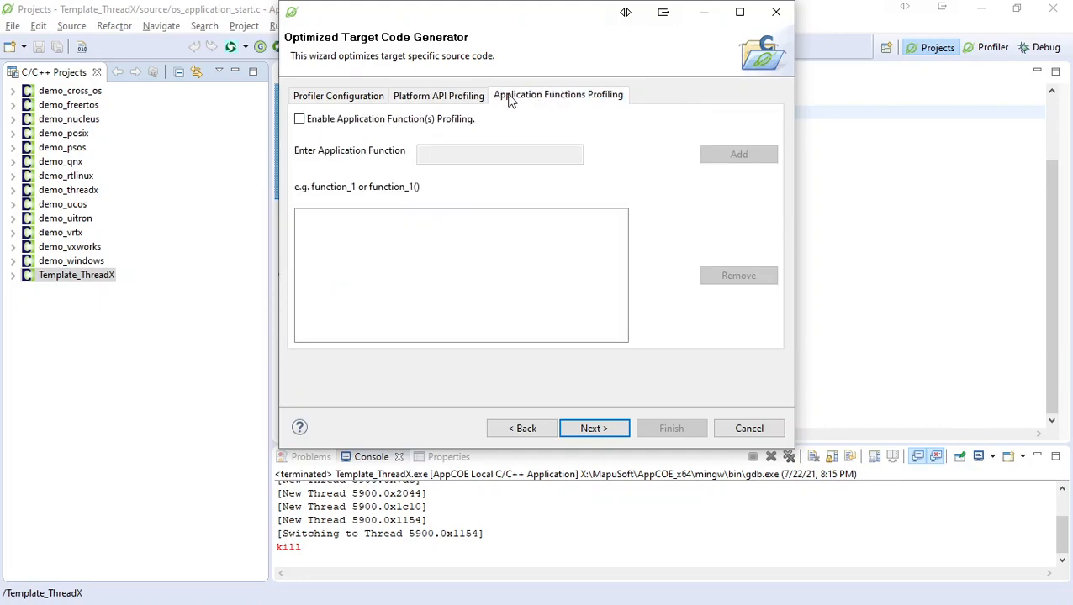
click(338, 94)
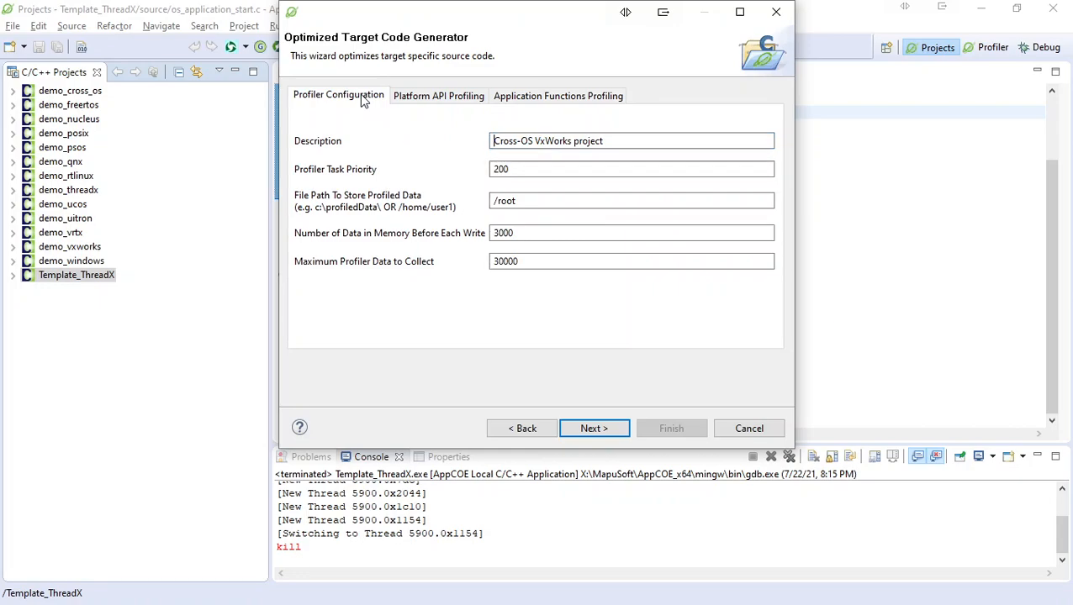
mouse_move(561, 390)
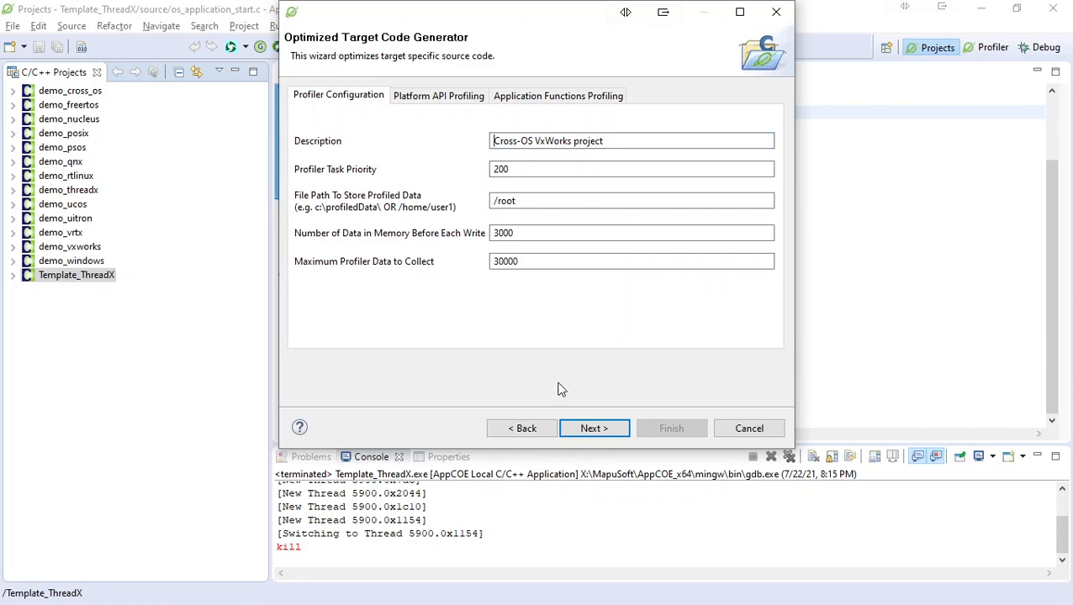
click(594, 429)
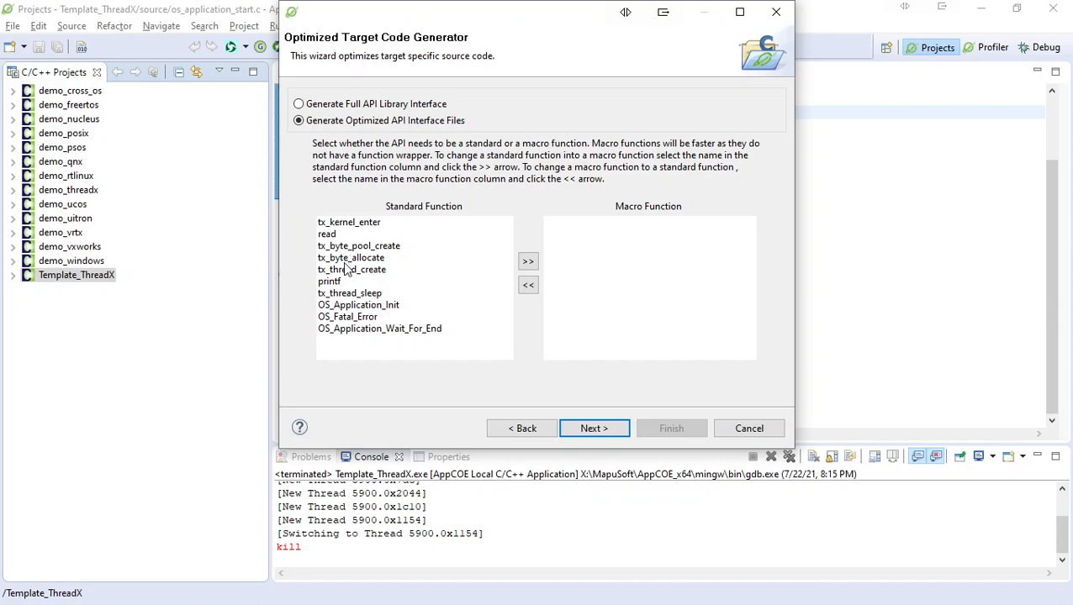
mouse_move(336, 269)
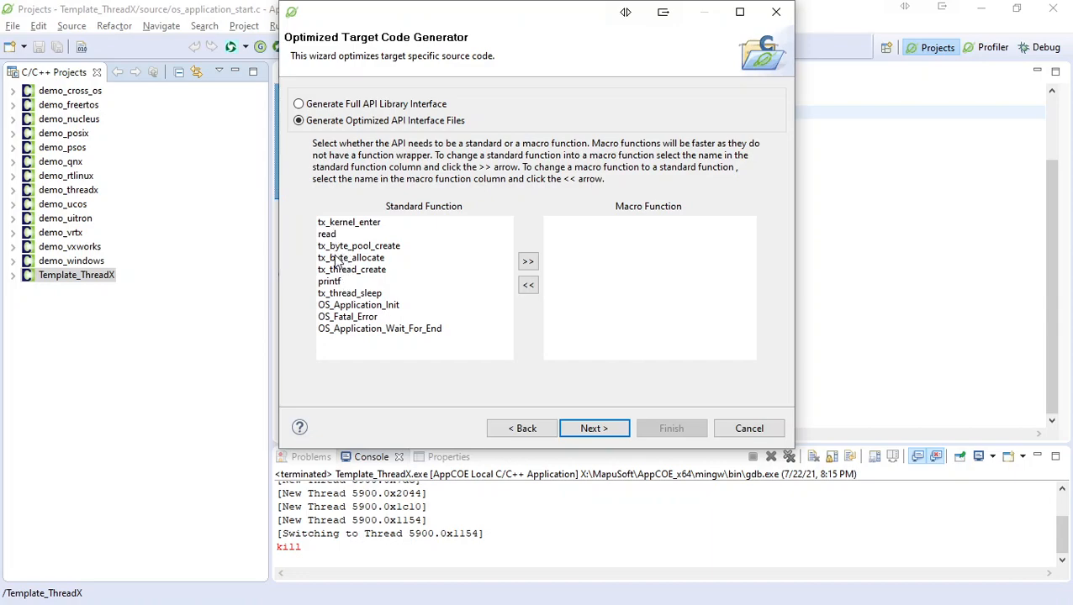
mouse_move(351, 275)
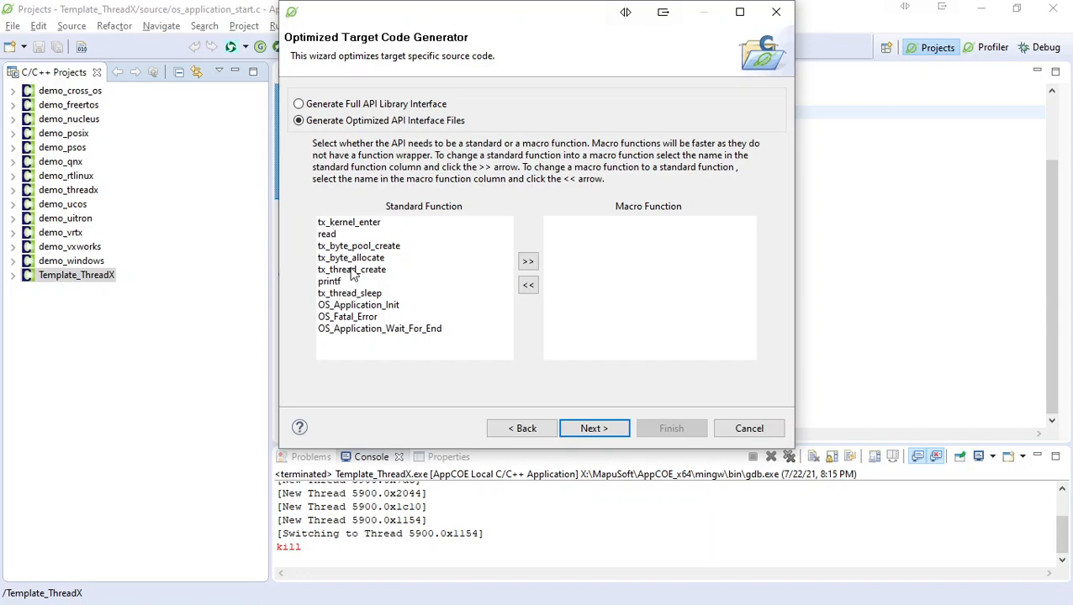
mouse_move(347, 286)
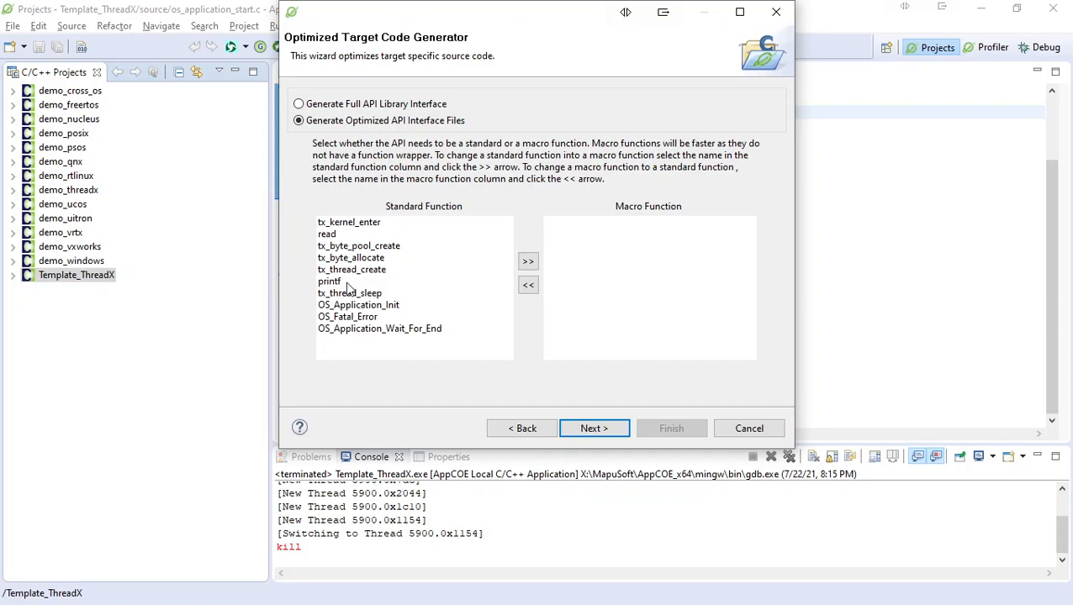
mouse_move(467, 384)
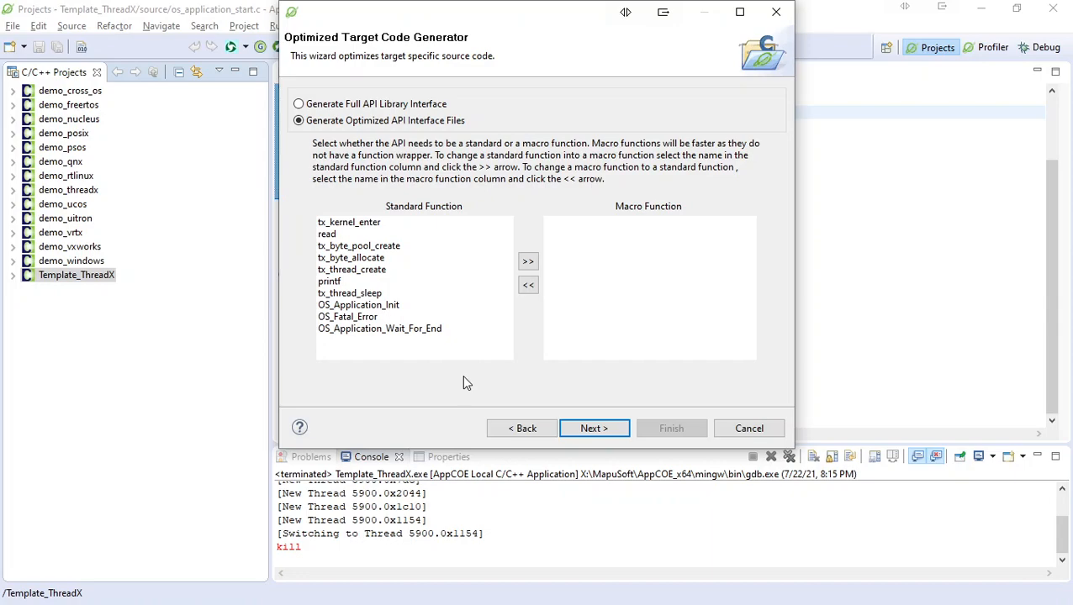
mouse_move(585, 393)
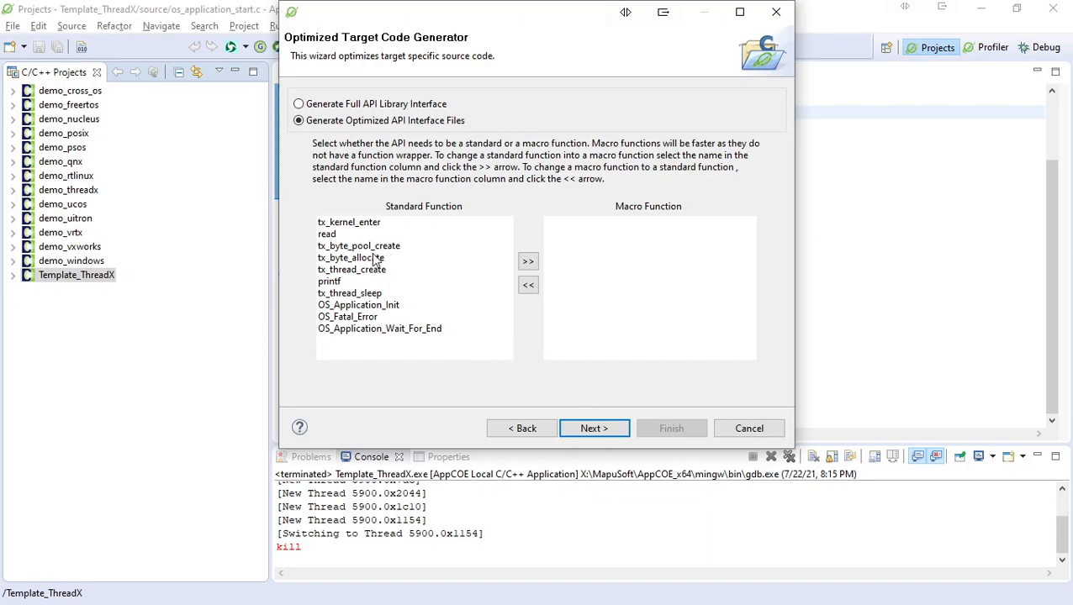
Step: Select tx_byte_pool_create among the standard functions and advance to task resource settings
click(359, 245)
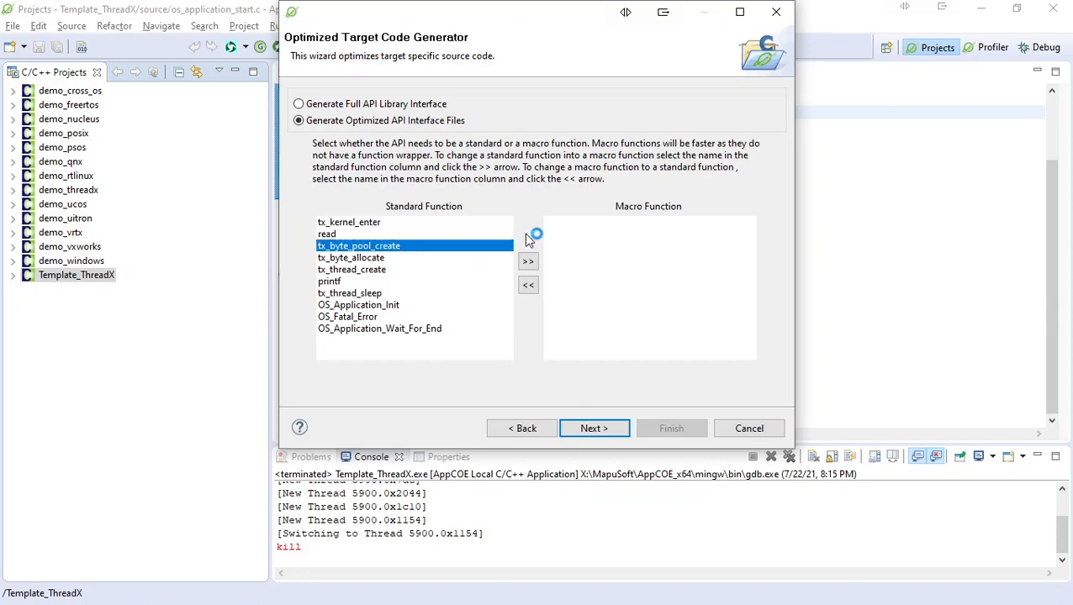
mouse_move(639, 219)
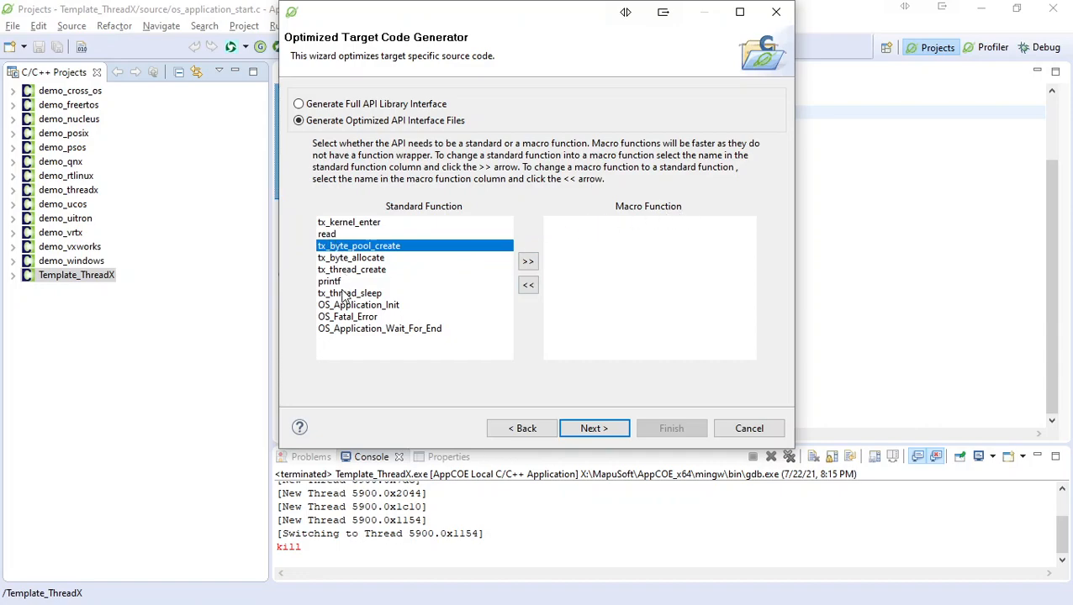
mouse_move(592, 437)
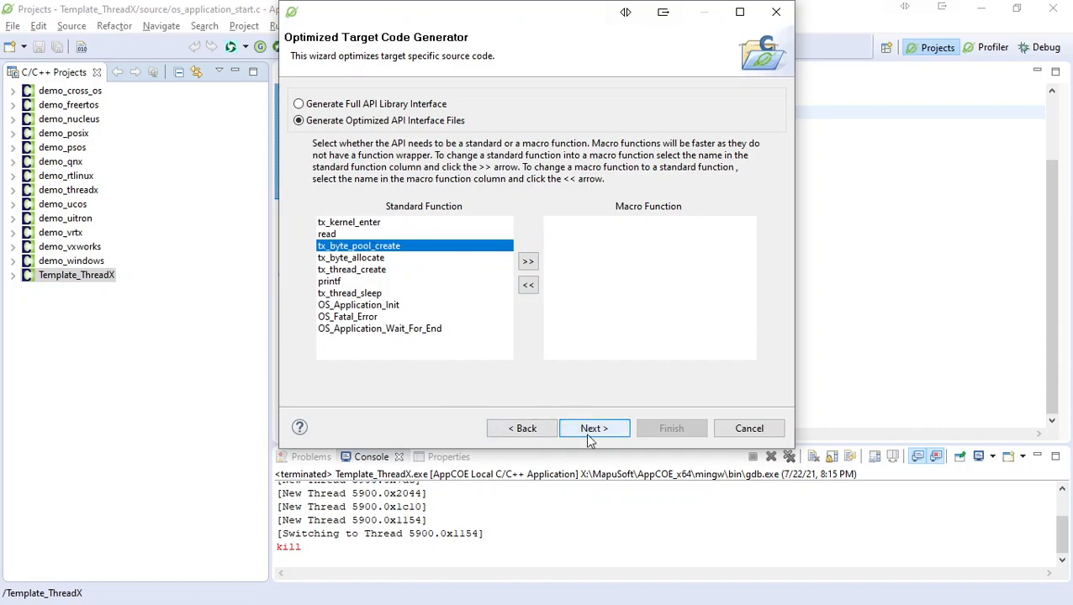
click(593, 429)
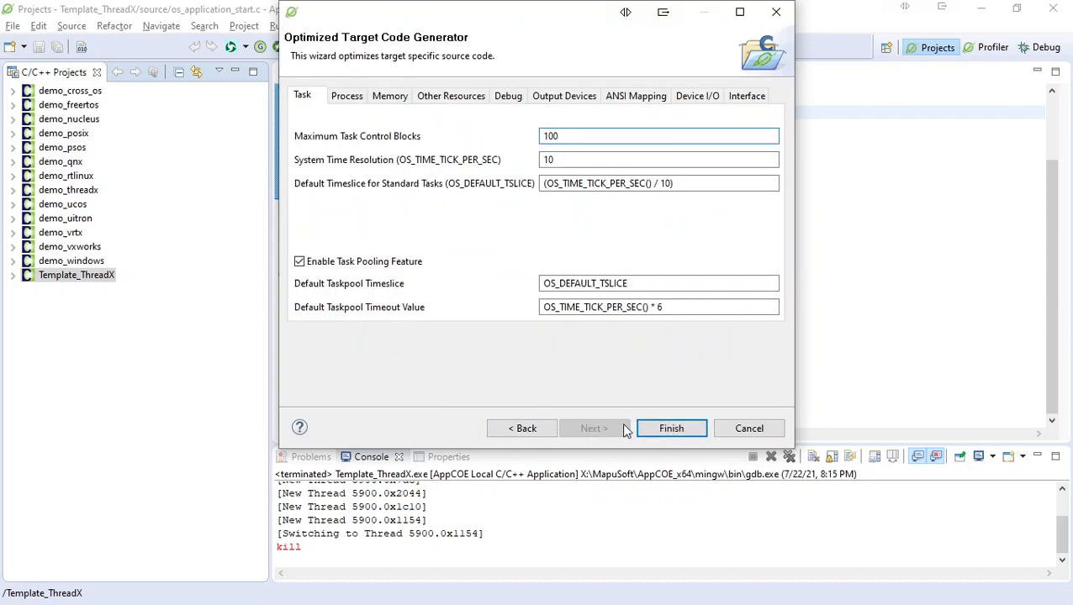
mouse_move(346, 94)
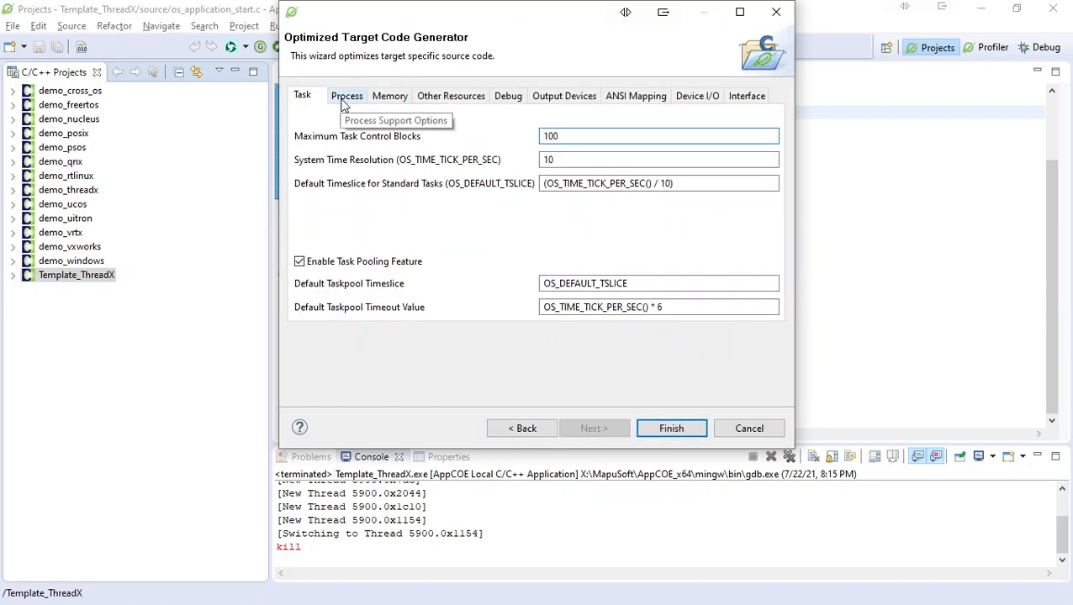
mouse_move(556, 101)
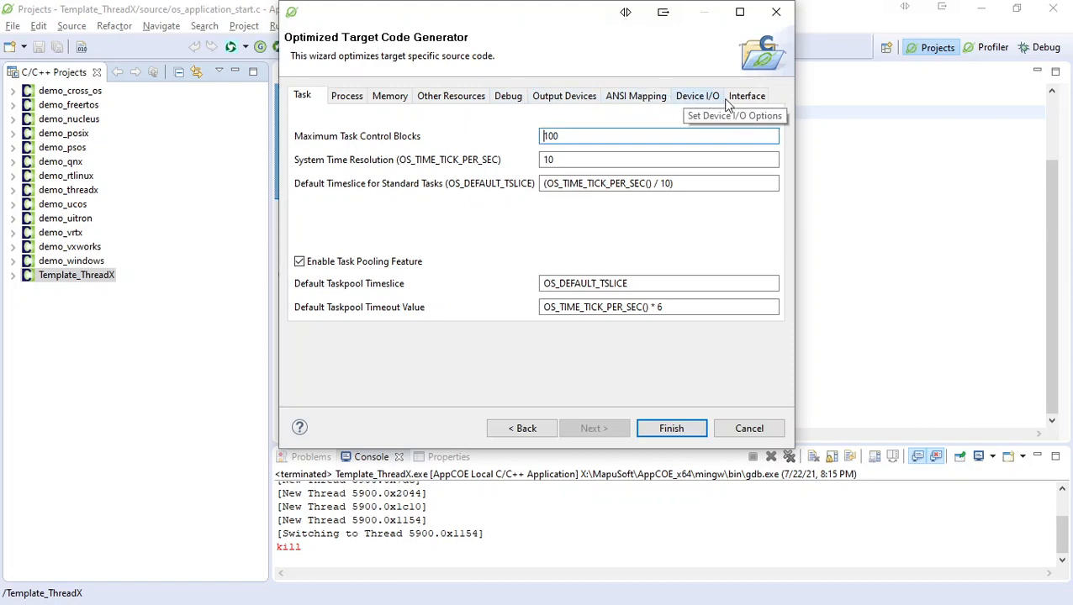
click(507, 95)
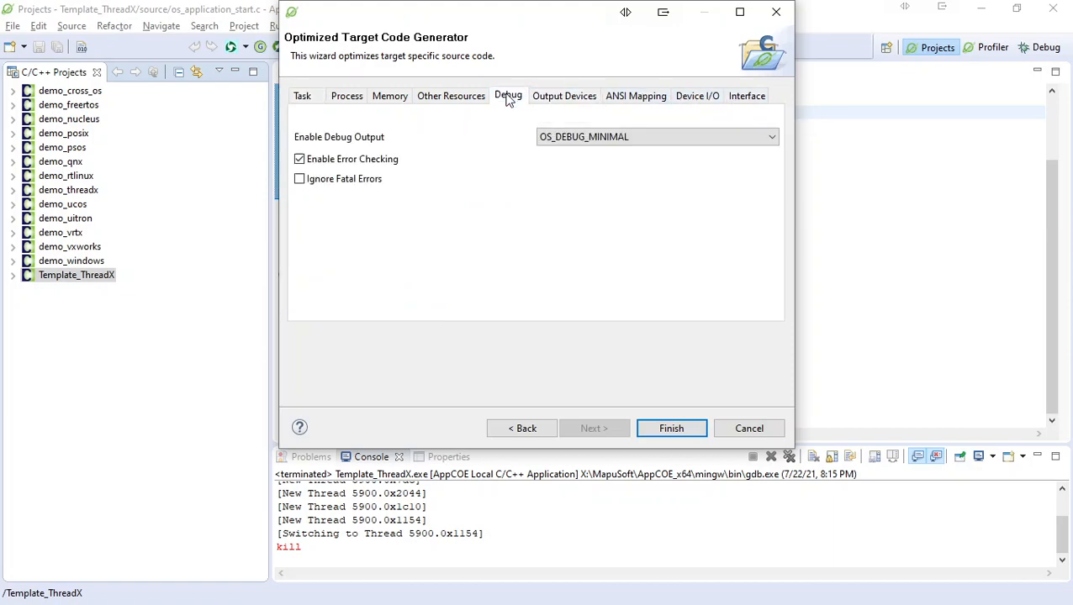
click(450, 94)
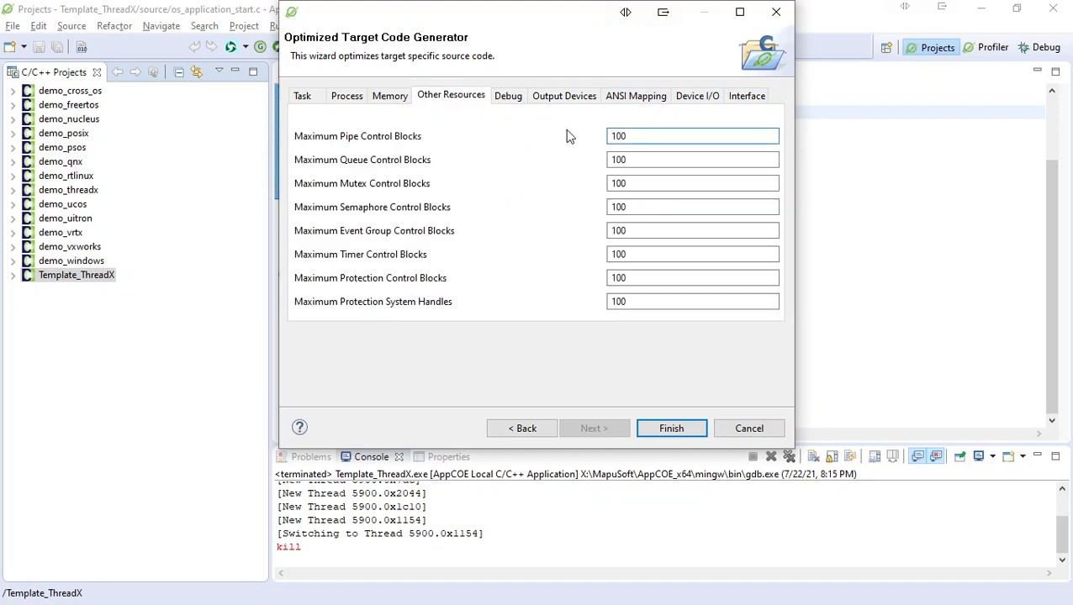
click(303, 94)
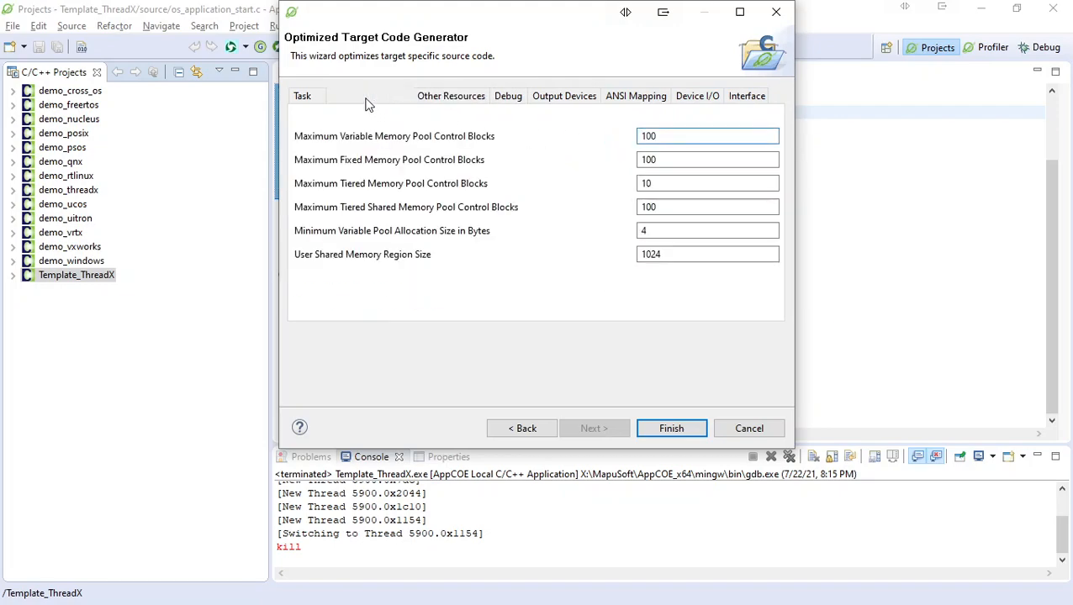
click(346, 94)
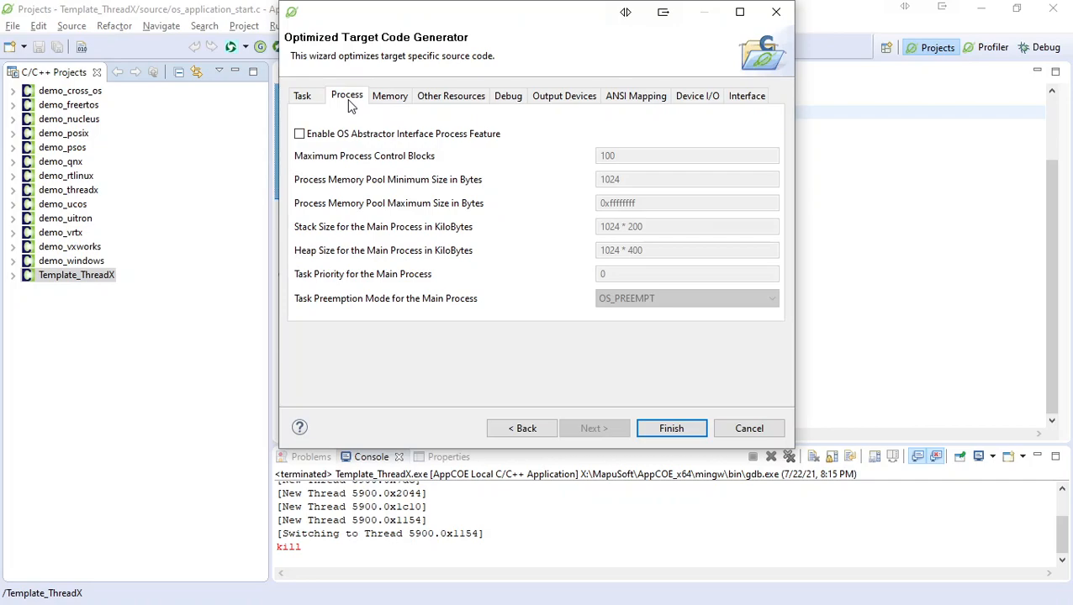
mouse_move(425, 135)
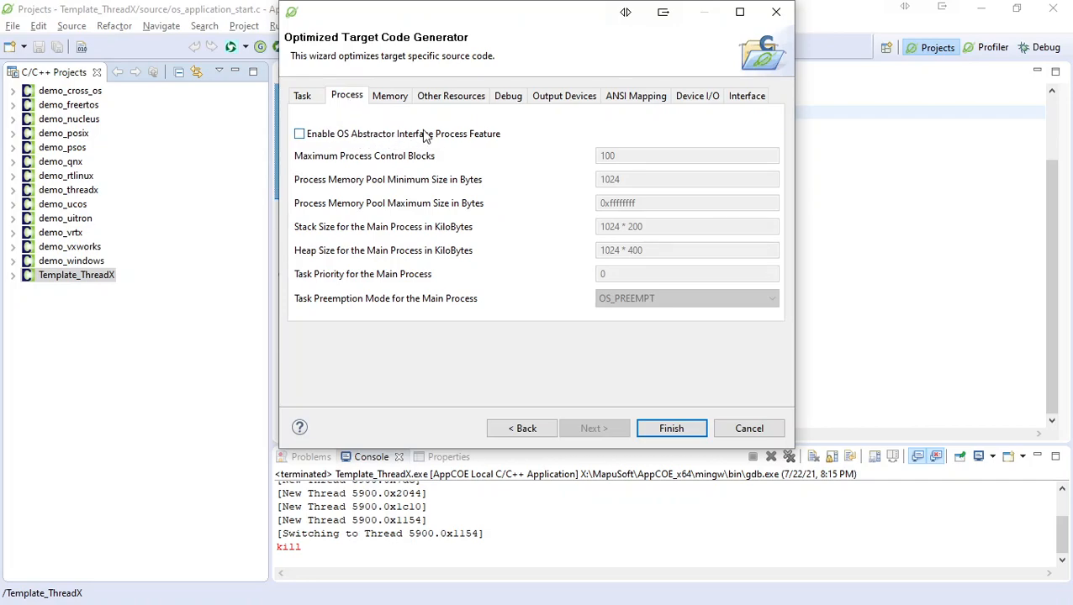
click(303, 94)
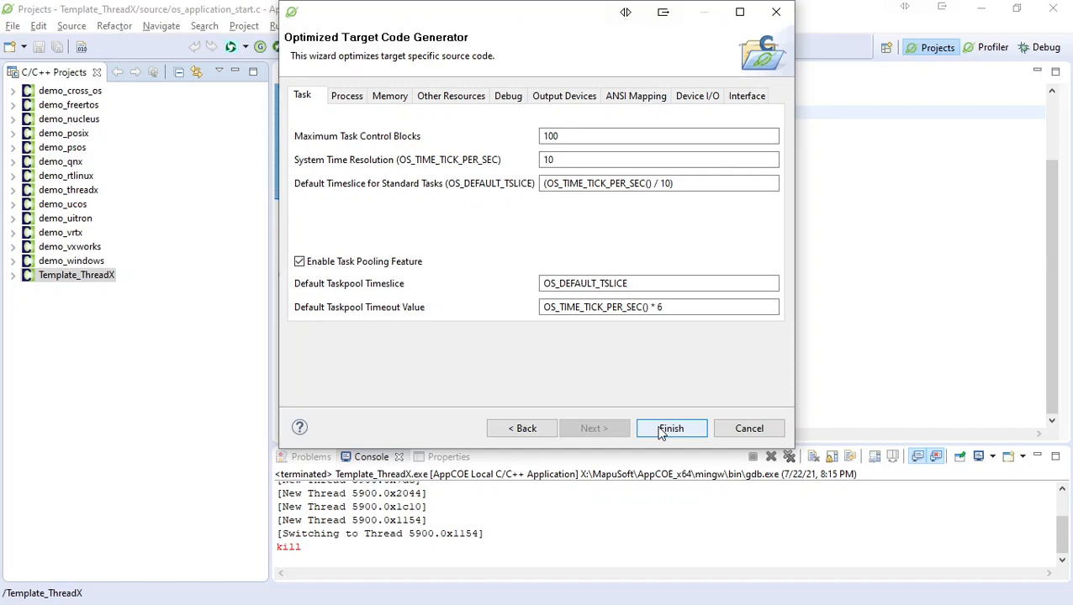
click(671, 429)
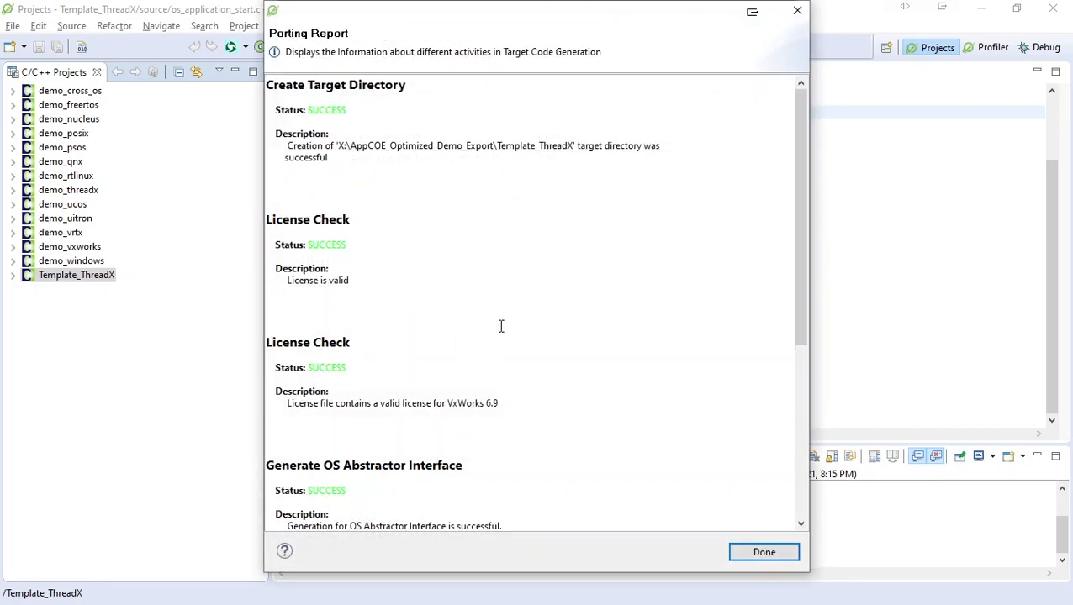
Step: Review the VxWorks porting report's successful generation steps and dismiss it with Done
scroll(down, 3)
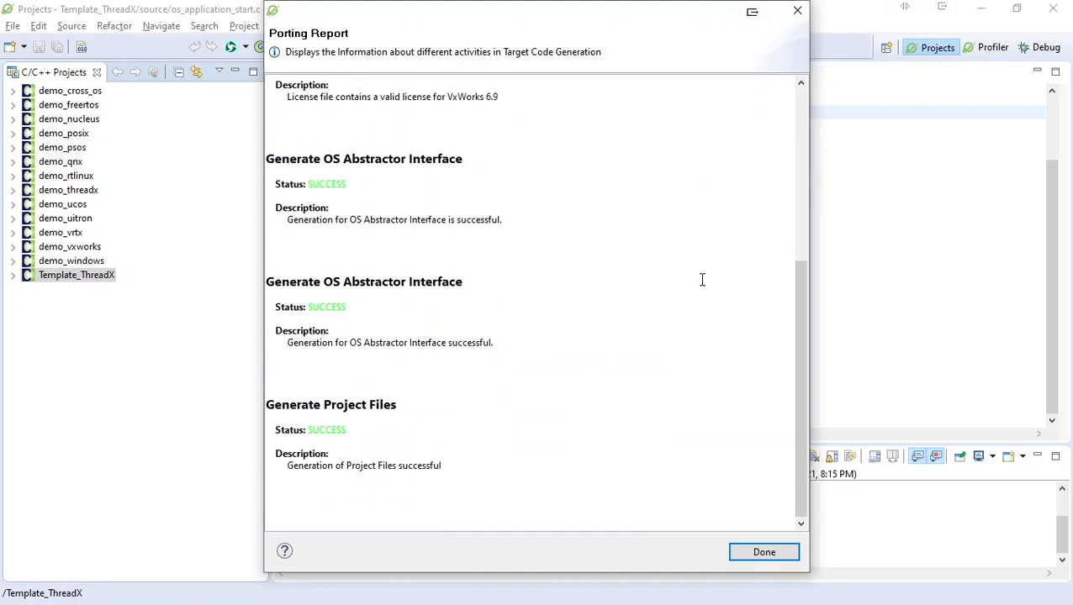
click(763, 552)
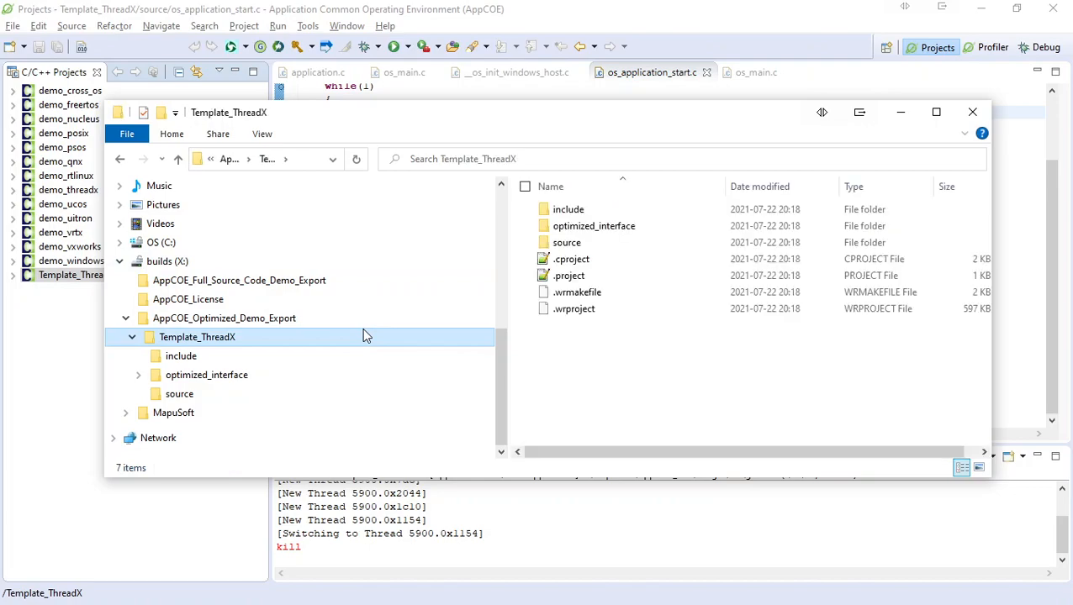
mouse_move(639, 259)
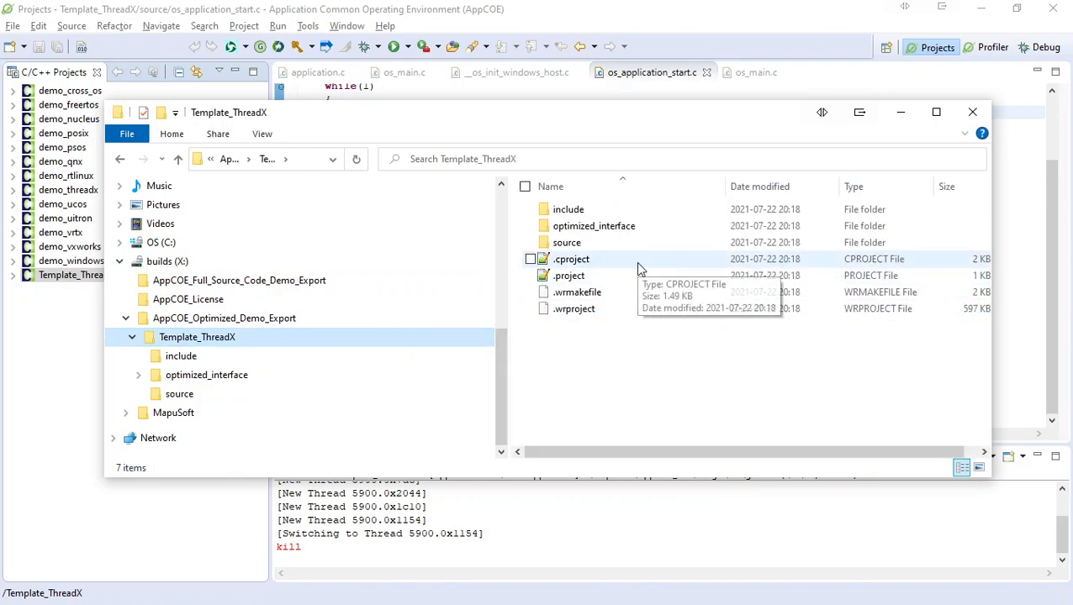
mouse_move(441, 379)
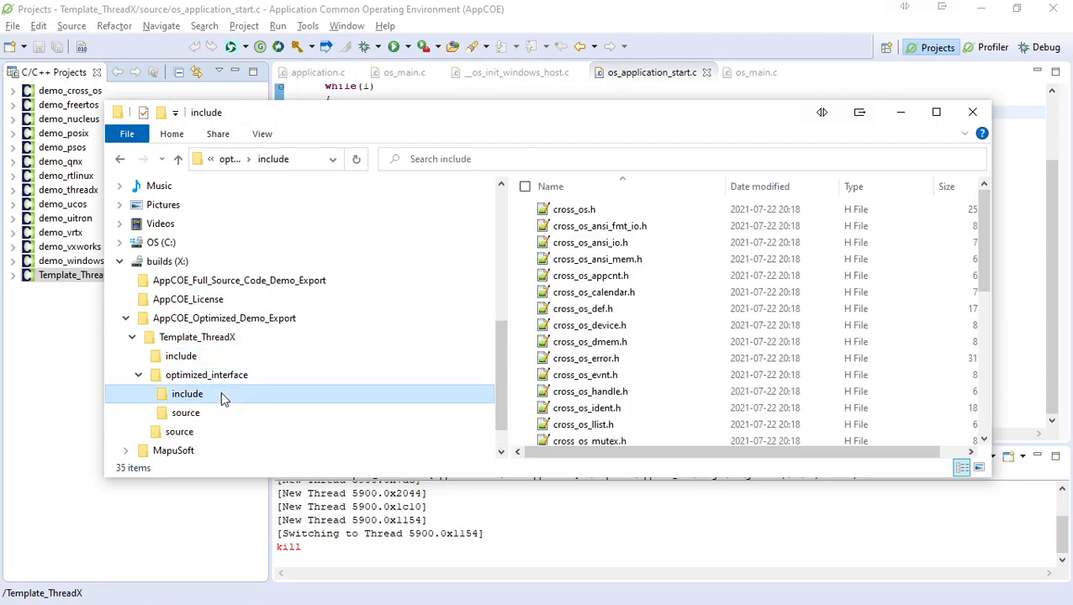
Step: Browse the exported Template_ThreadX source folder of _os_init_*.c files, then return to AppCOE
click(185, 414)
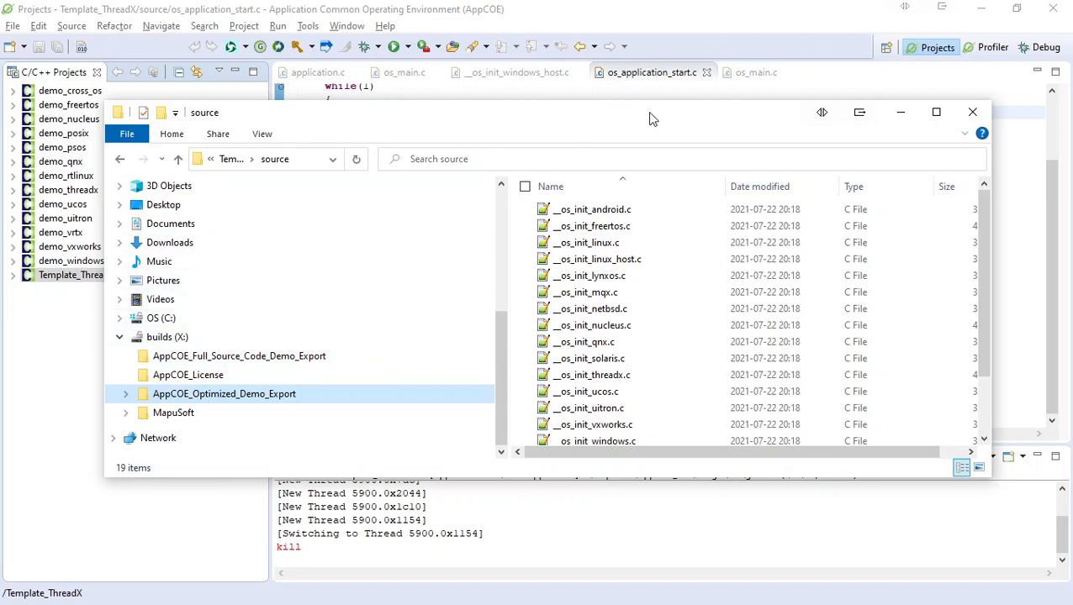
click(972, 111)
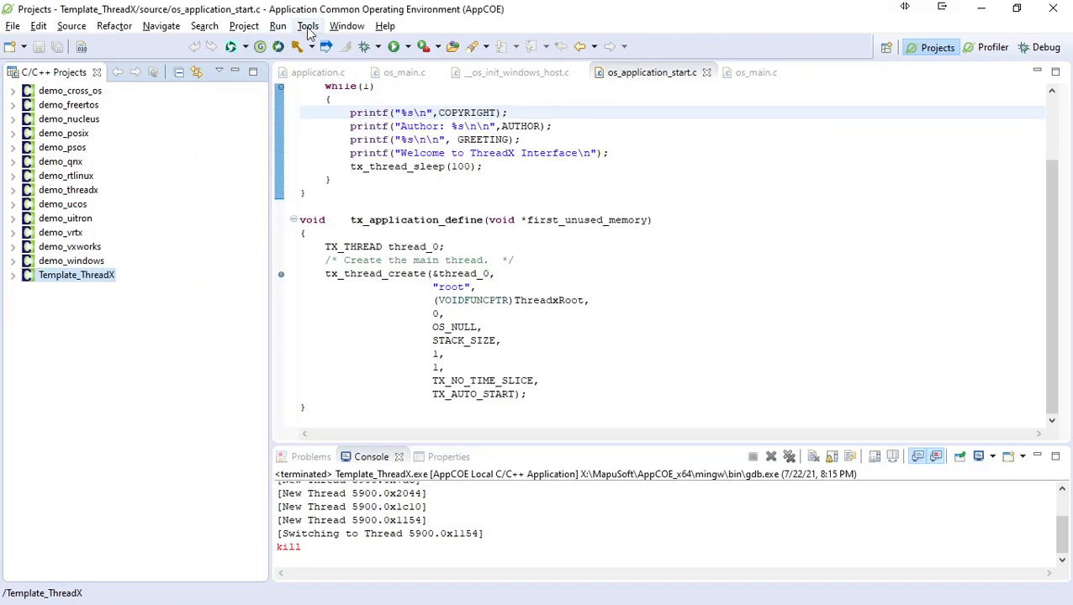
click(308, 27)
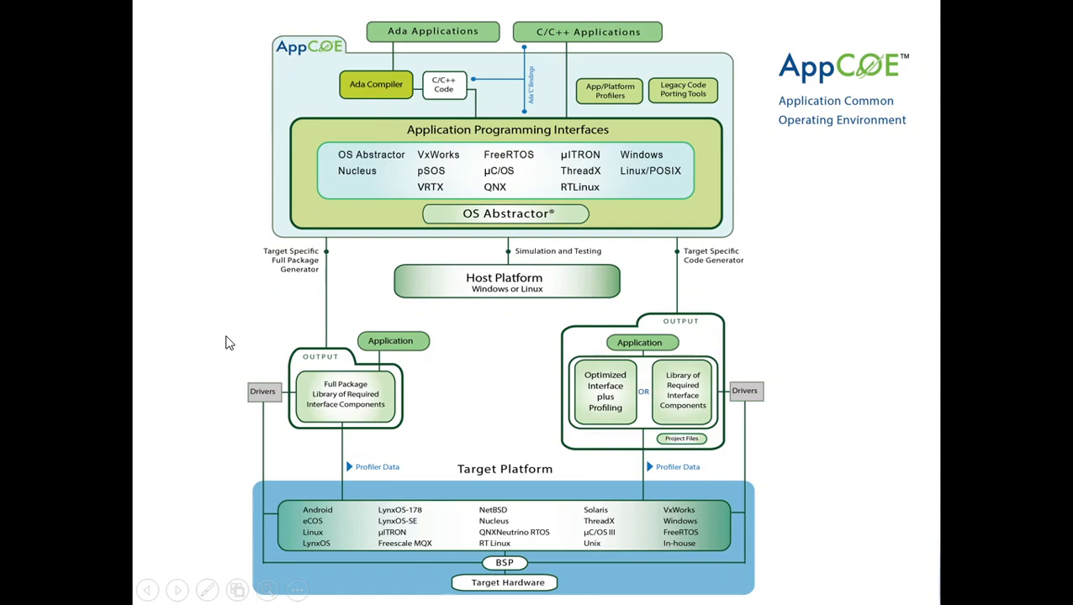
mouse_move(222, 327)
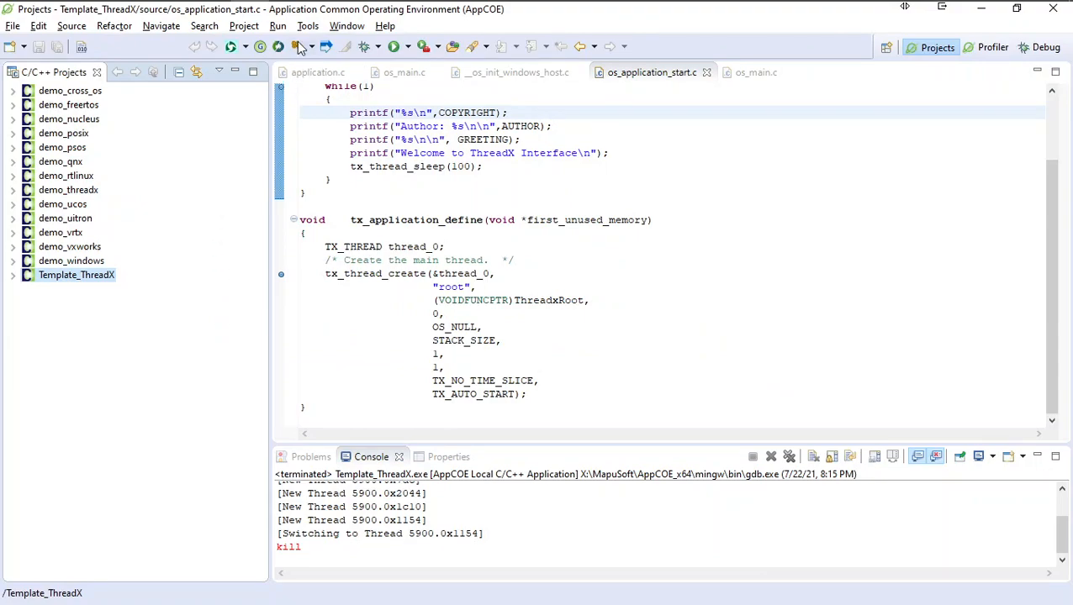
Step: Start the Full Library Package Generator with Linux as the target OS
click(306, 26)
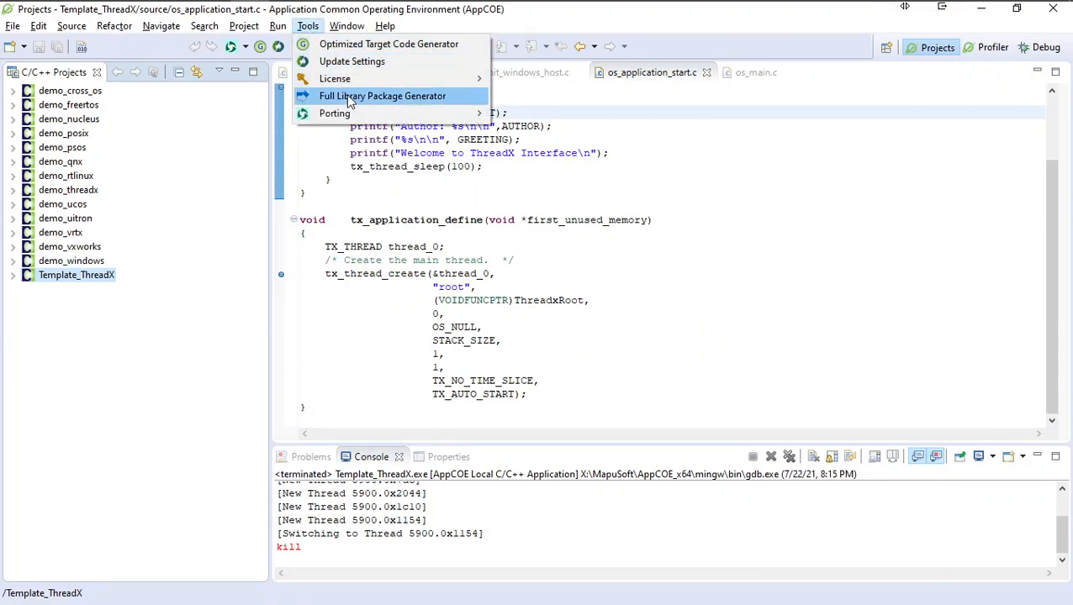
click(377, 94)
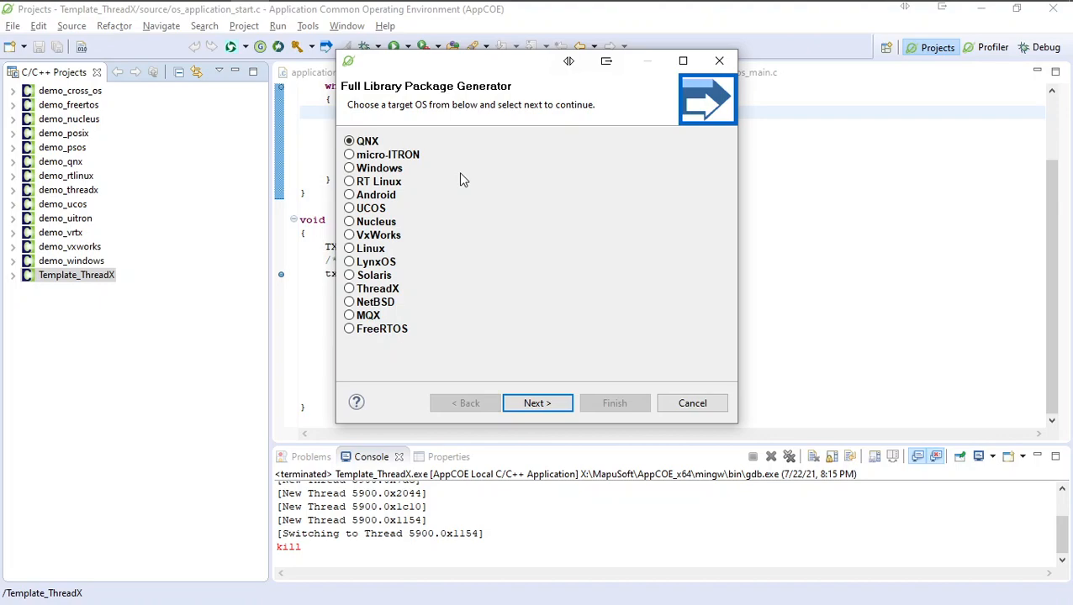
mouse_move(414, 259)
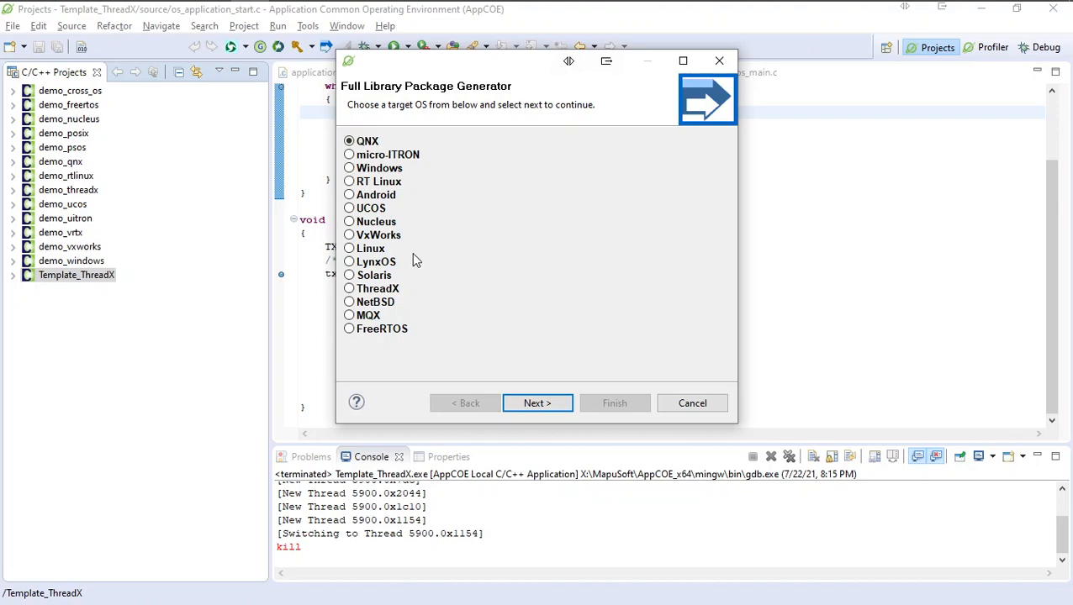
click(349, 249)
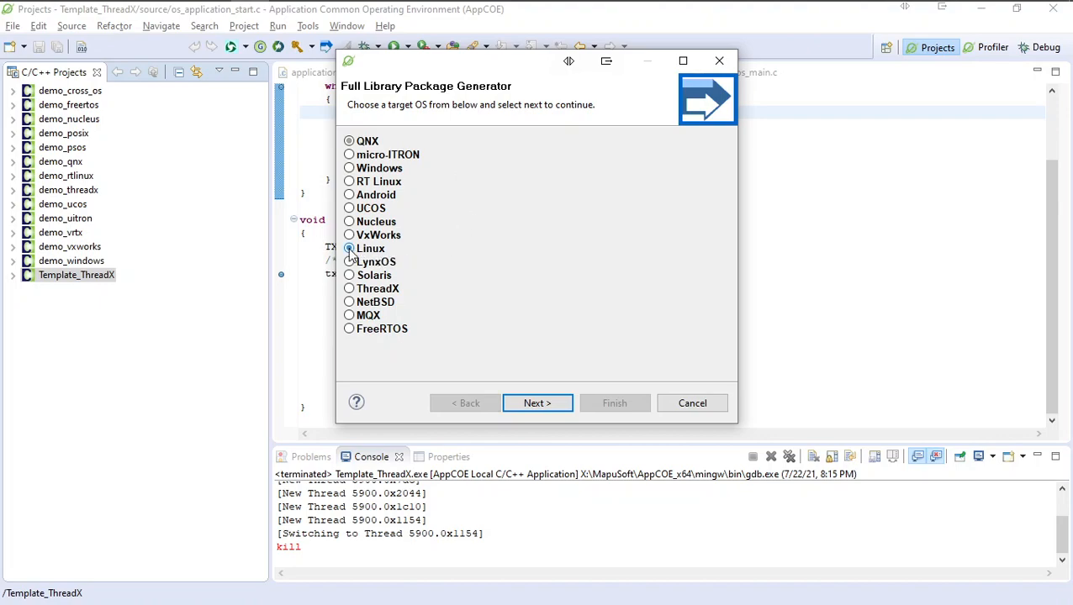
click(536, 404)
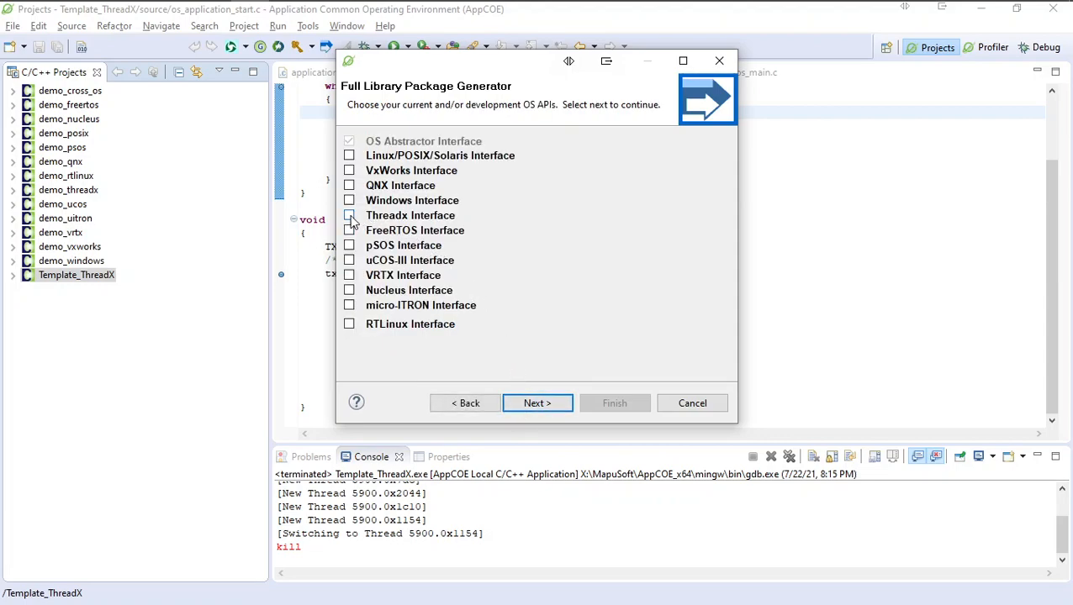
Step: Include the ThreadX interface and set the destination to X:\AppCOE_Full_Source_Code_Demo_Export
click(349, 216)
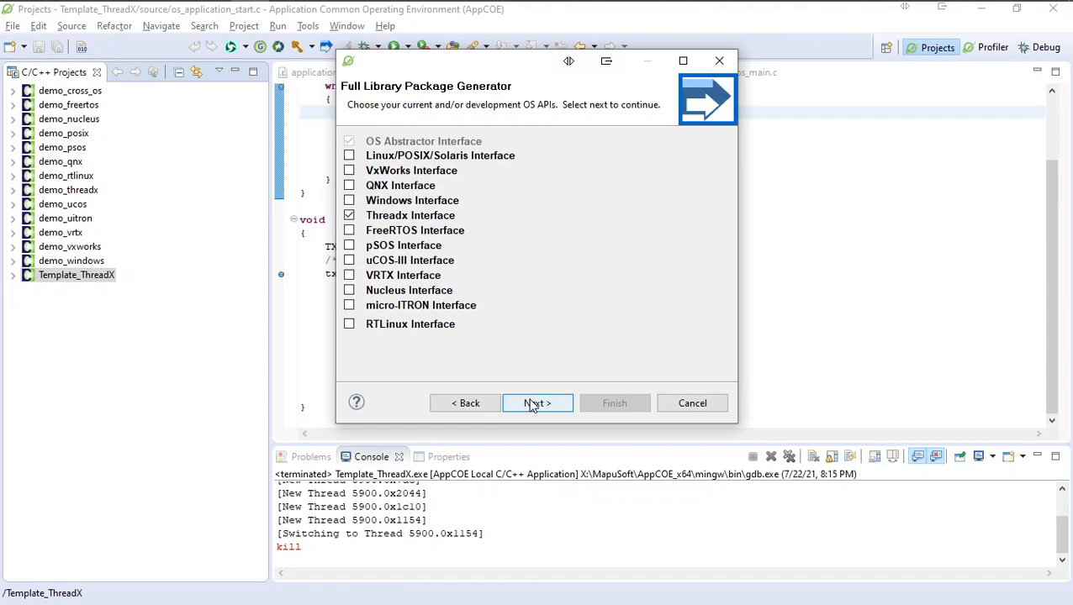
click(538, 403)
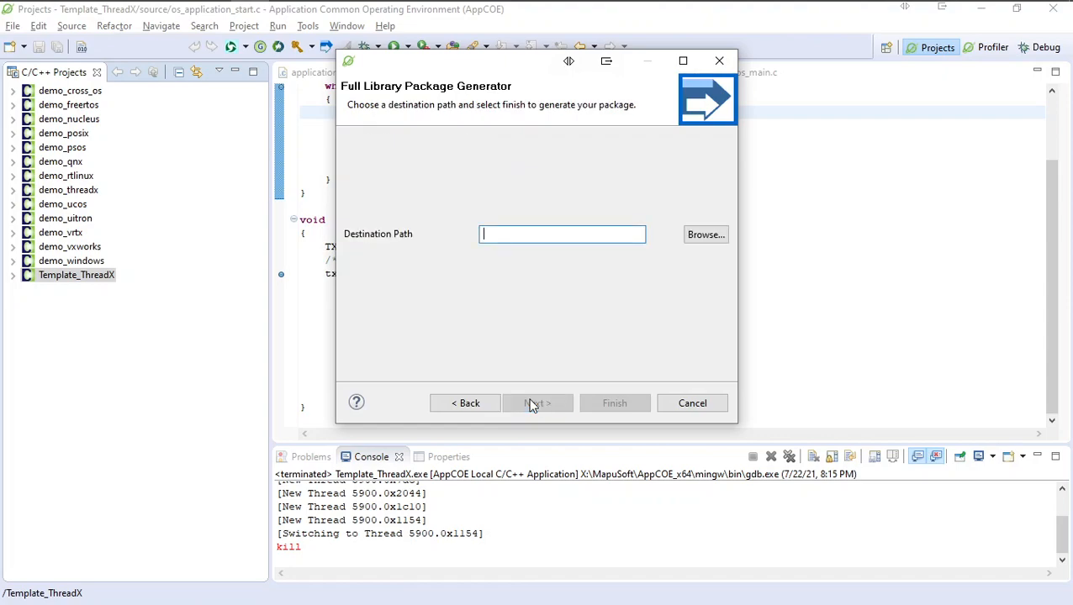
click(707, 235)
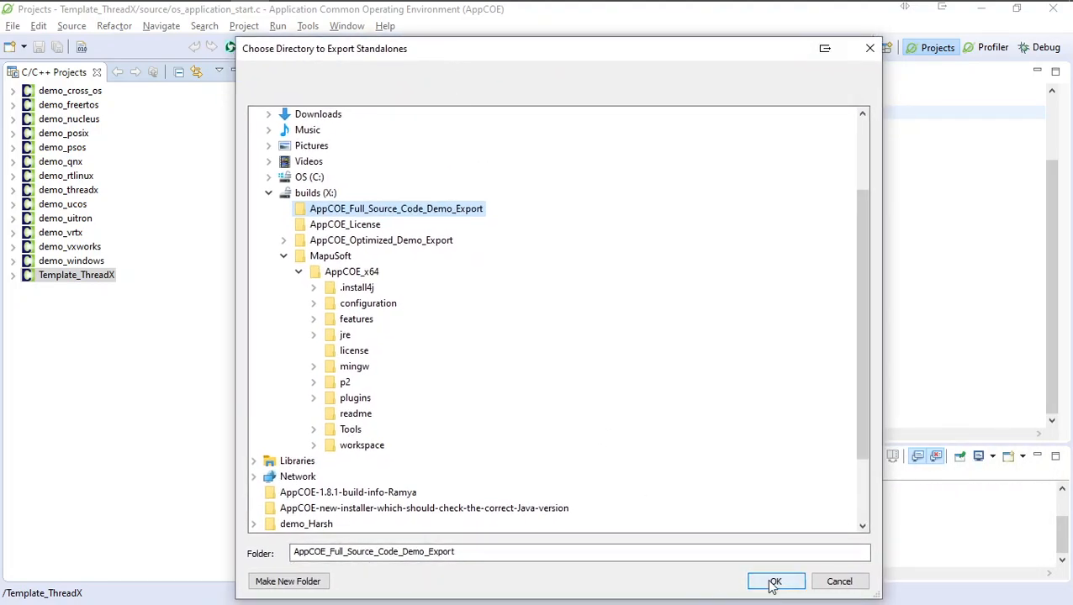
click(778, 581)
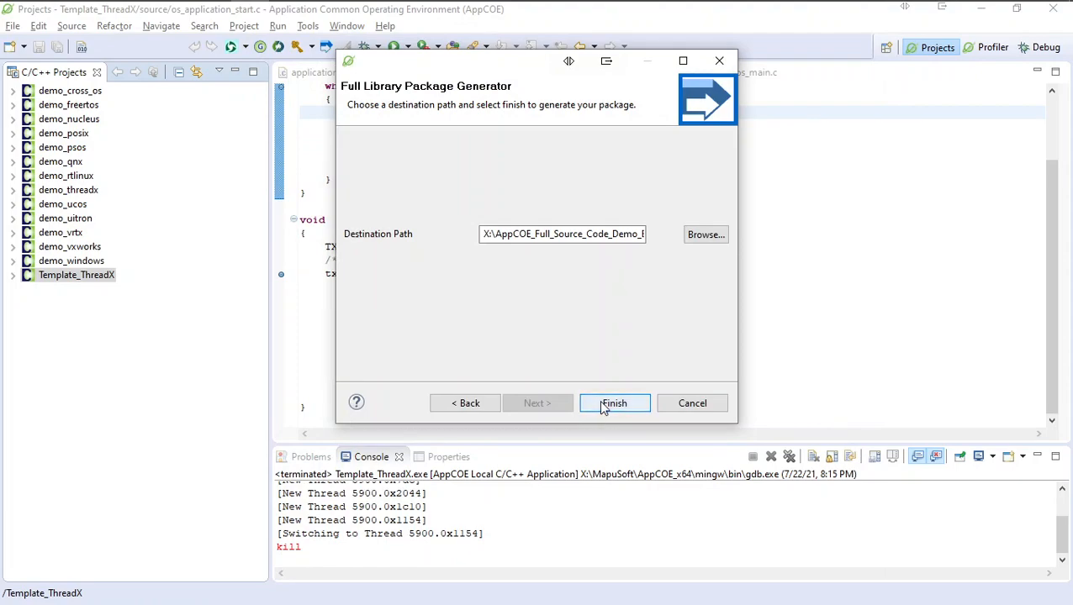
Step: Generate the full Linux source package and review the porting report's directory, document and demo steps as successful
click(615, 403)
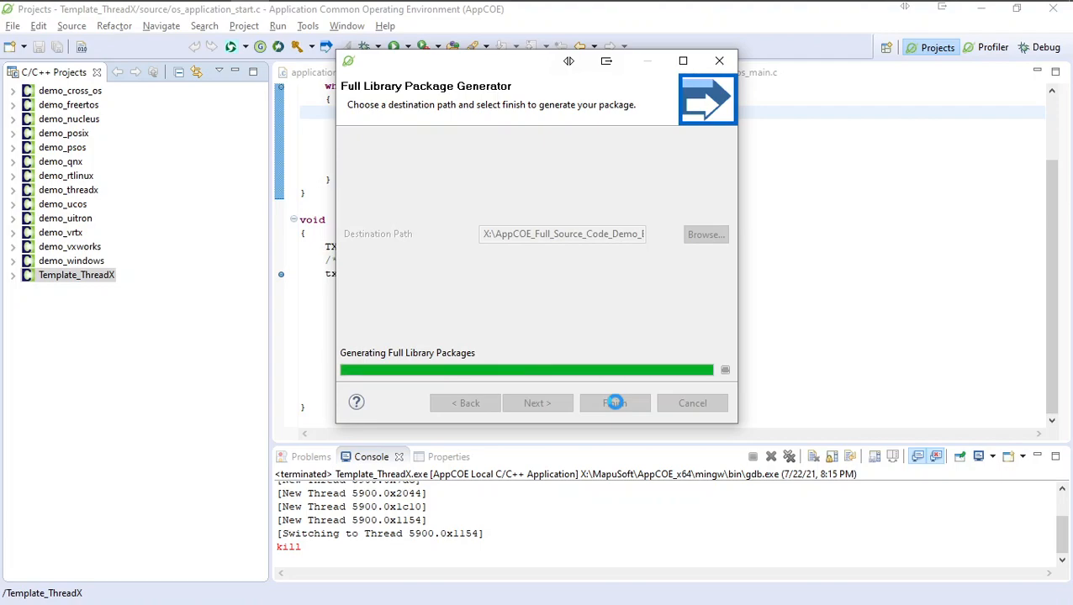
click(616, 404)
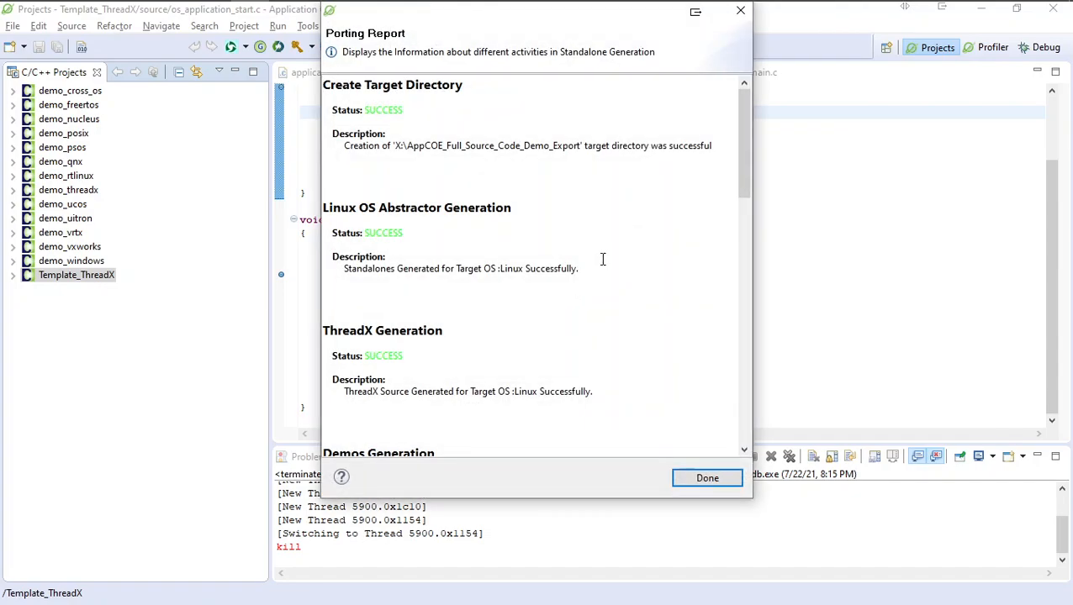
scroll(down, 3)
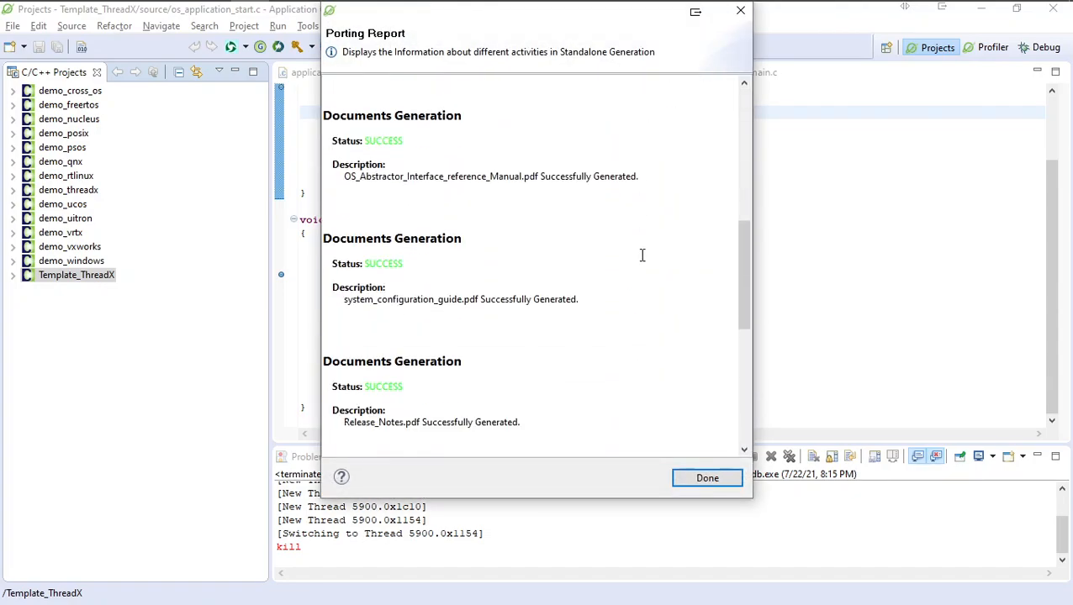
scroll(down, 3)
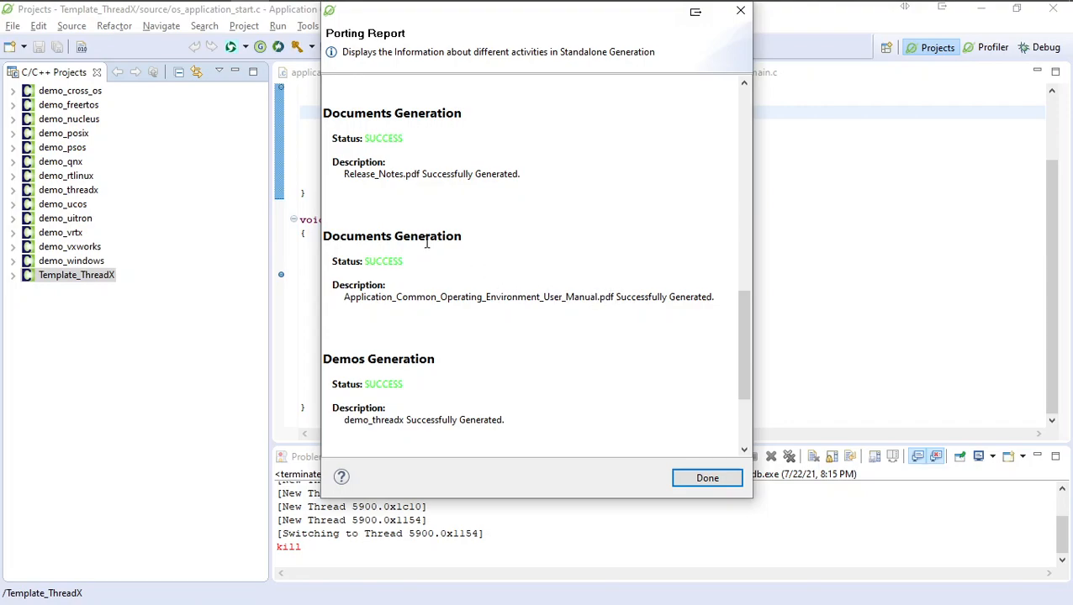
scroll(up, 3)
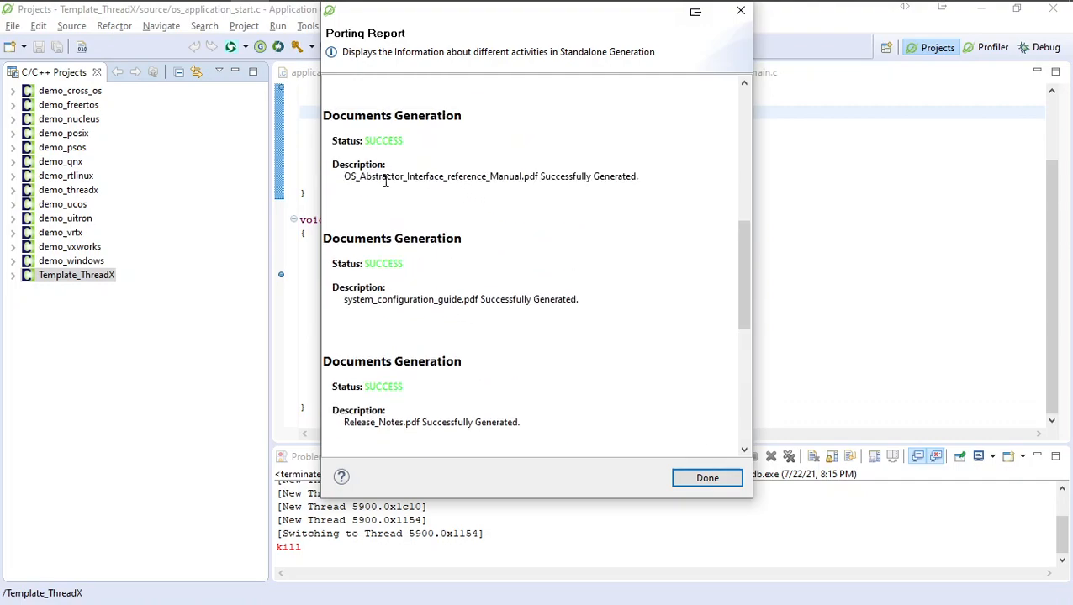
scroll(up, 3)
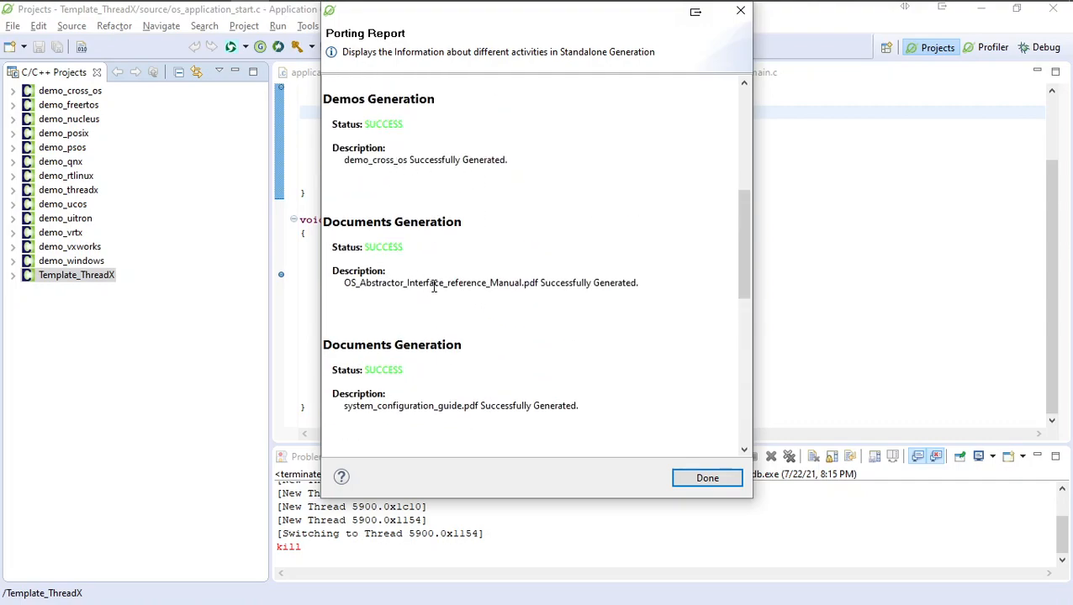
scroll(down, 3)
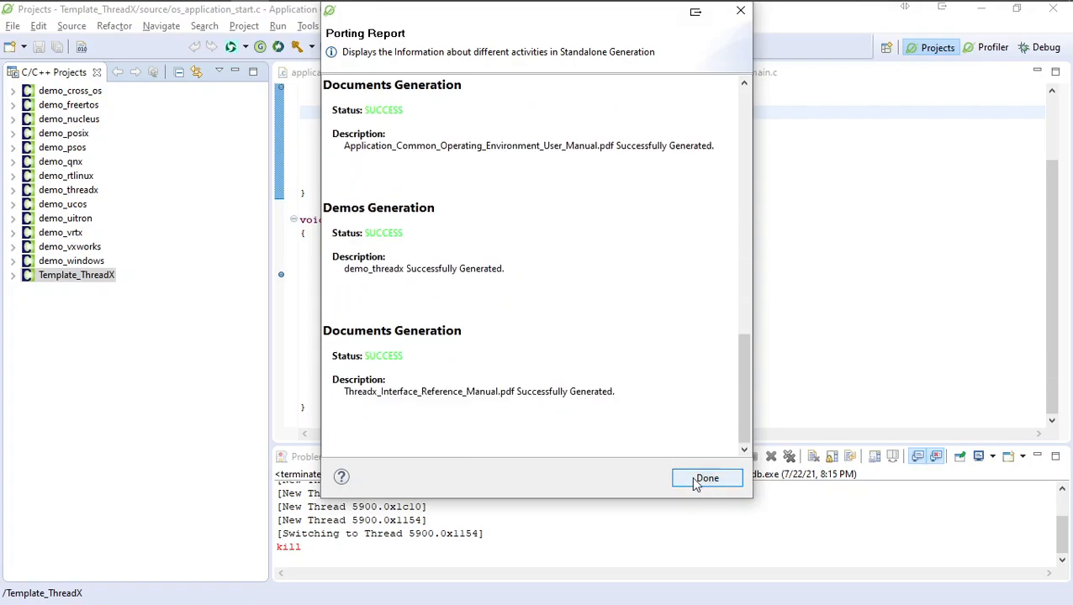
click(707, 477)
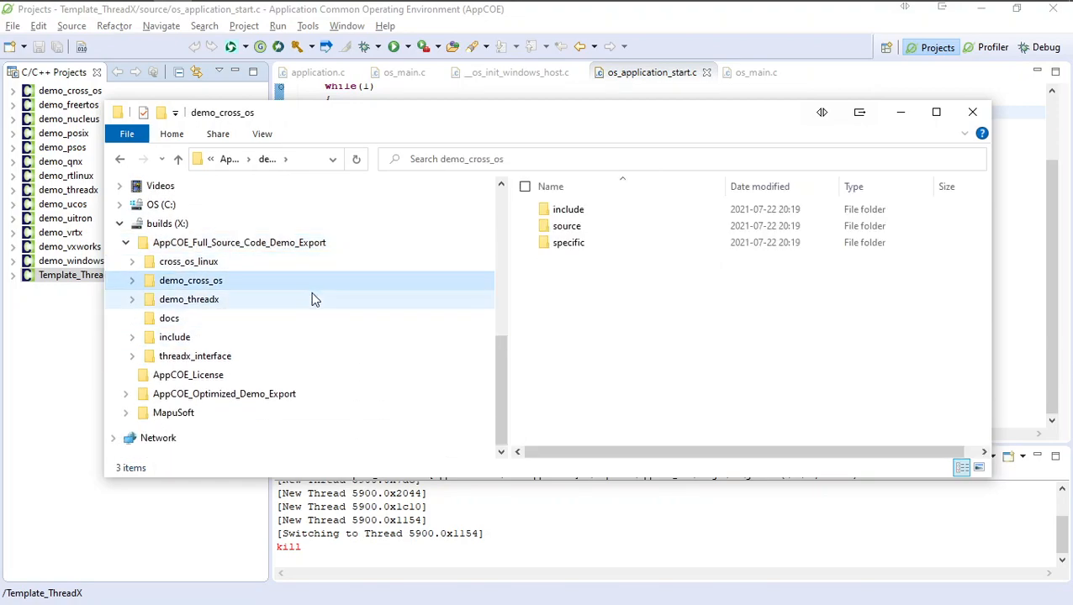
Step: Inspect the export's include folder with its os_target.h subfolders, then list the top-level folders and cleanup.sh
click(188, 299)
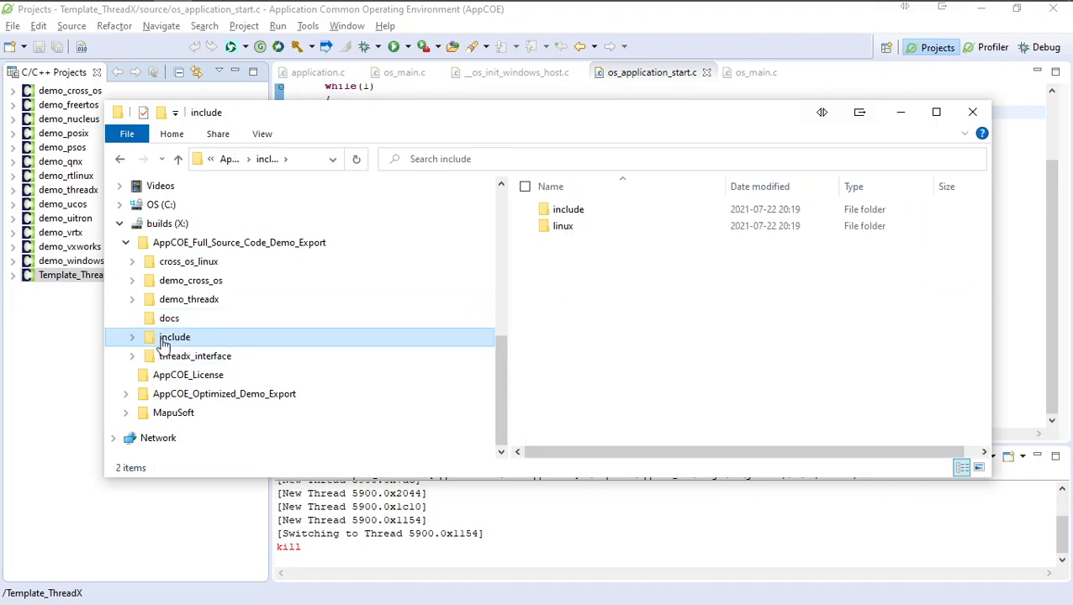
double_click(175, 336)
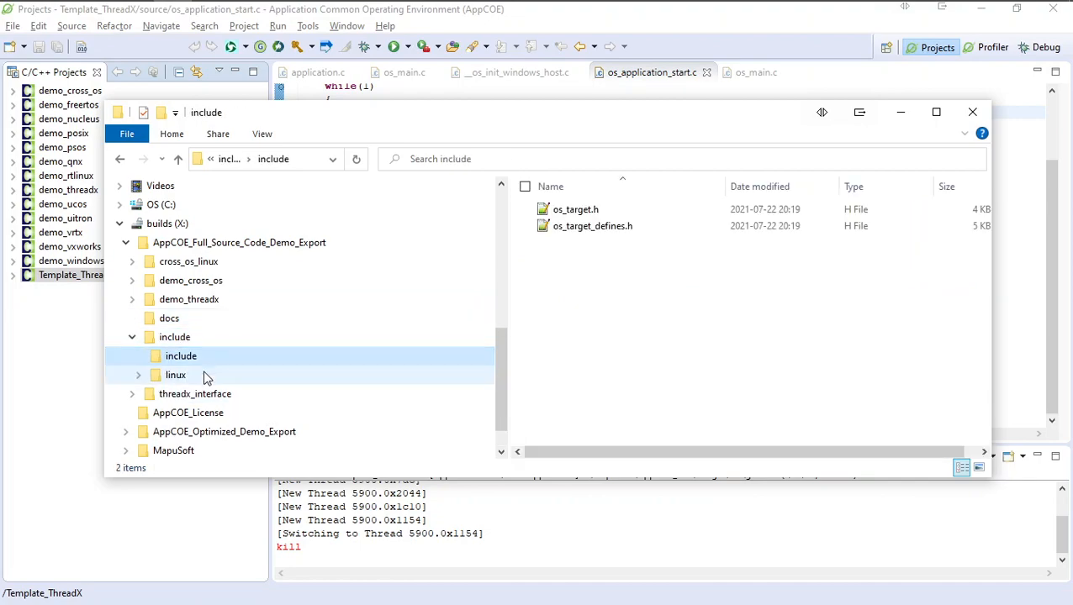
click(239, 242)
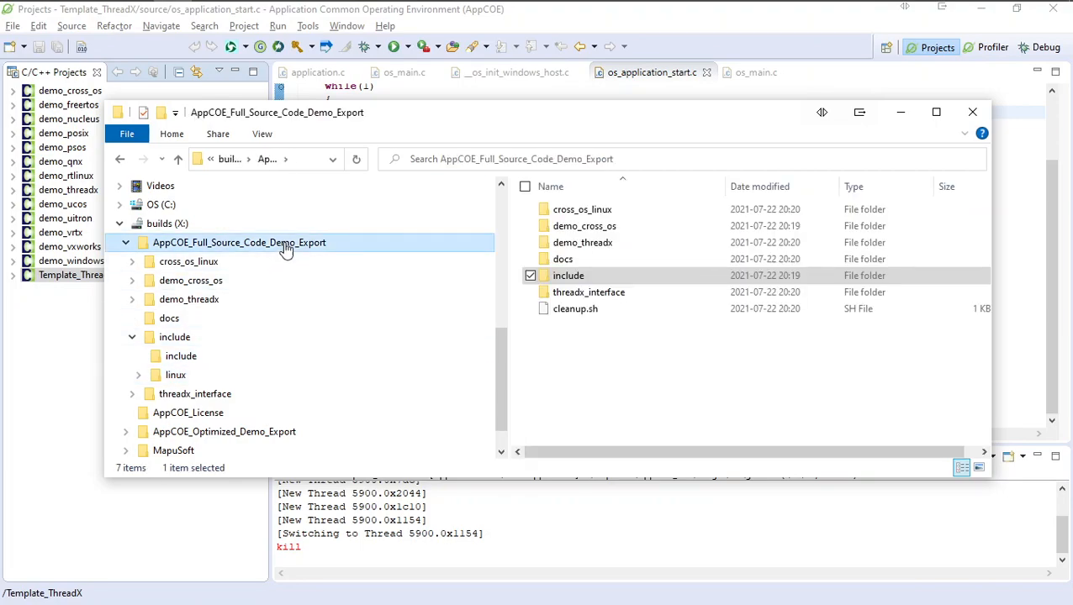
scroll(down, 3)
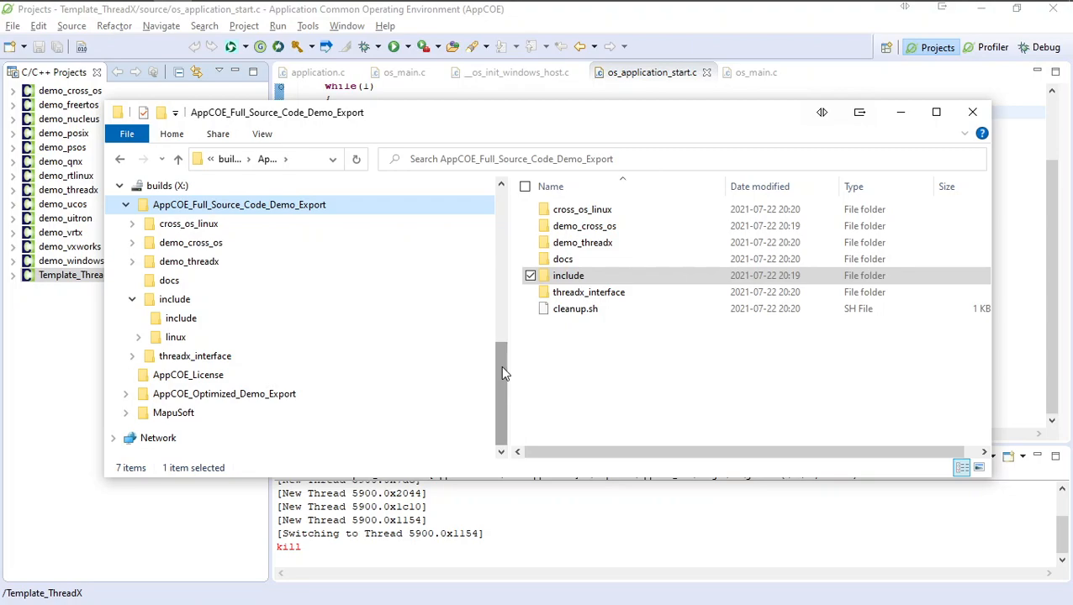
mouse_move(513, 118)
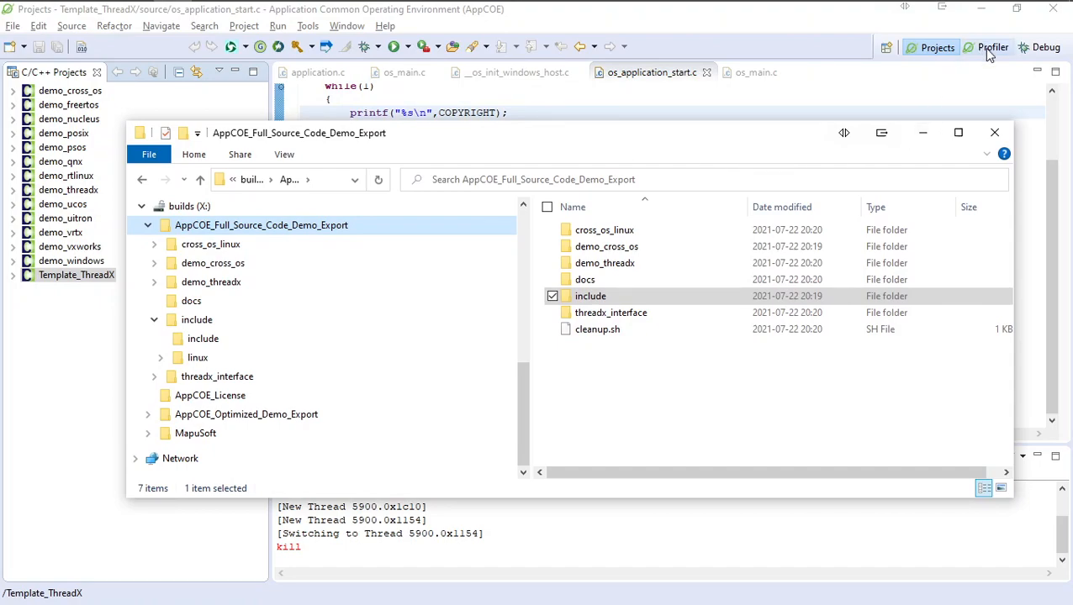
mouse_move(545, 138)
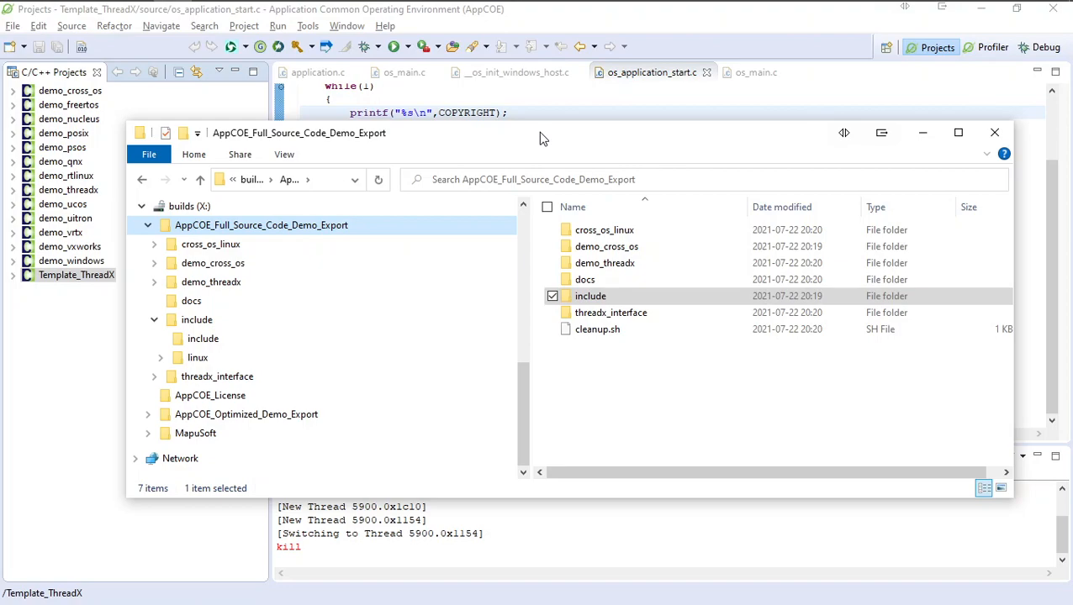